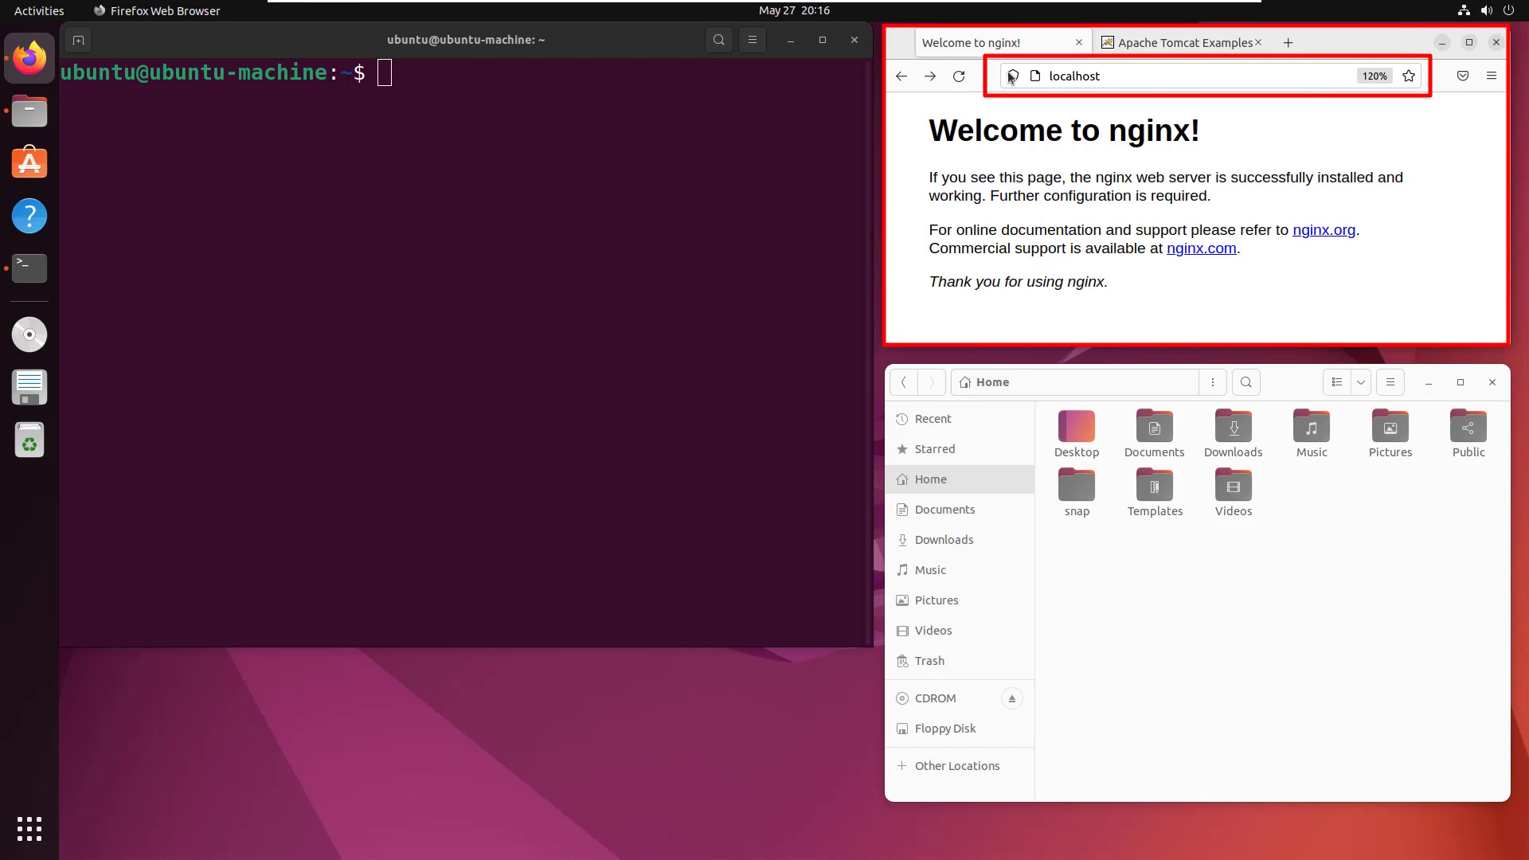
# - View the Apache Tomcat Examples page served directly on port 8080
pyautogui.click(1175, 42)
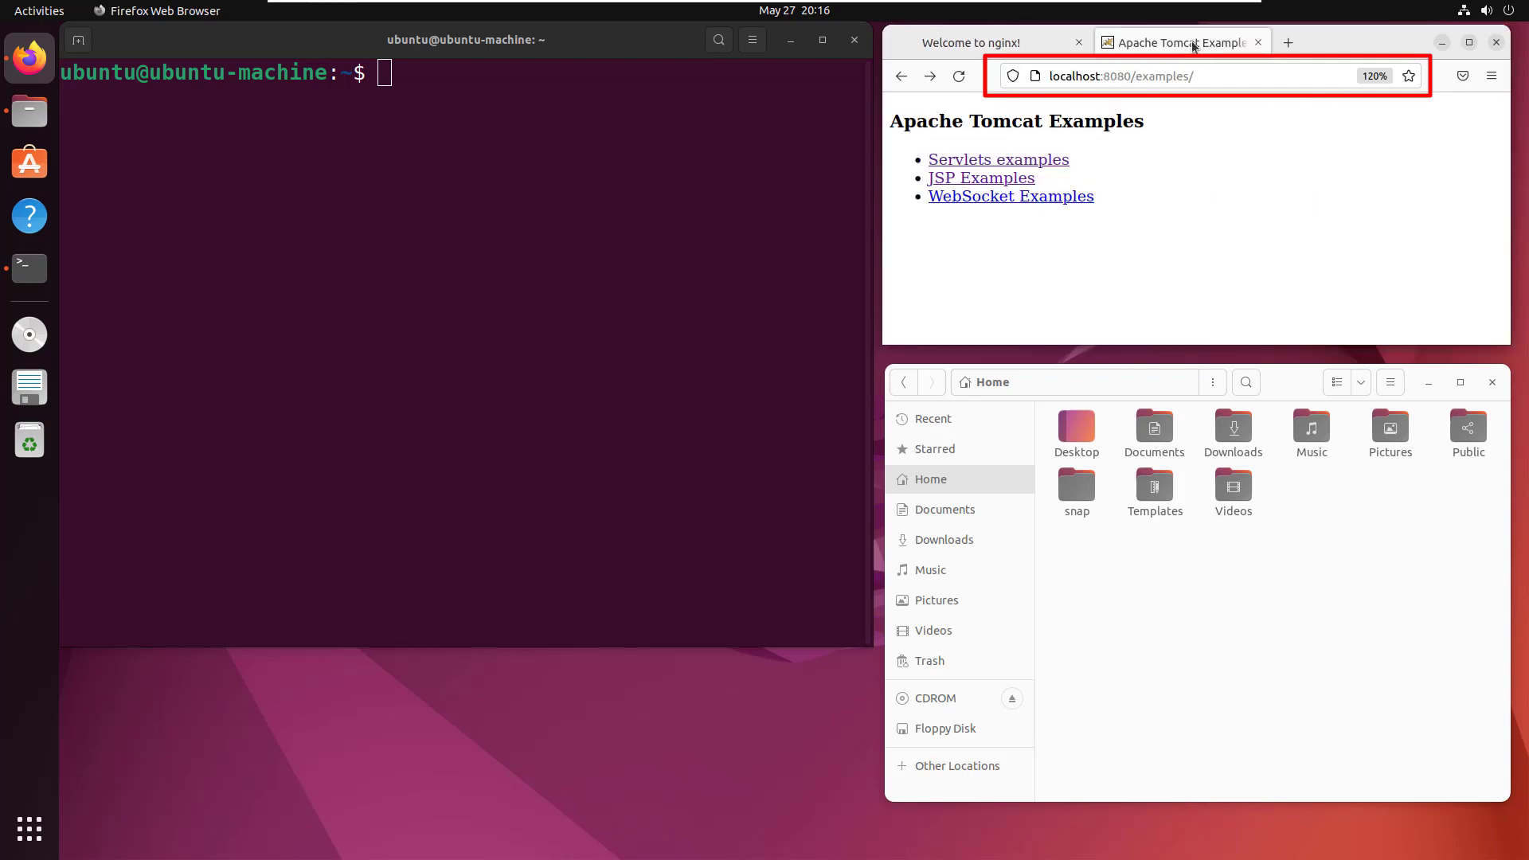
pyautogui.moveTo(1209, 61)
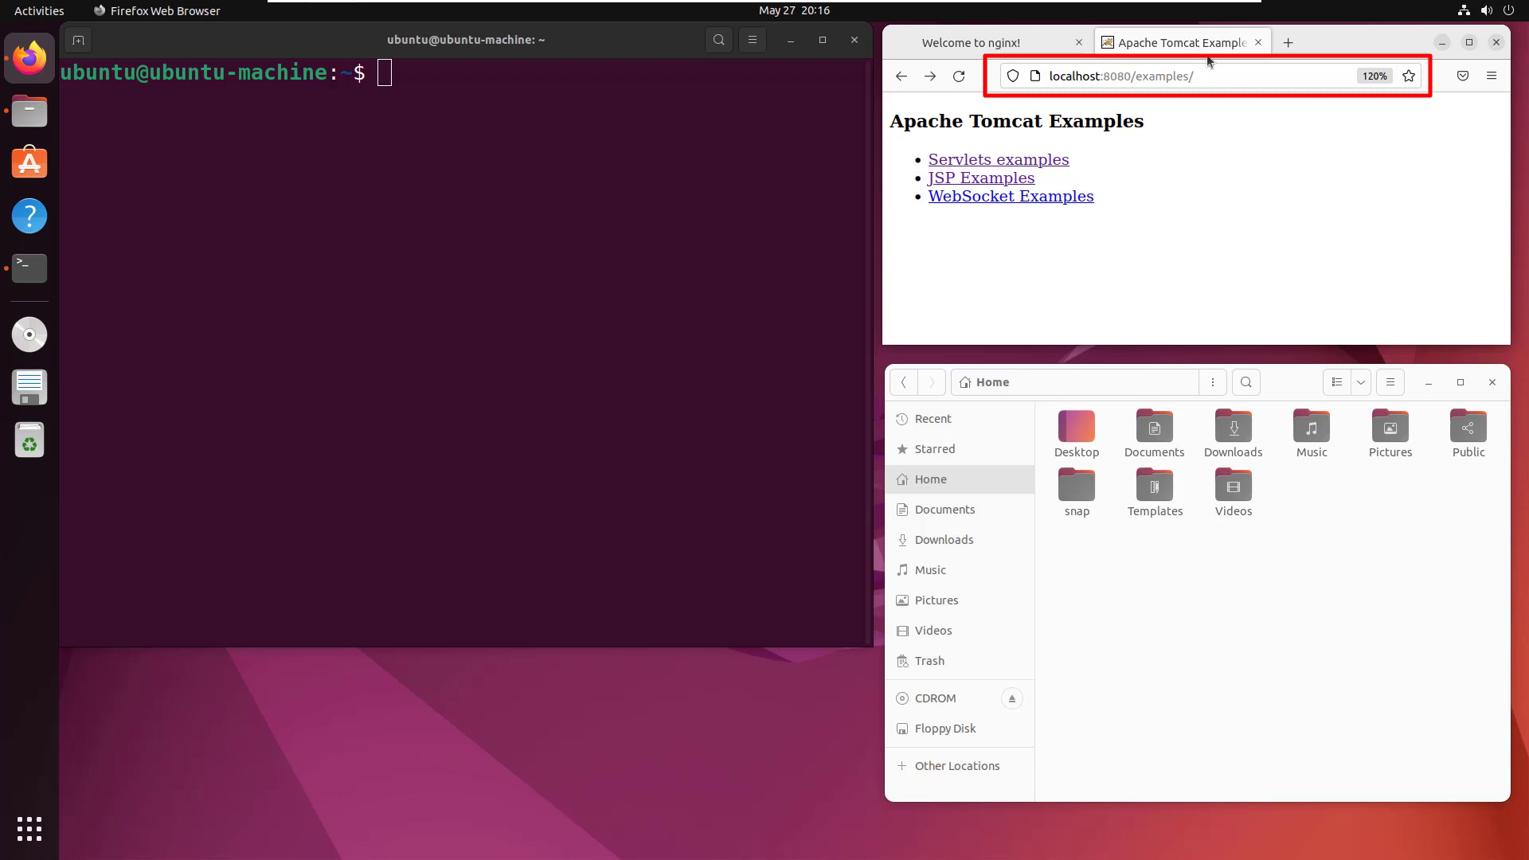
pyautogui.click(1170, 75)
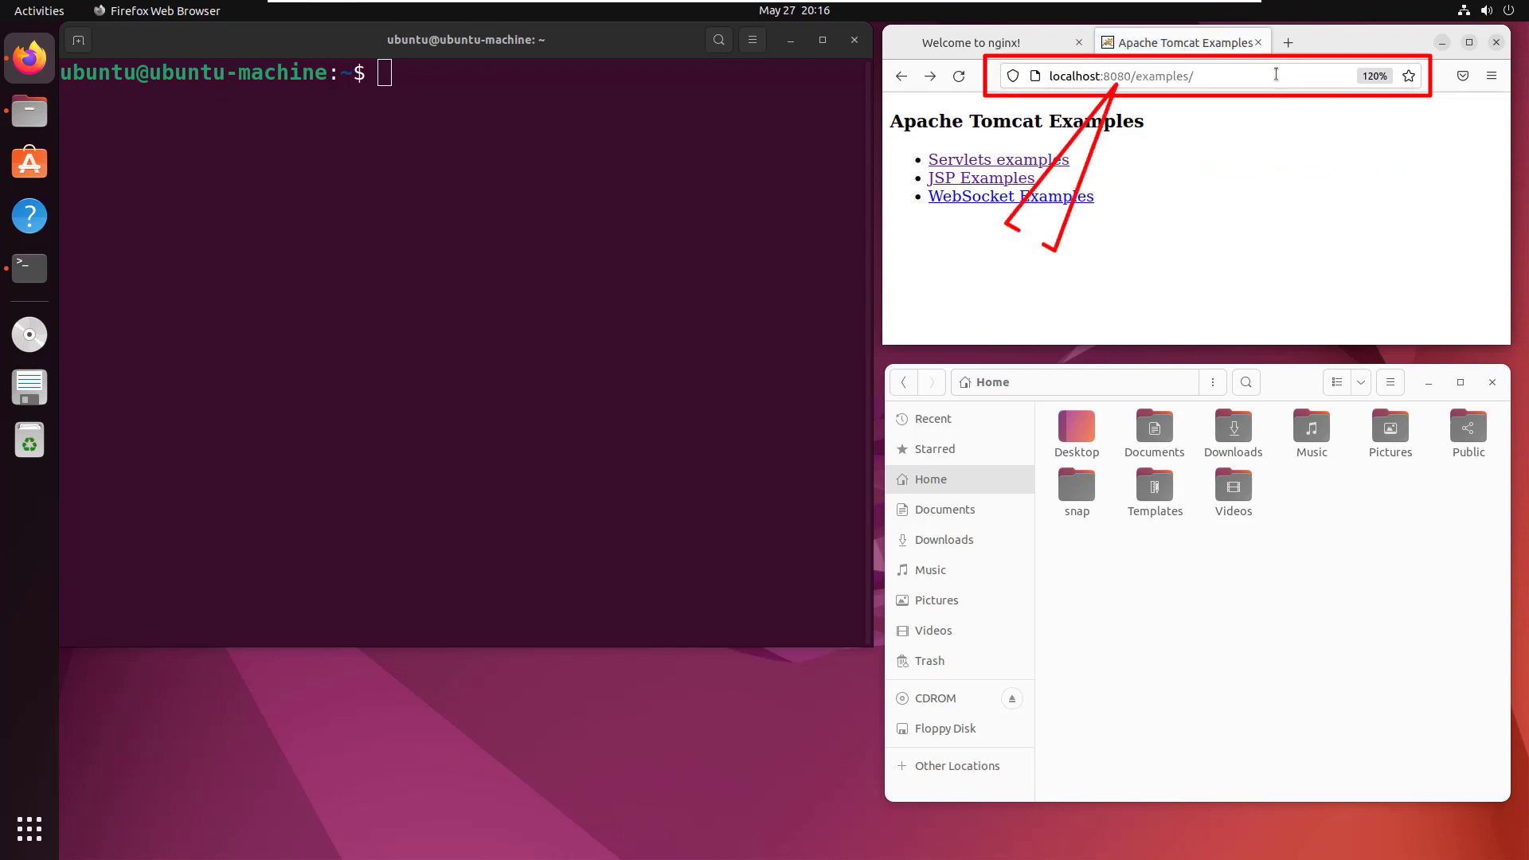
pyautogui.click(1121, 75)
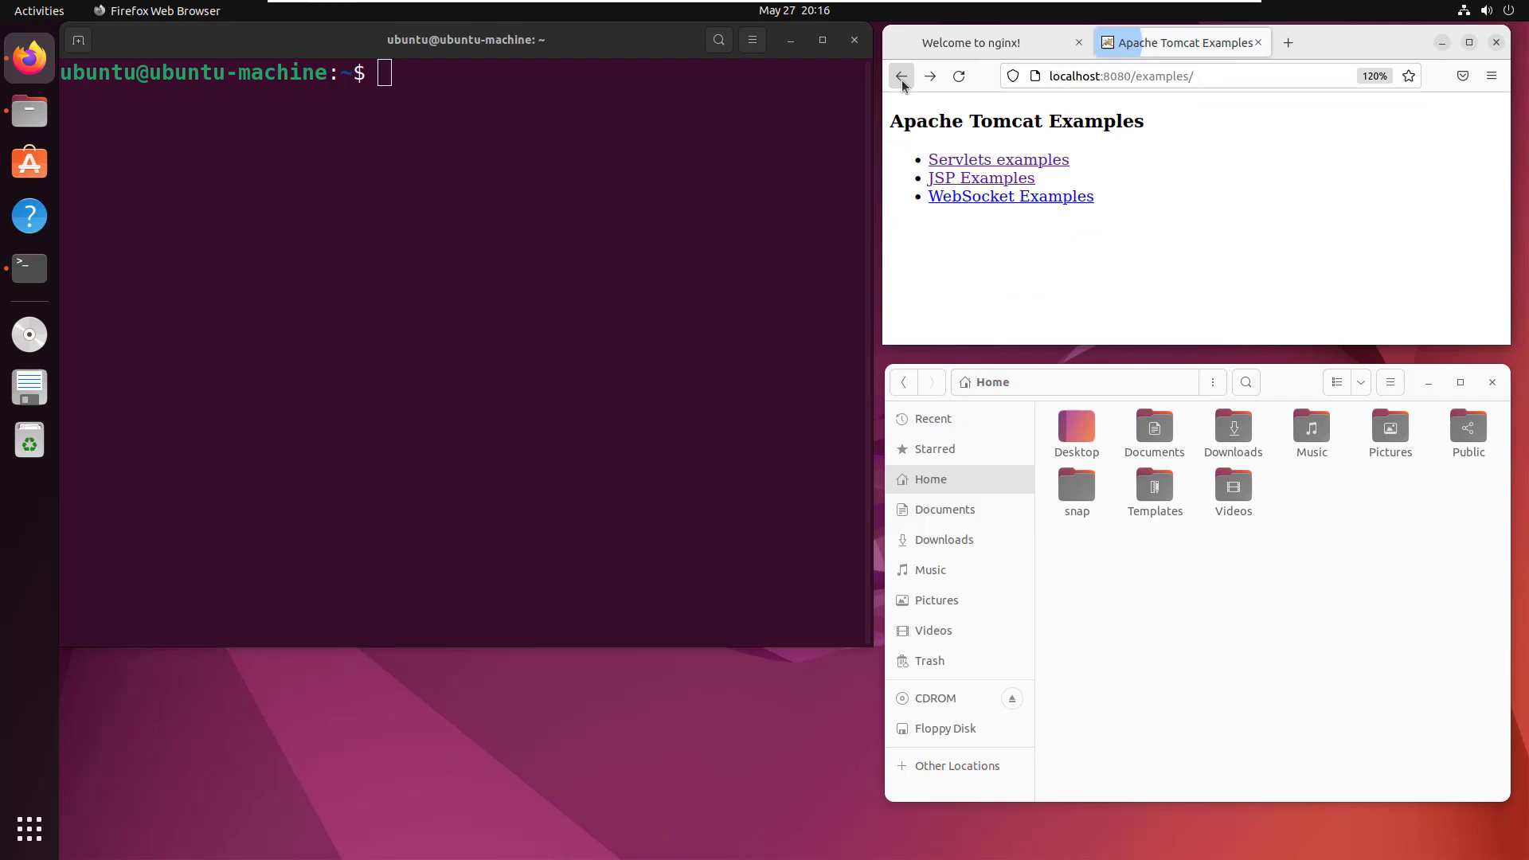
pyautogui.moveTo(1012, 246)
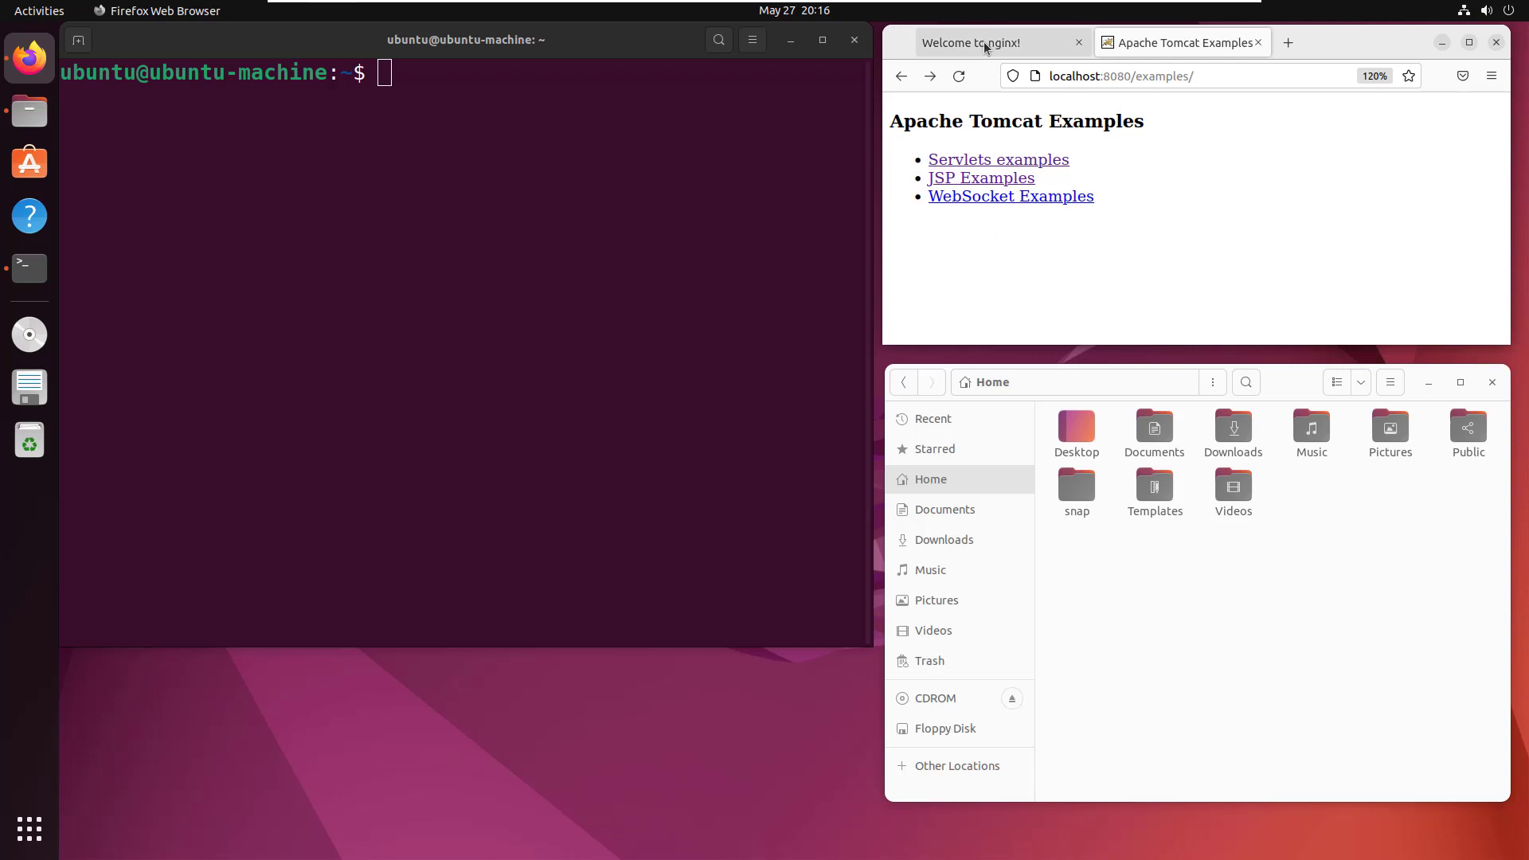
pyautogui.moveTo(970, 43)
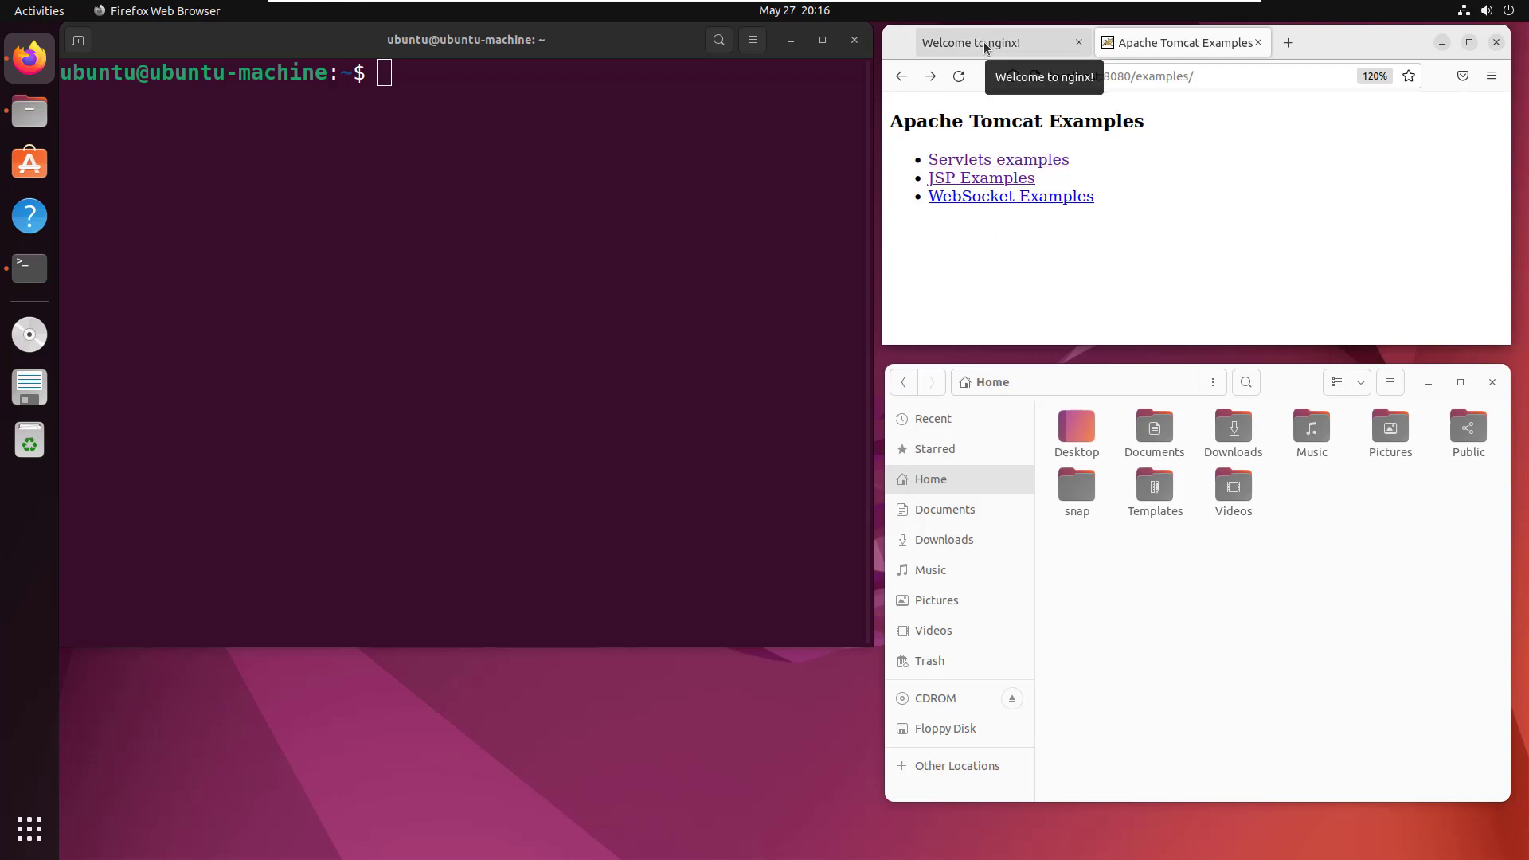
# - Return to the nginx welcome tab and request localhost/examples/, getting 404 Not Found
pyautogui.click(970, 42)
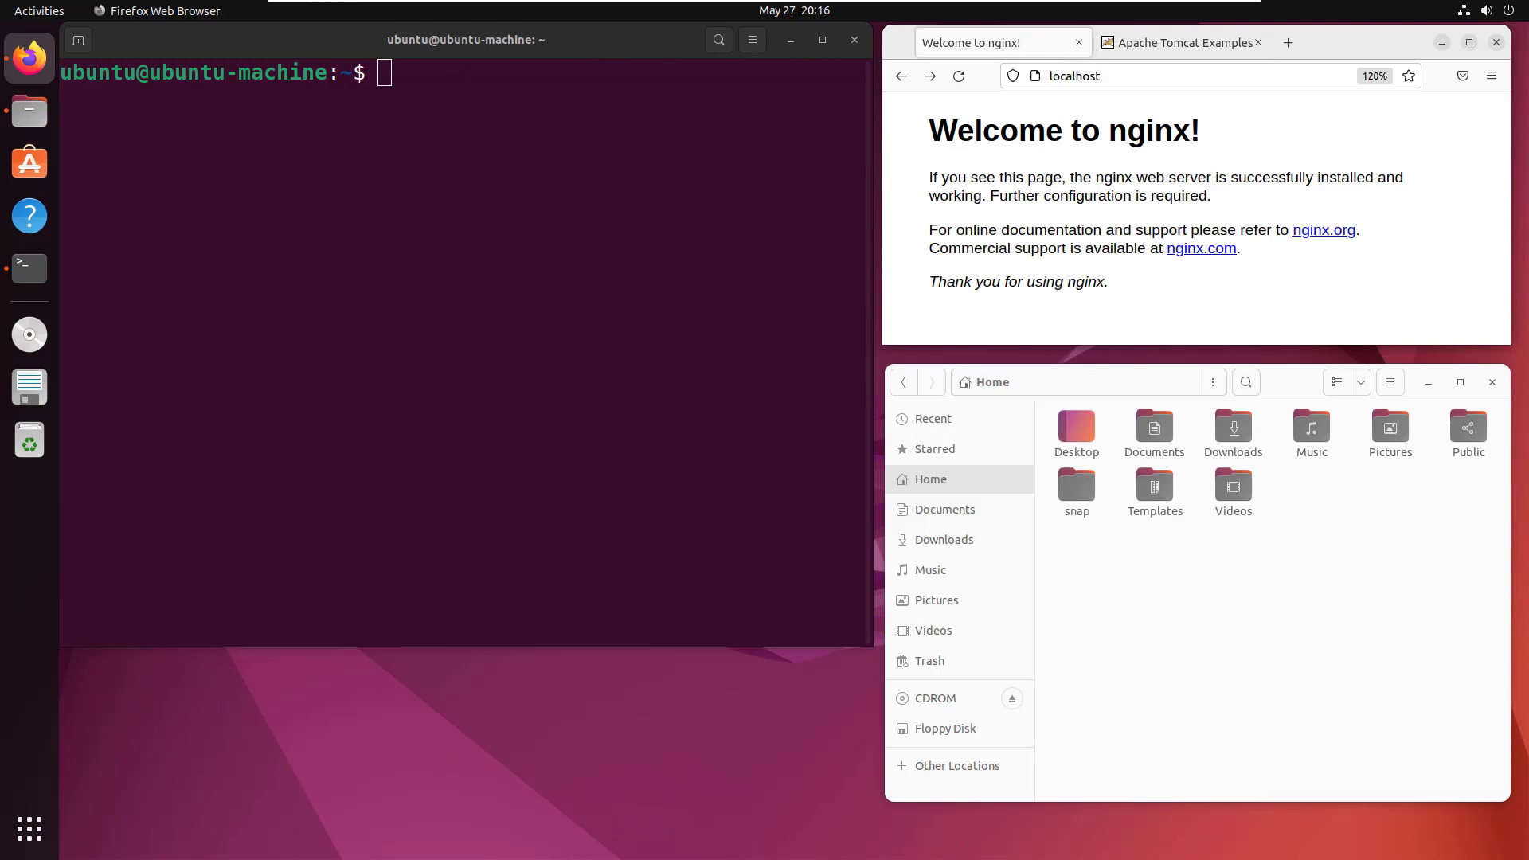
pyautogui.moveTo(987, 54)
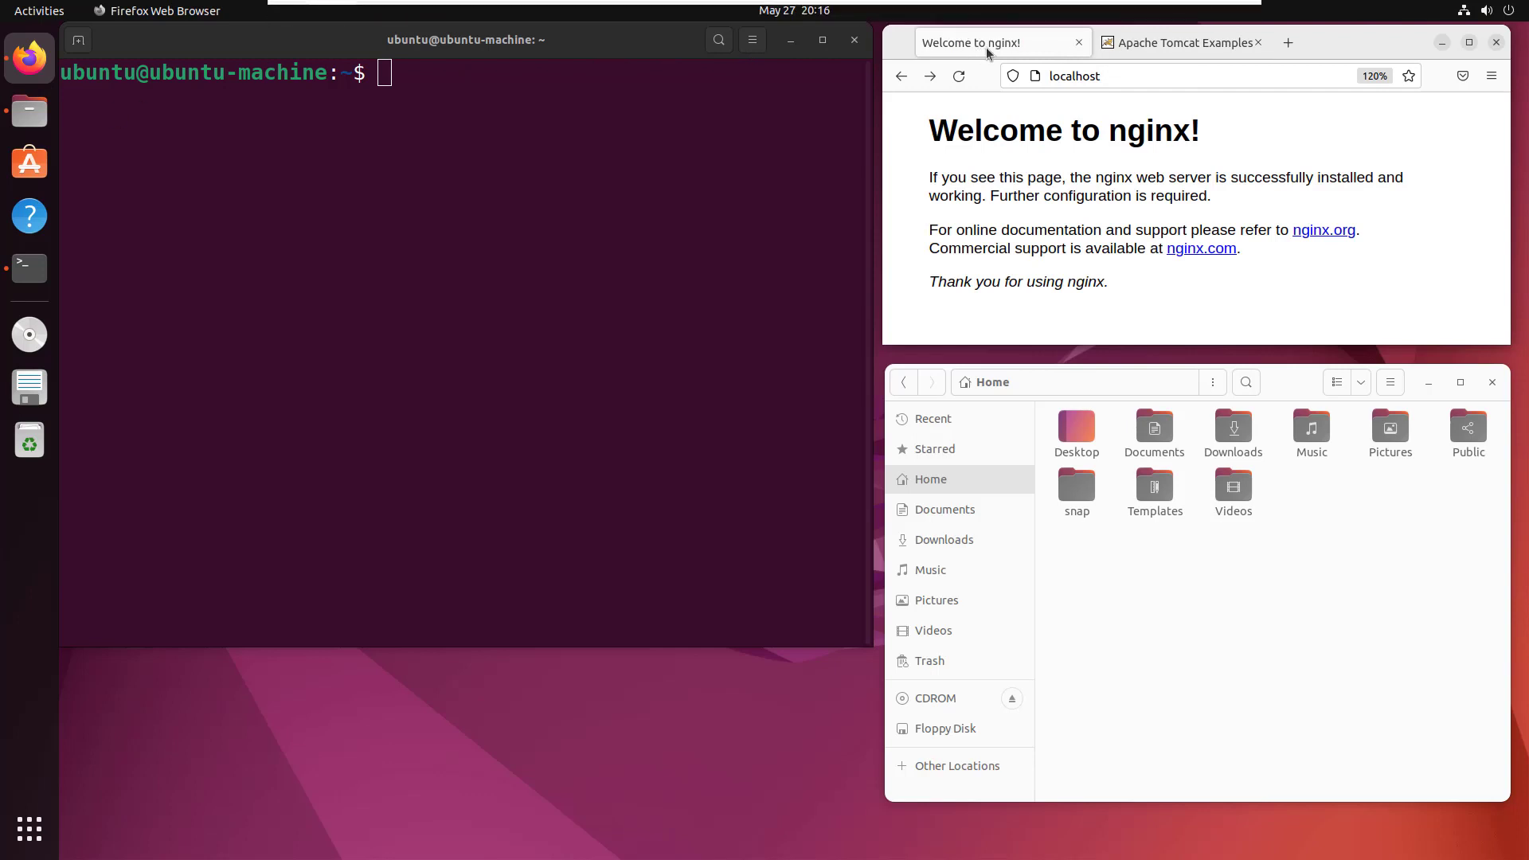
pyautogui.click(1175, 42)
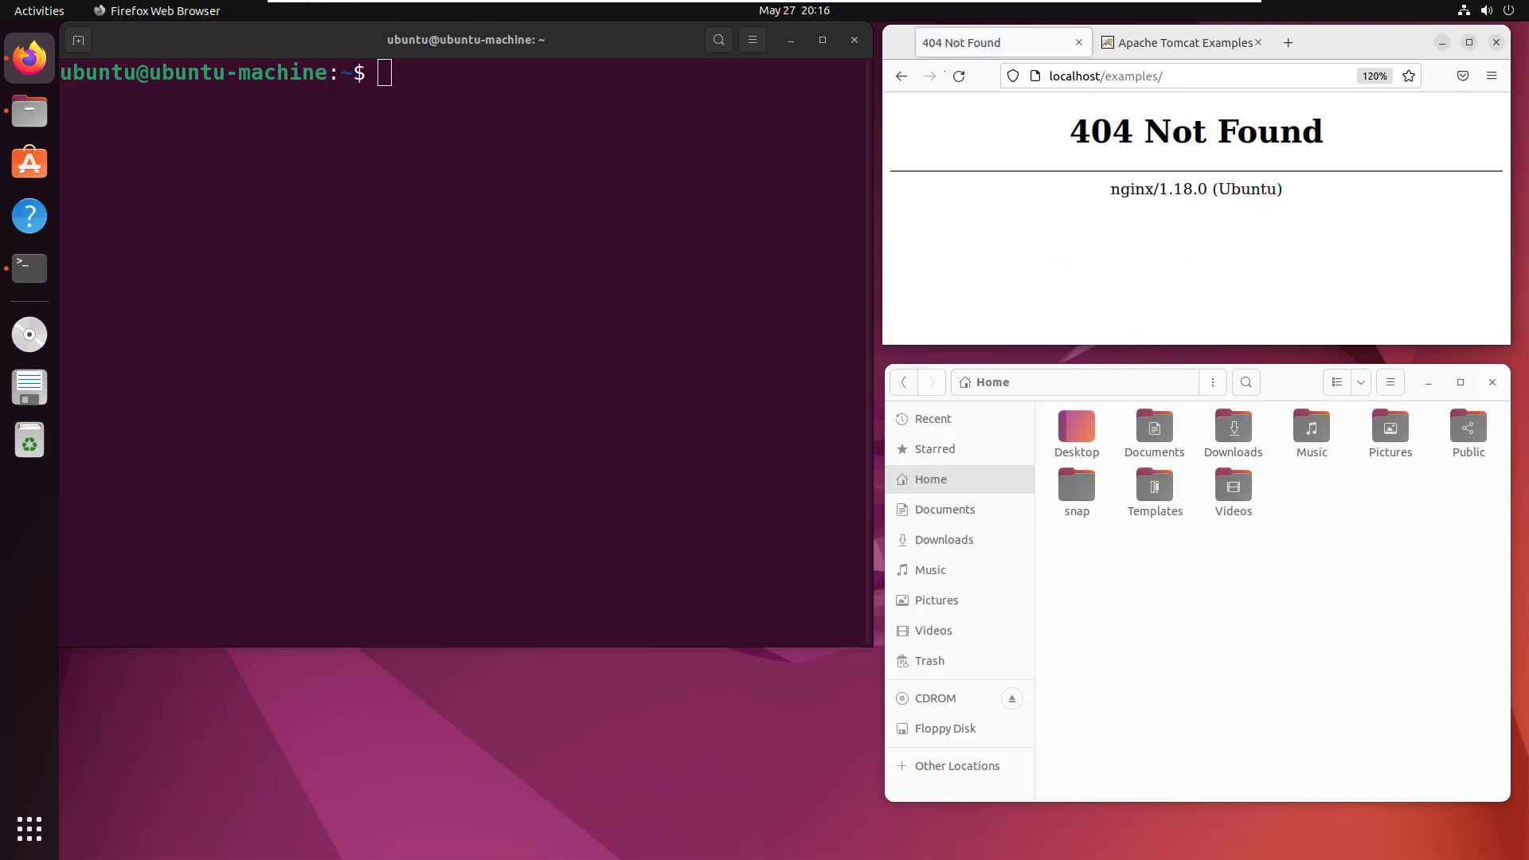
pyautogui.click(1180, 42)
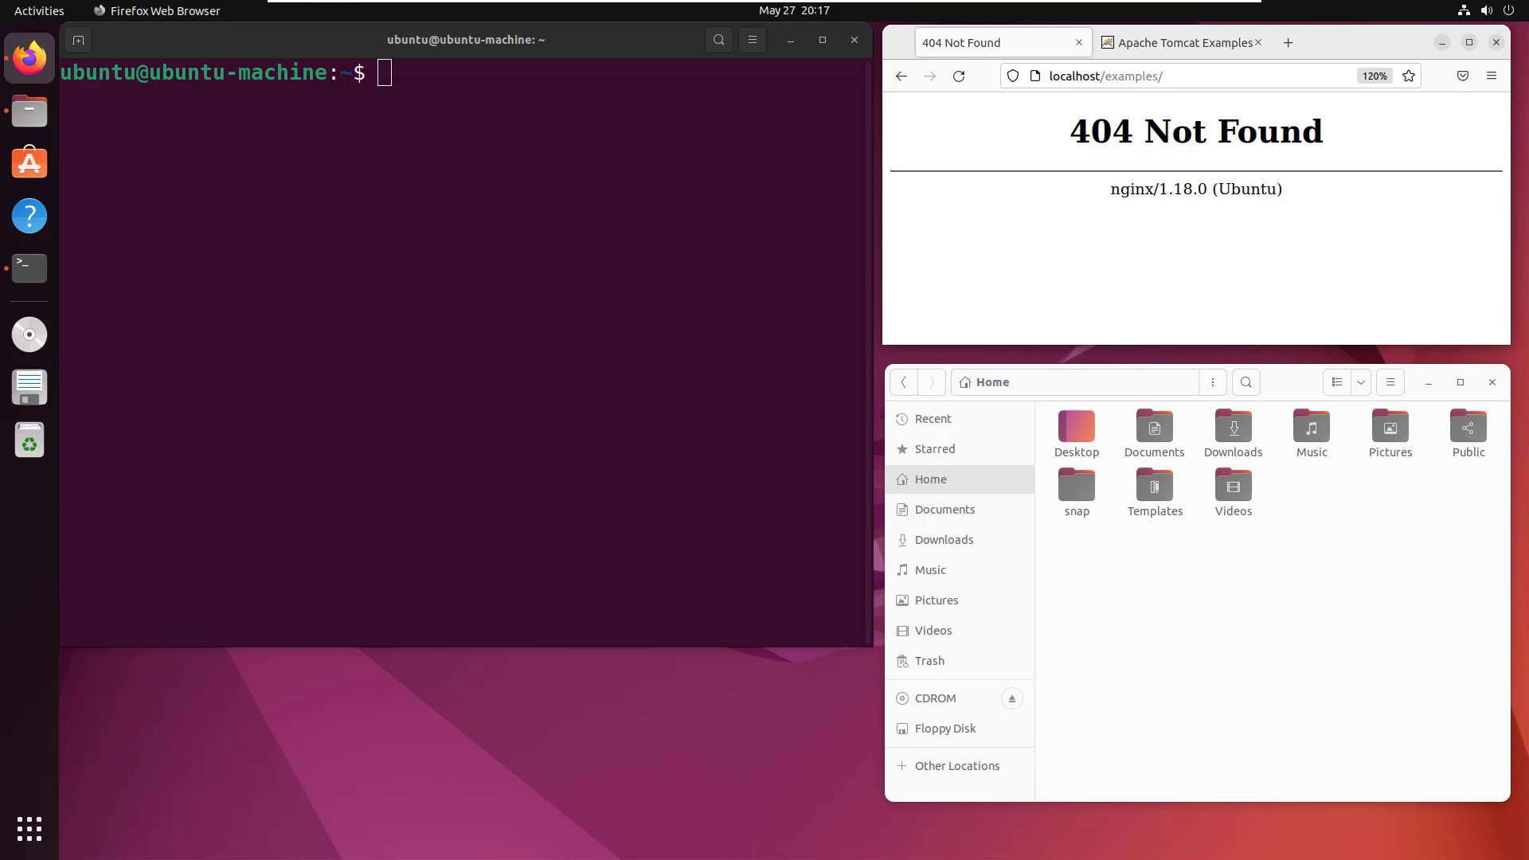
# - Browse Other Locations > Computer > etc > nginx > sites-available in Files
pyautogui.click(956, 765)
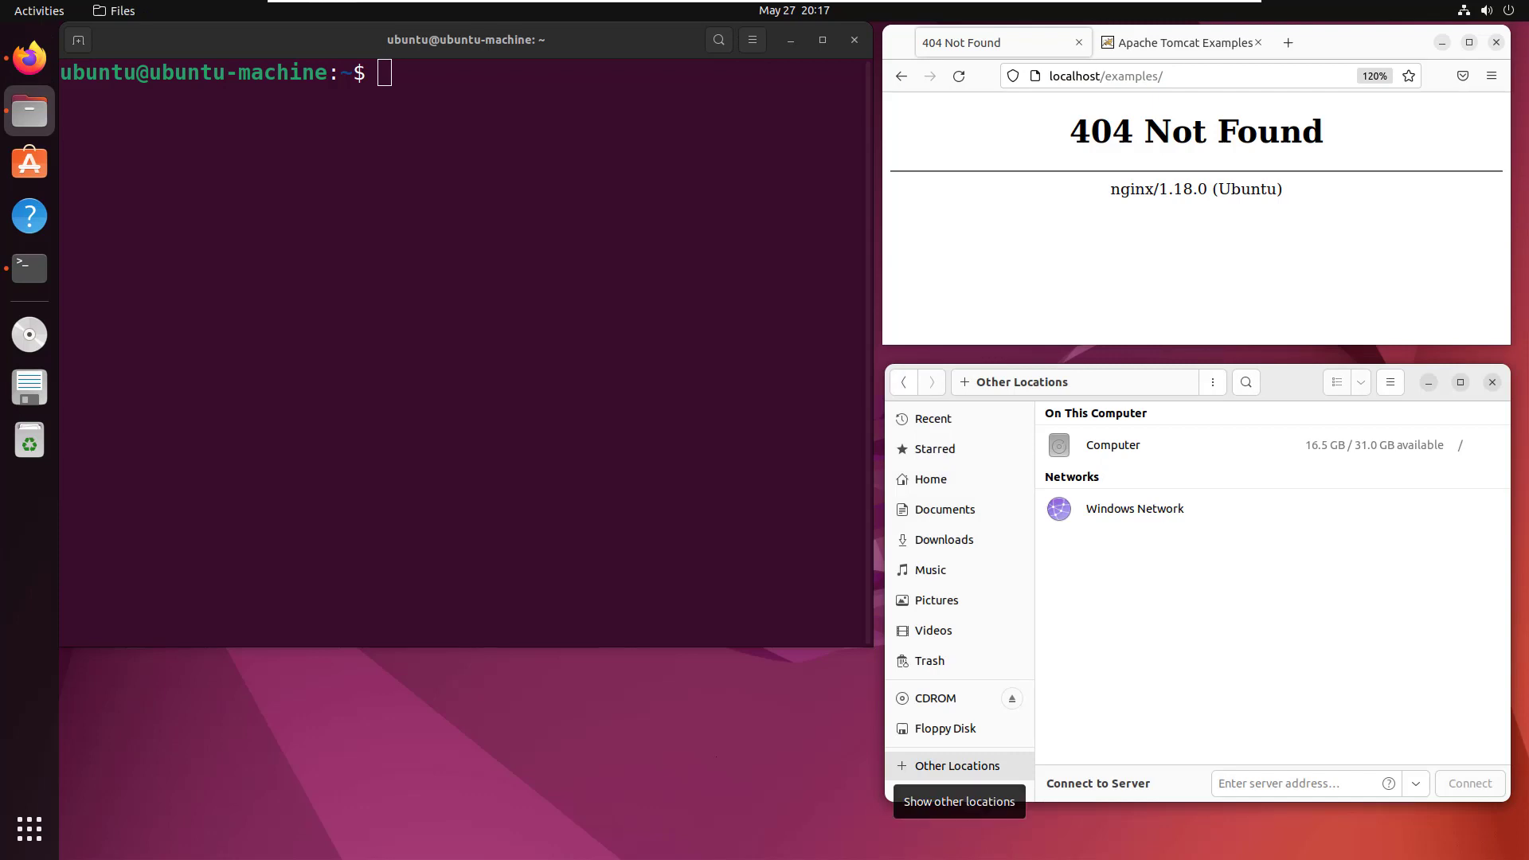
pyautogui.doubleClick(1112, 444)
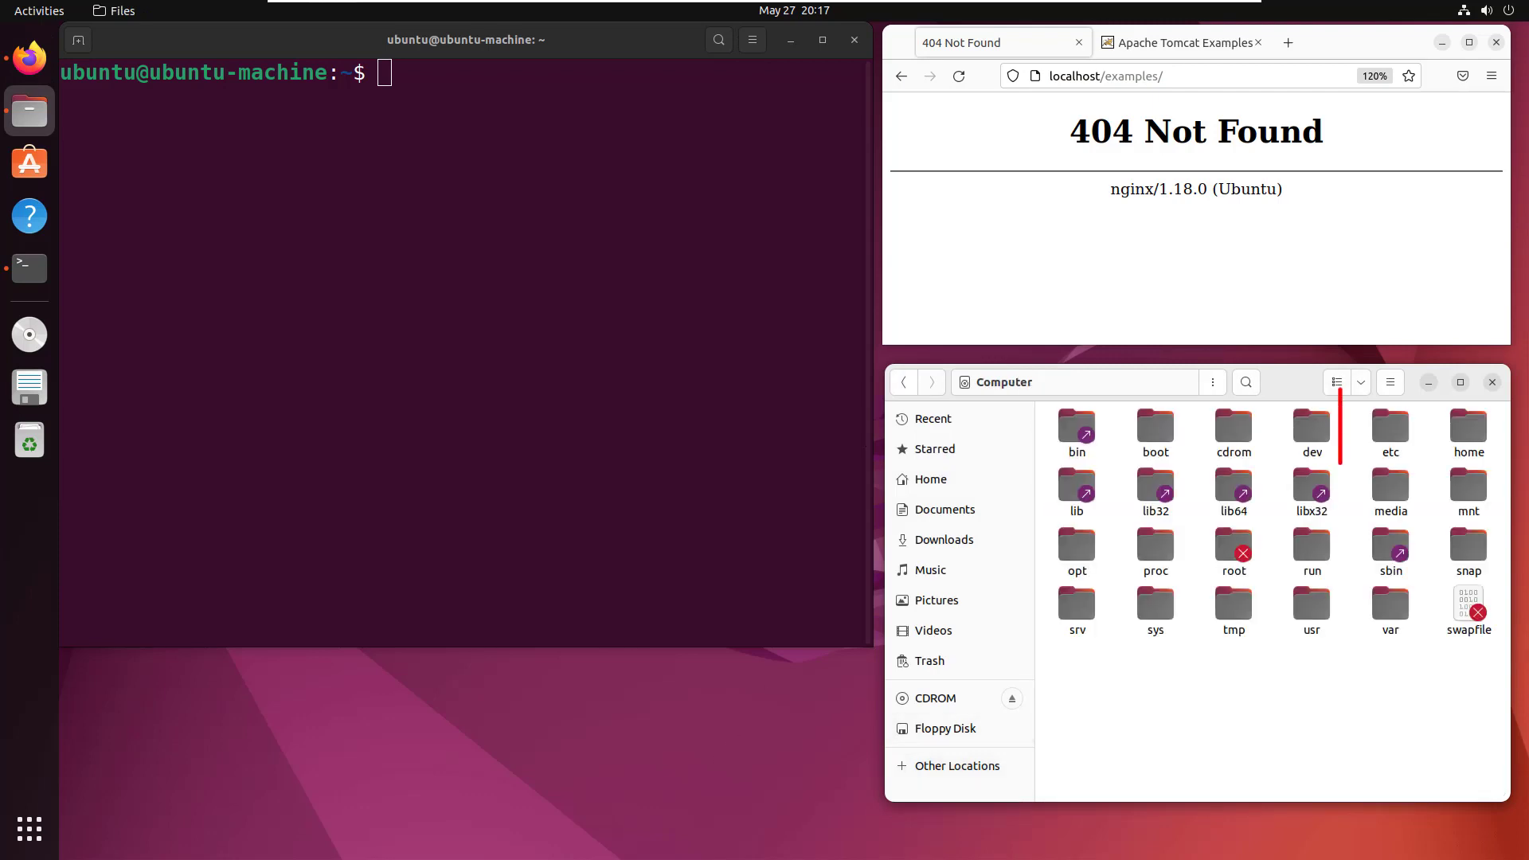
pyautogui.doubleClick(1390, 429)
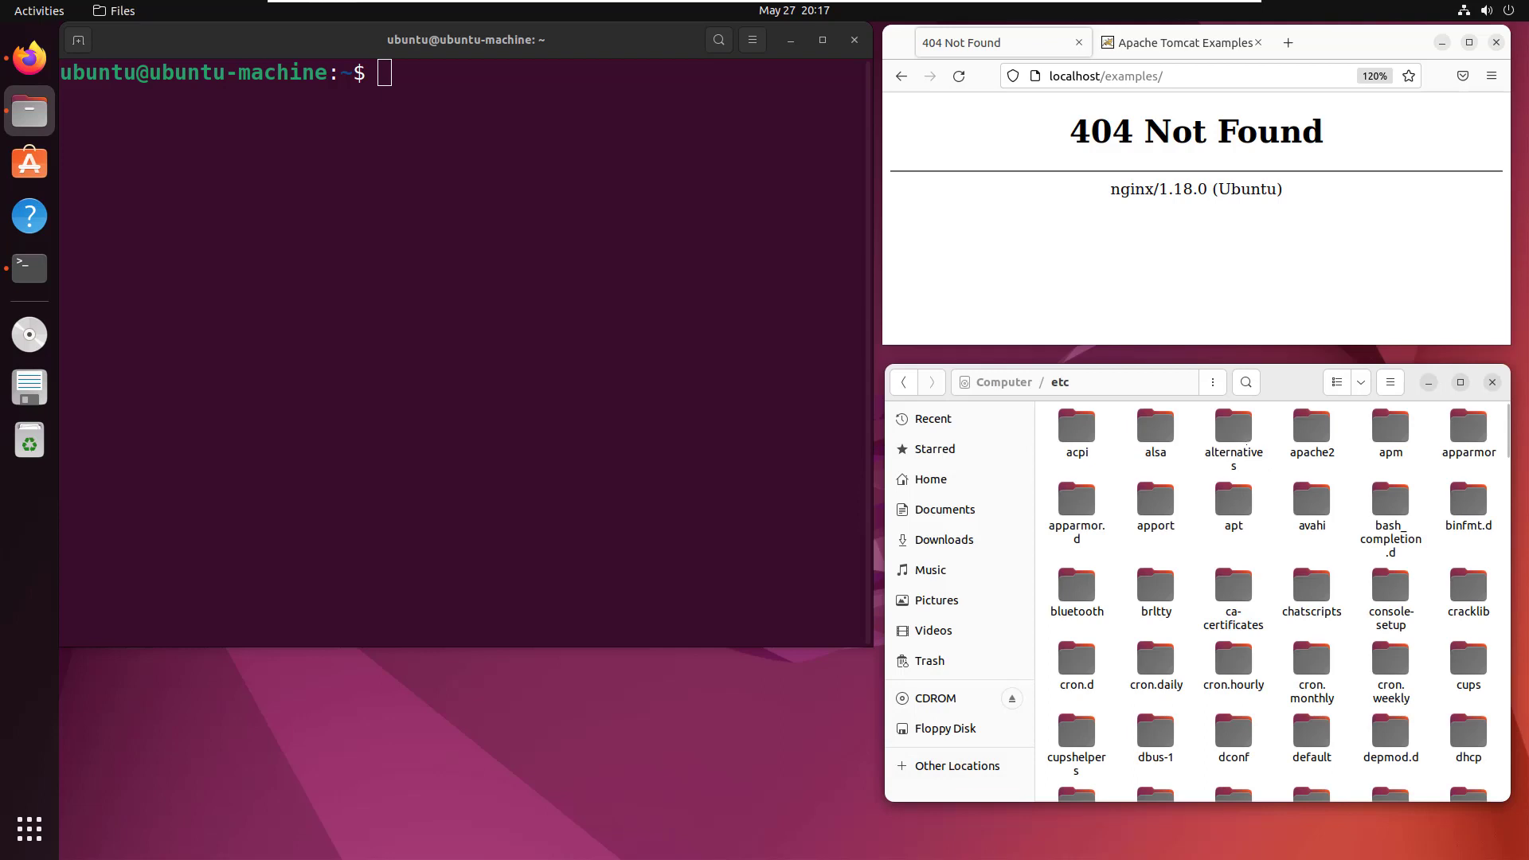
pyautogui.scroll(-3)
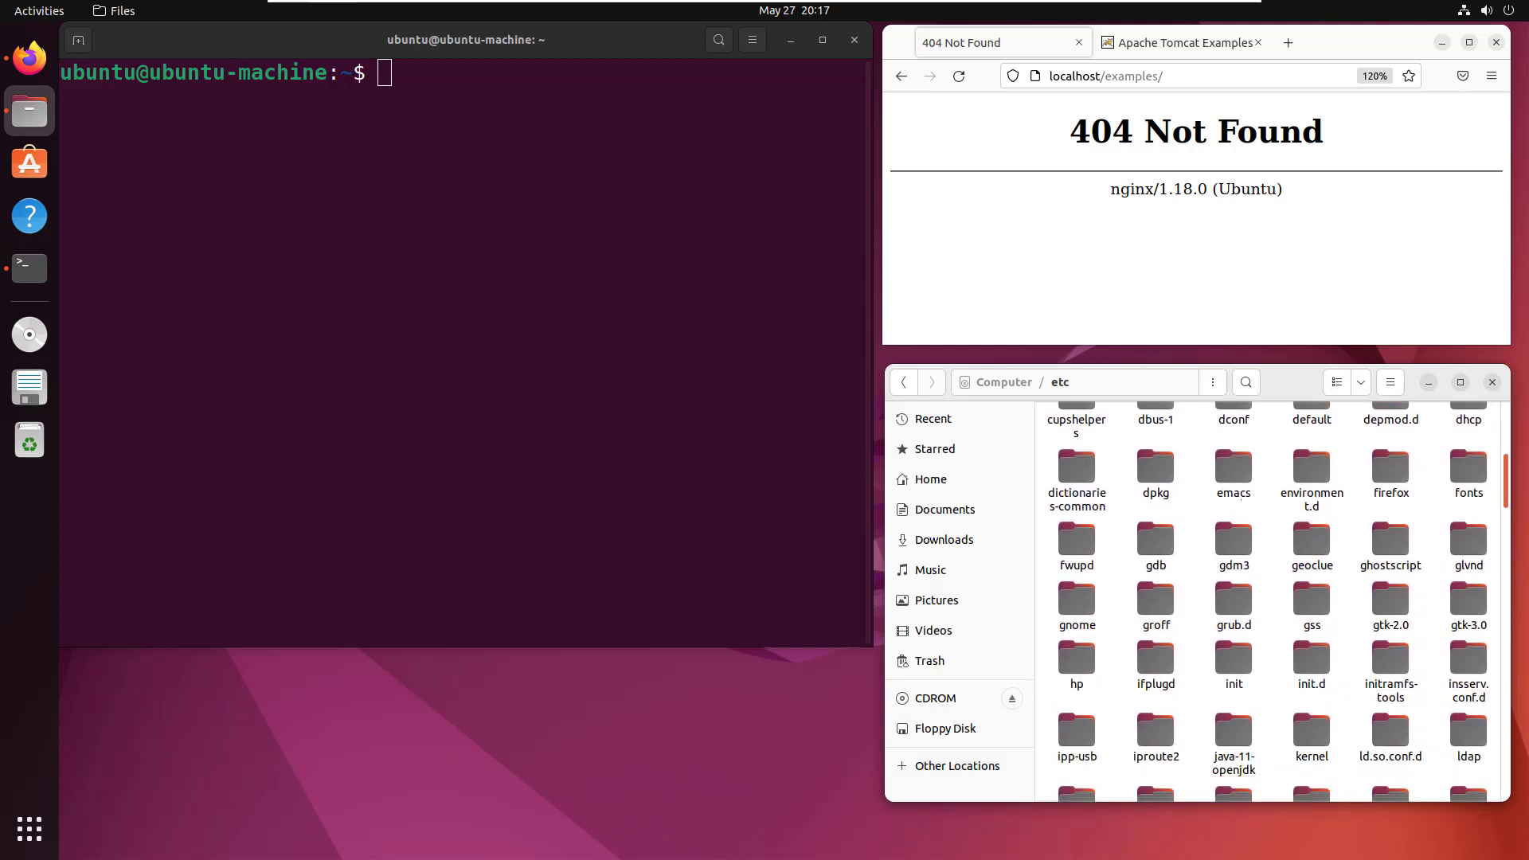
pyautogui.scroll(-3)
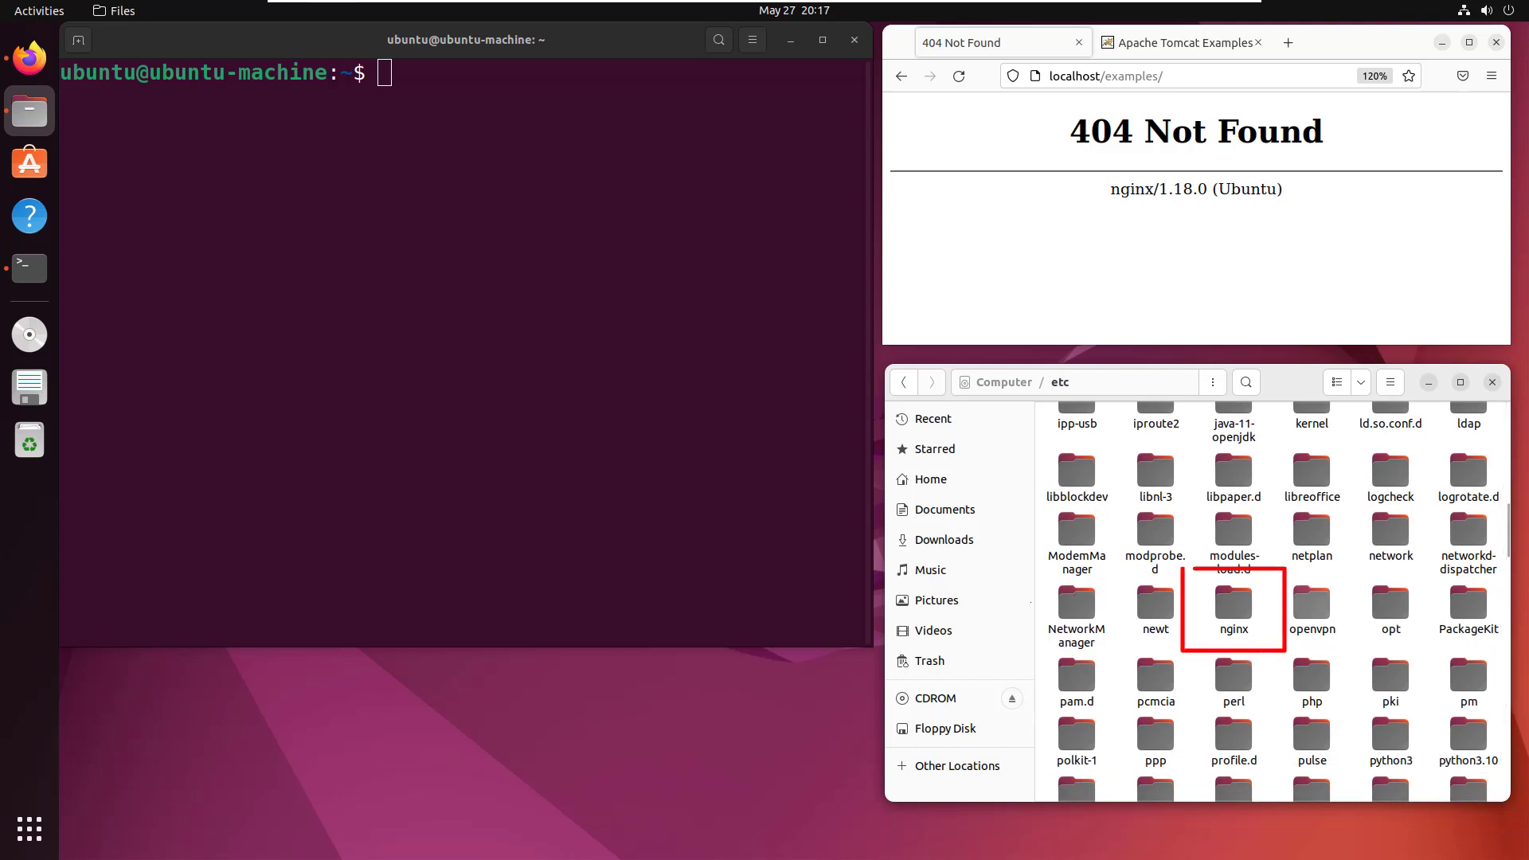
pyautogui.doubleClick(1233, 602)
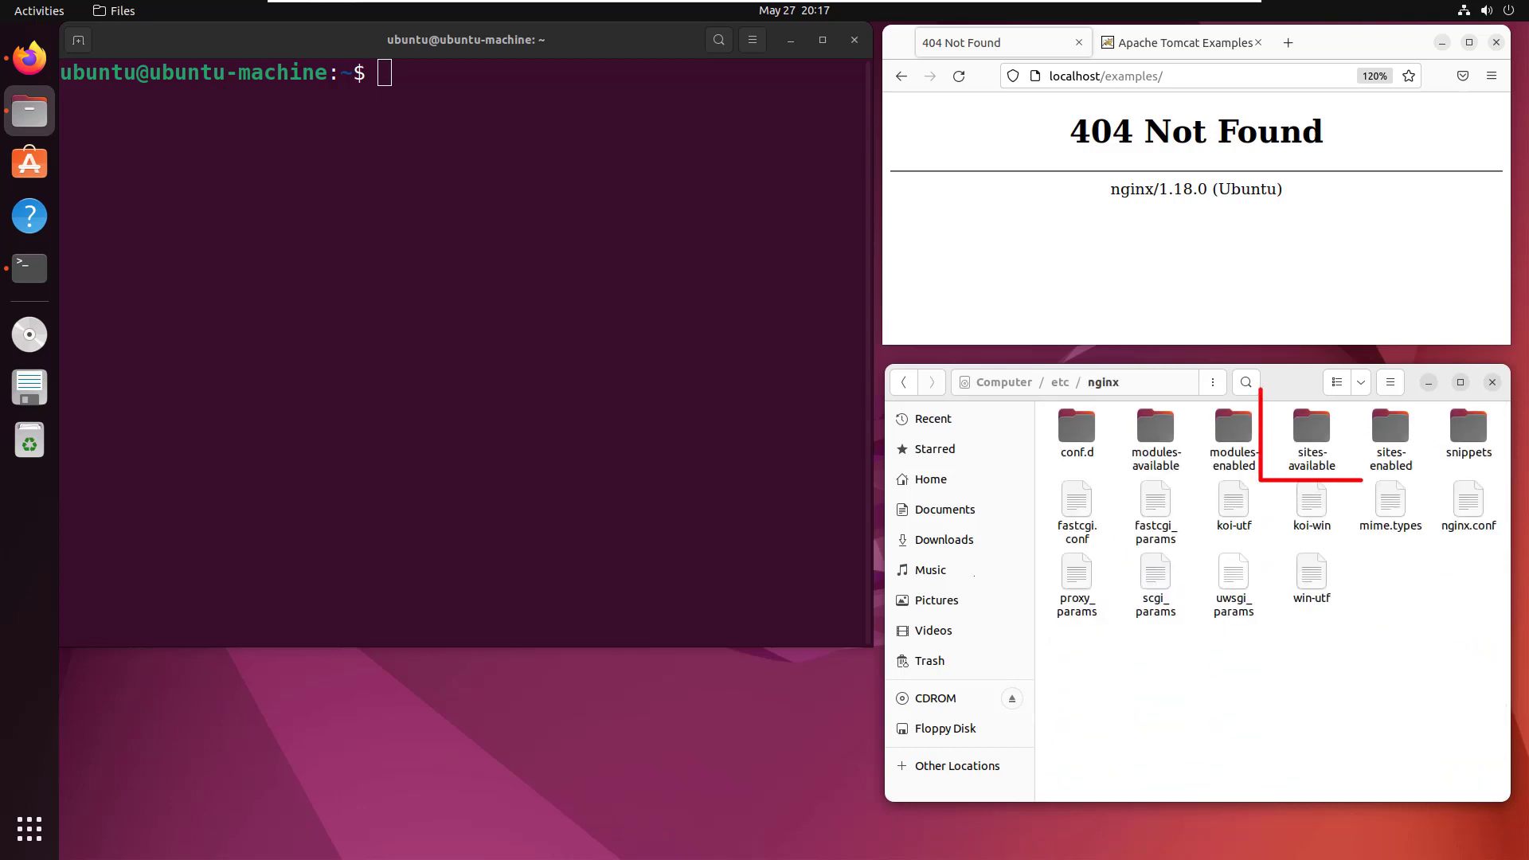
pyautogui.click(1310, 434)
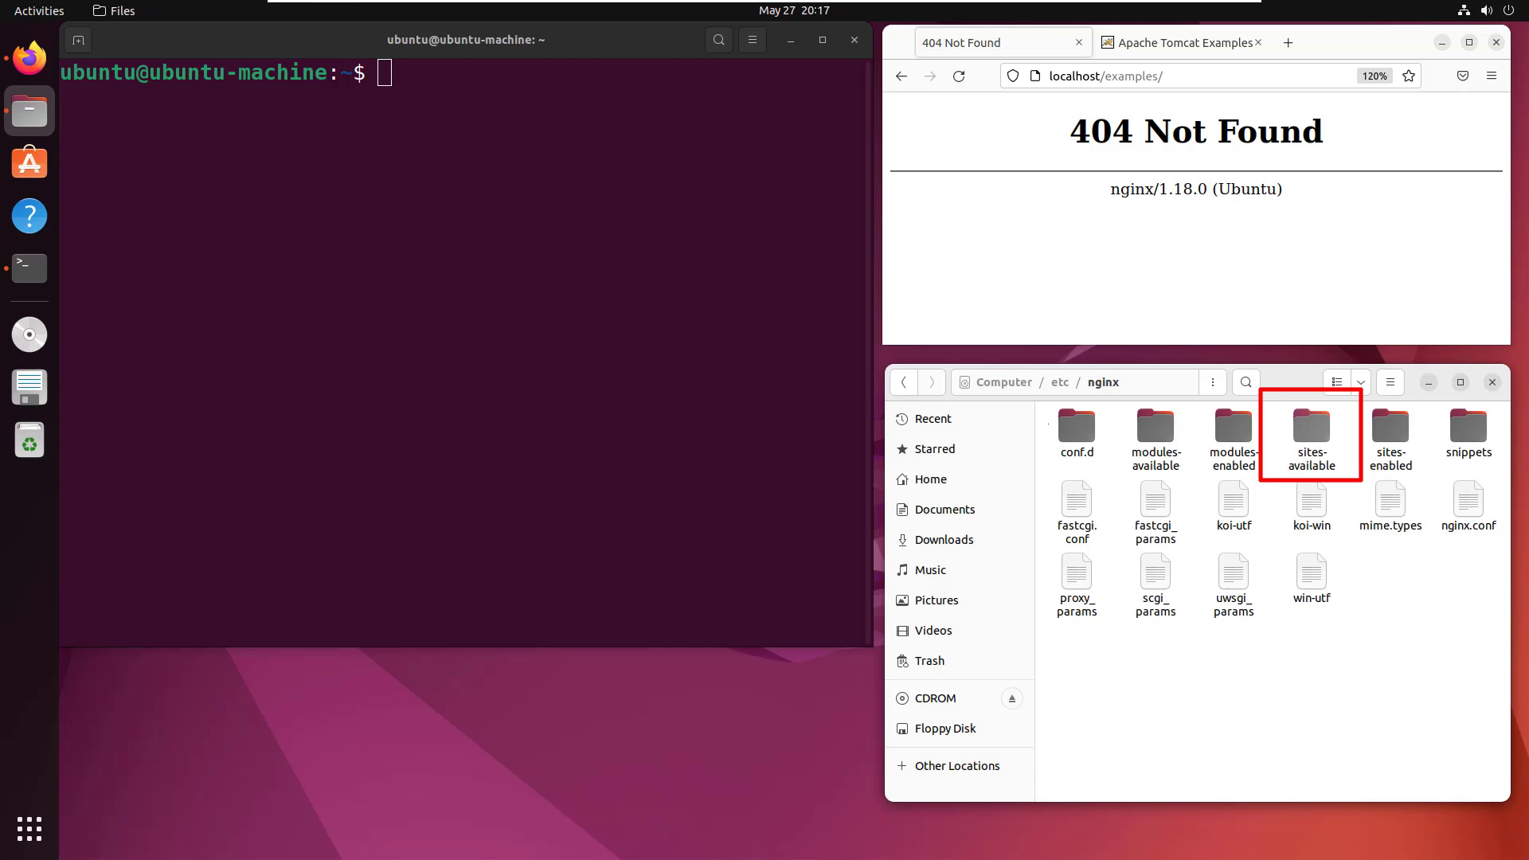
pyautogui.doubleClick(1309, 427)
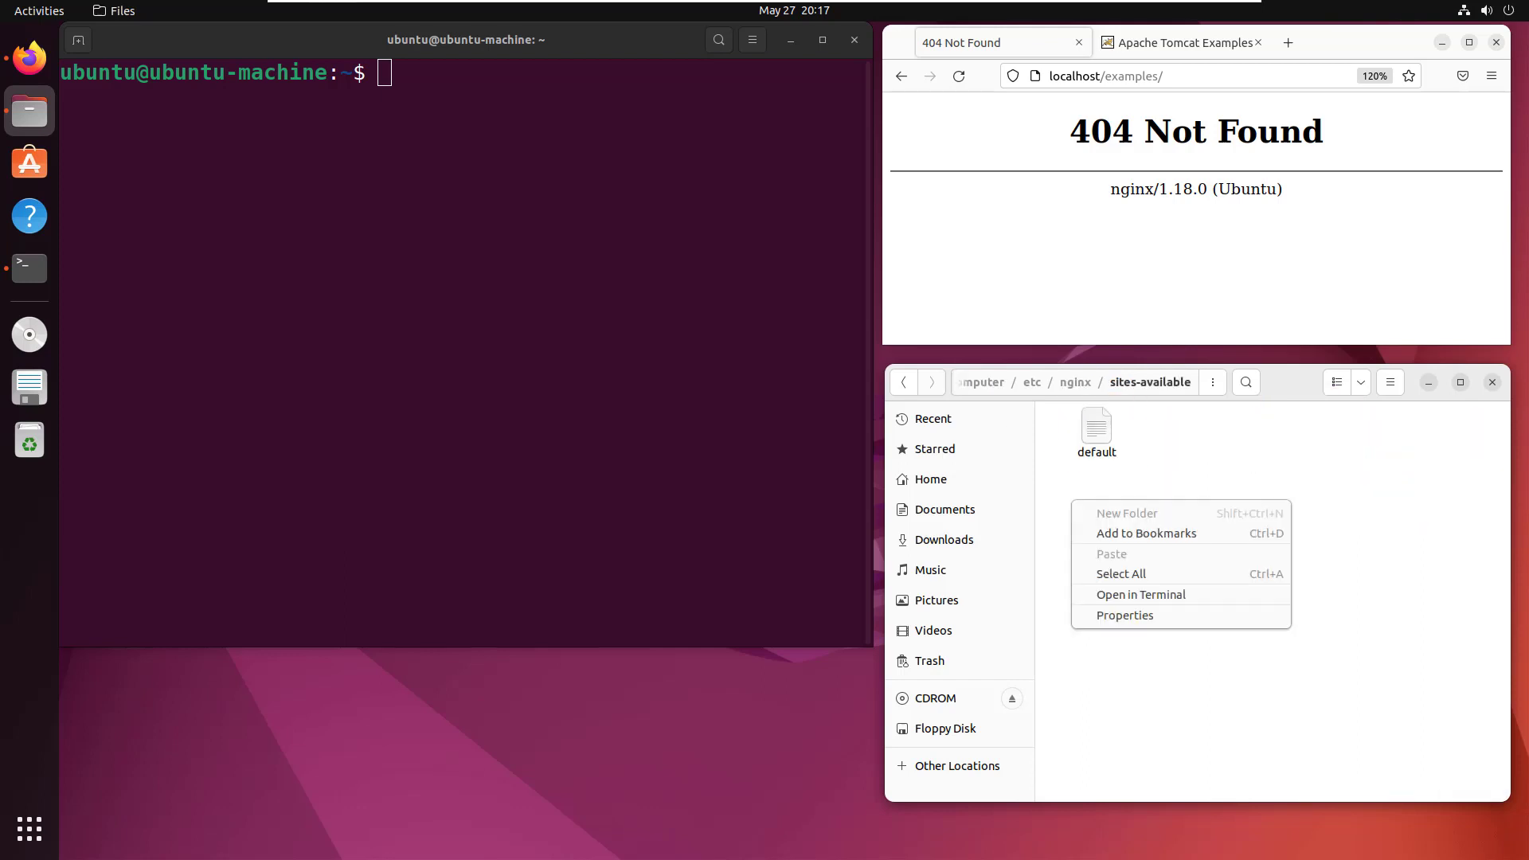
pyautogui.moveTo(1139, 594)
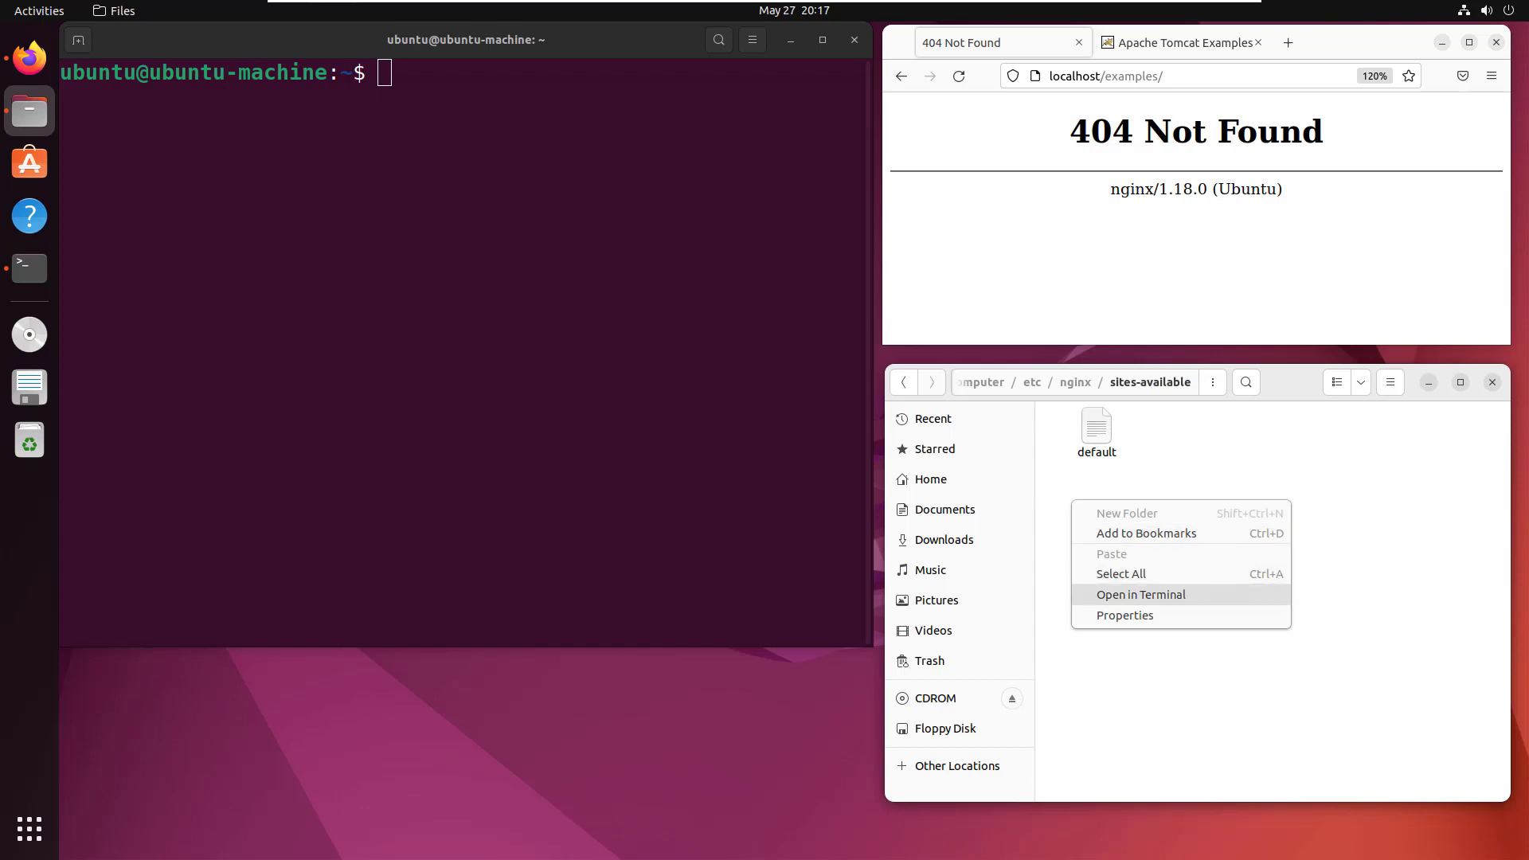
# - Open a terminal in sites-available, edit default with sudo nano, and scroll to location /
pyautogui.click(1140, 594)
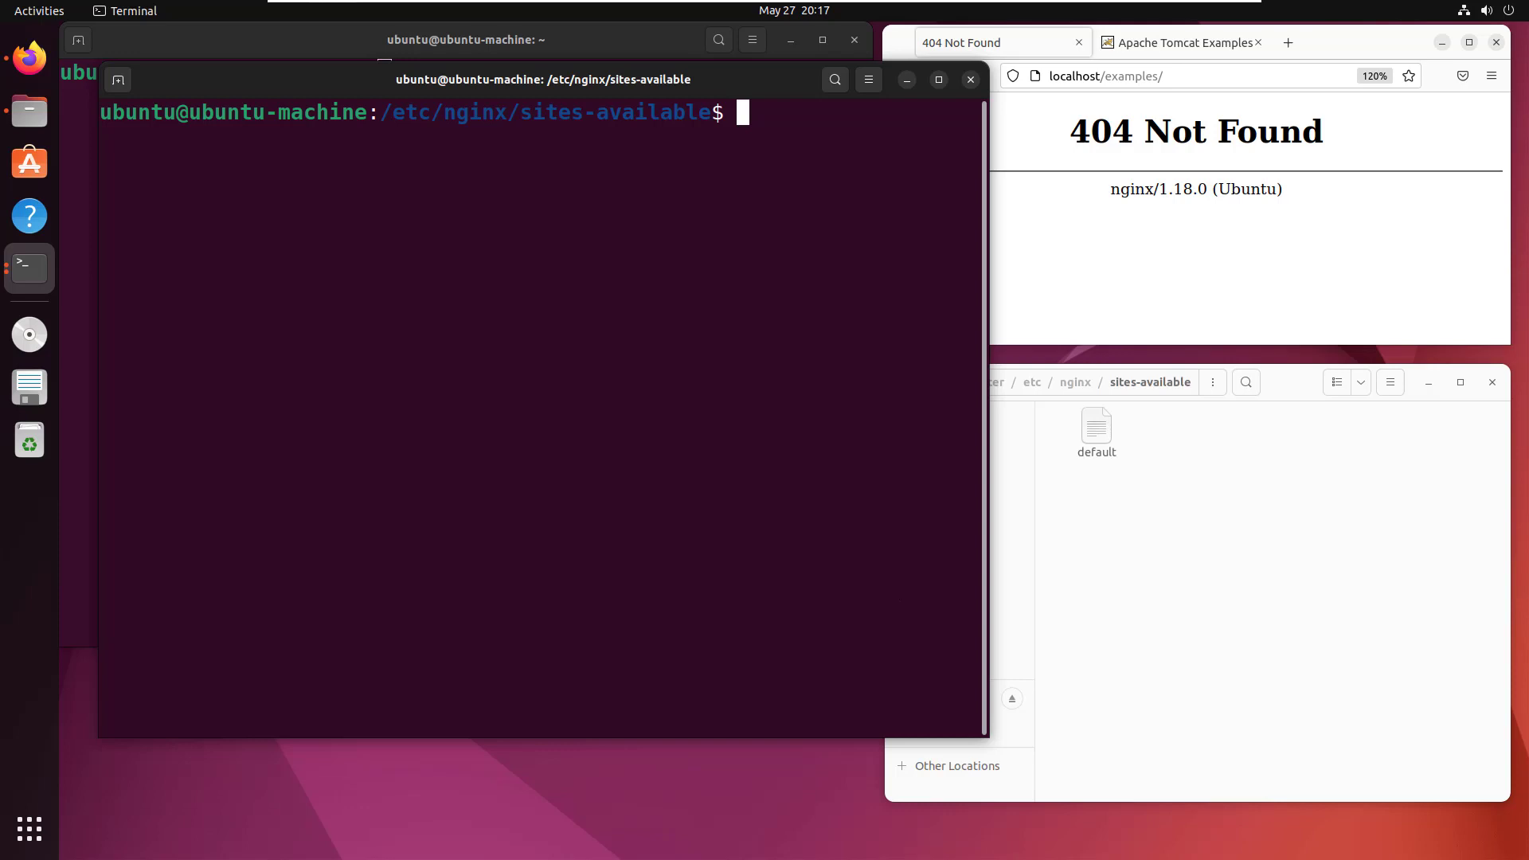
pyautogui.write('sudo a')
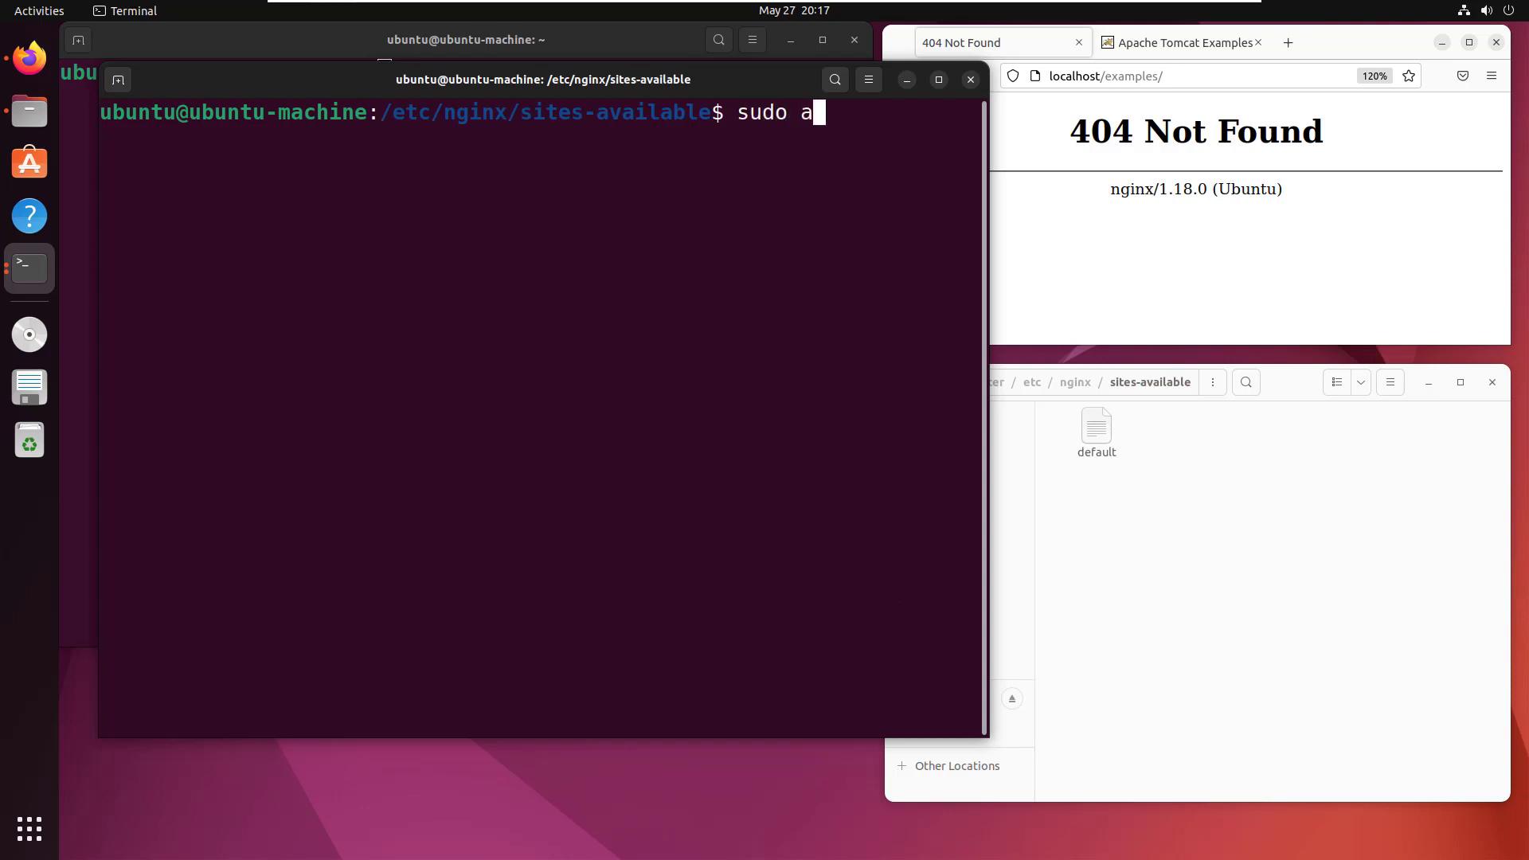
pyautogui.write('nano d')
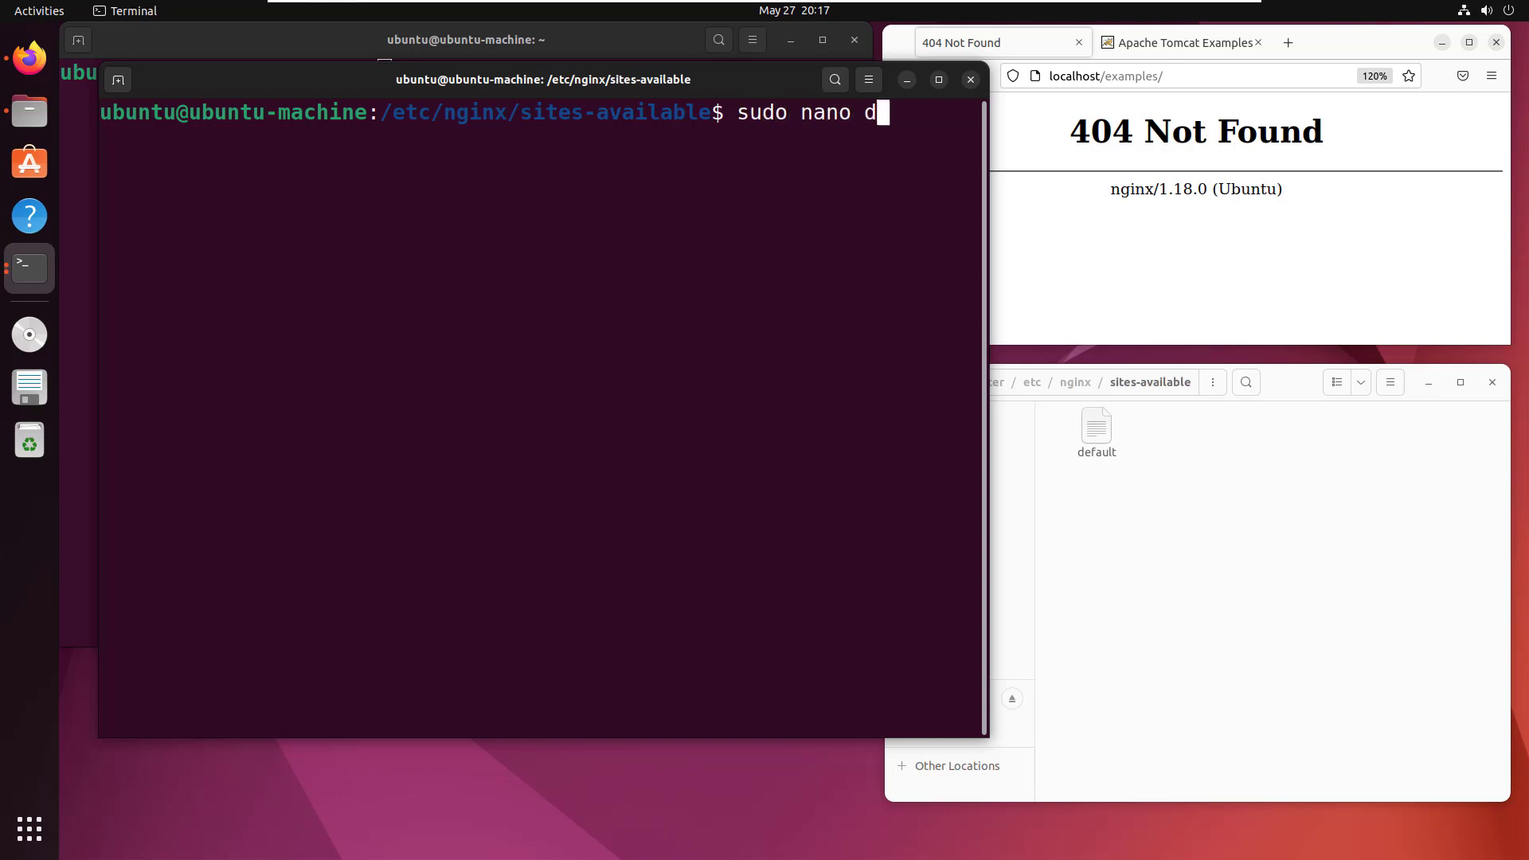
pyautogui.press('Return')
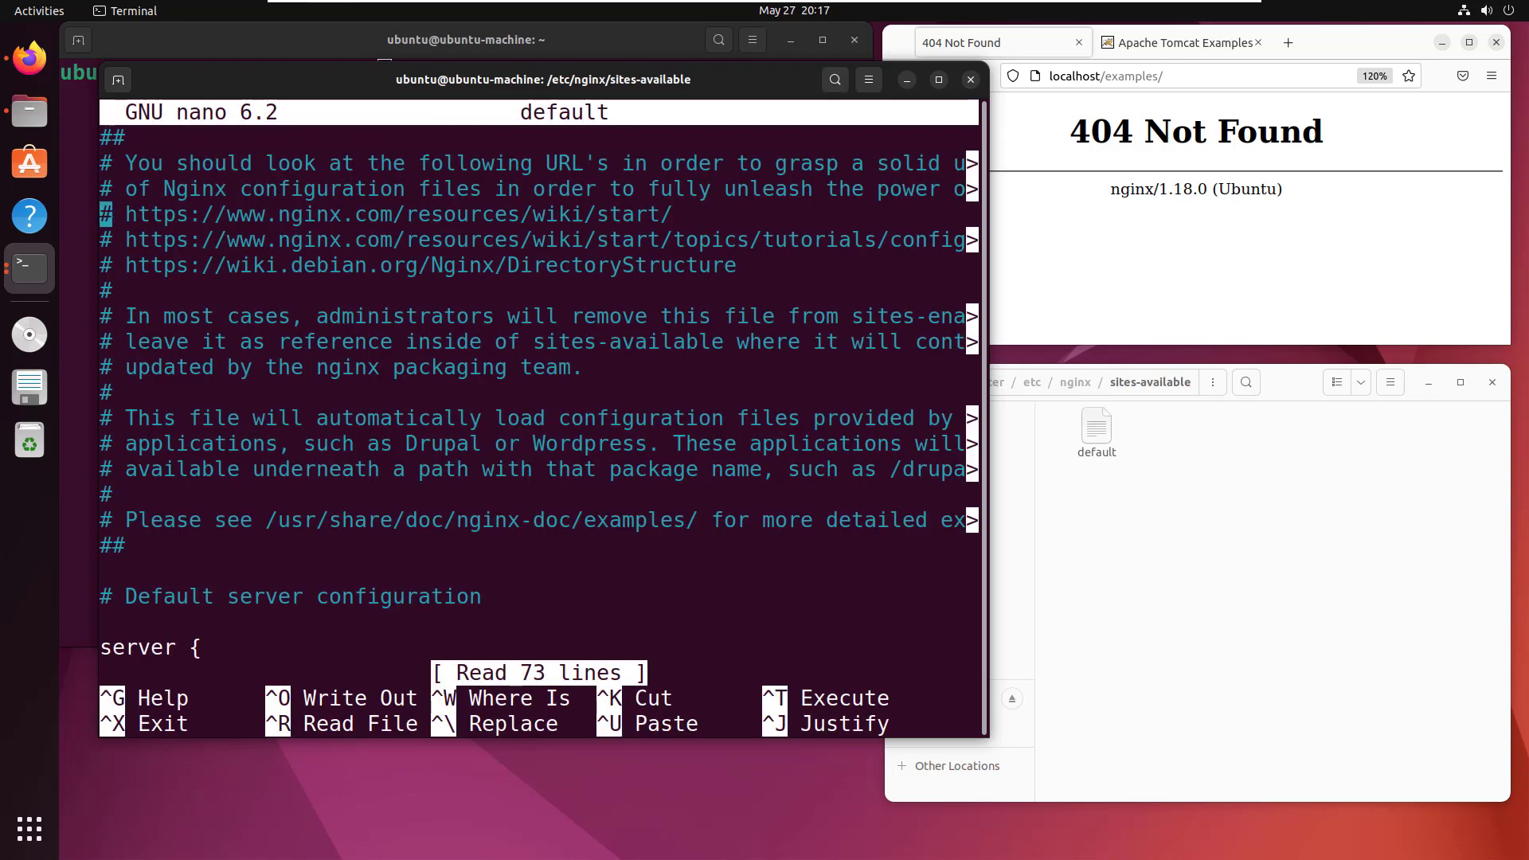
pyautogui.scroll(-3)
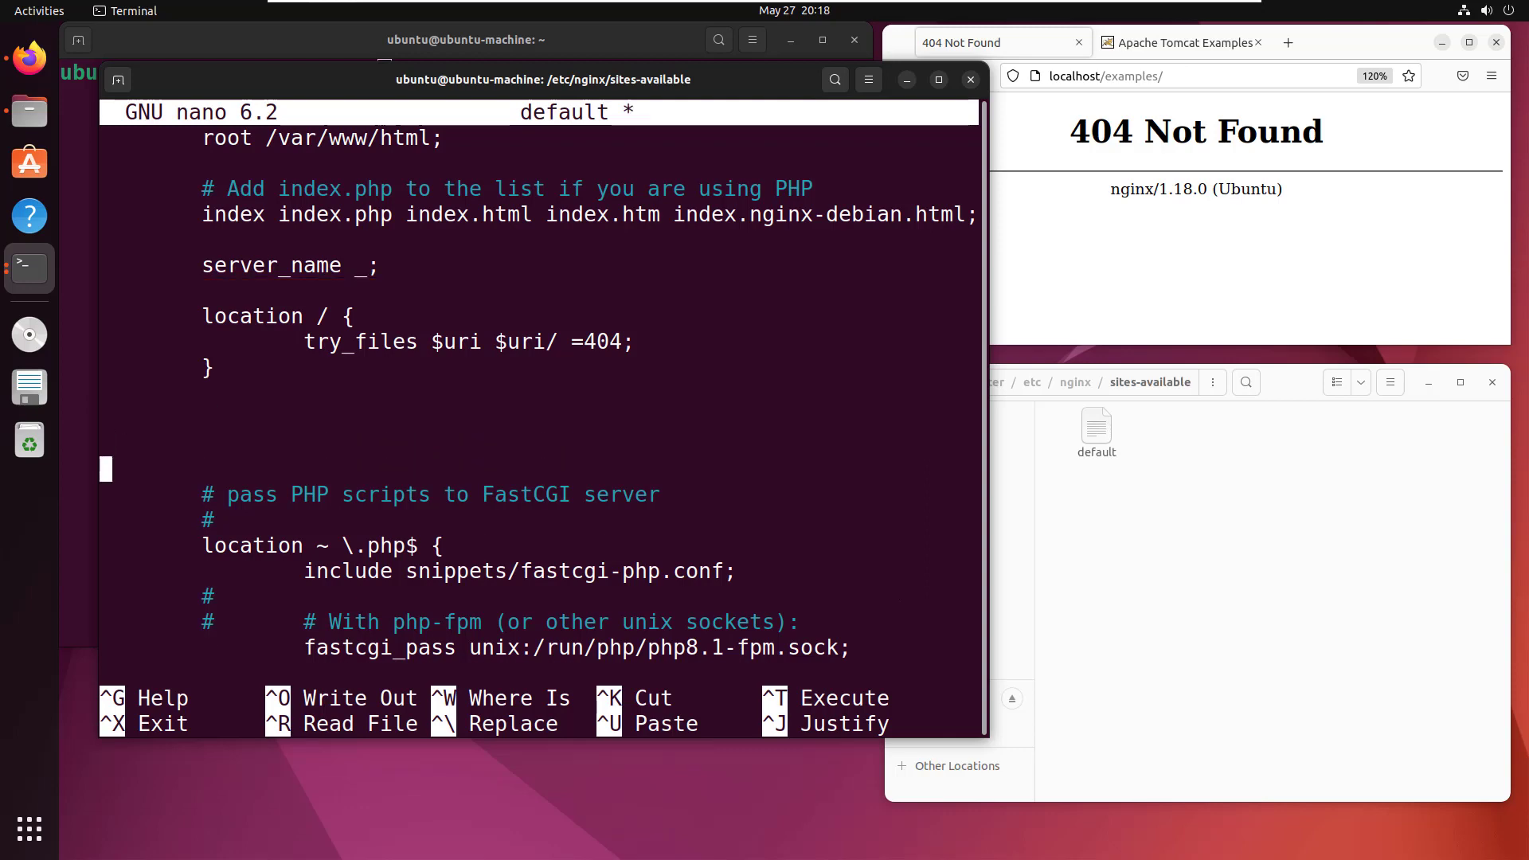
# - Add a 'location /examples' block below the root location block
pyautogui.press('Up')
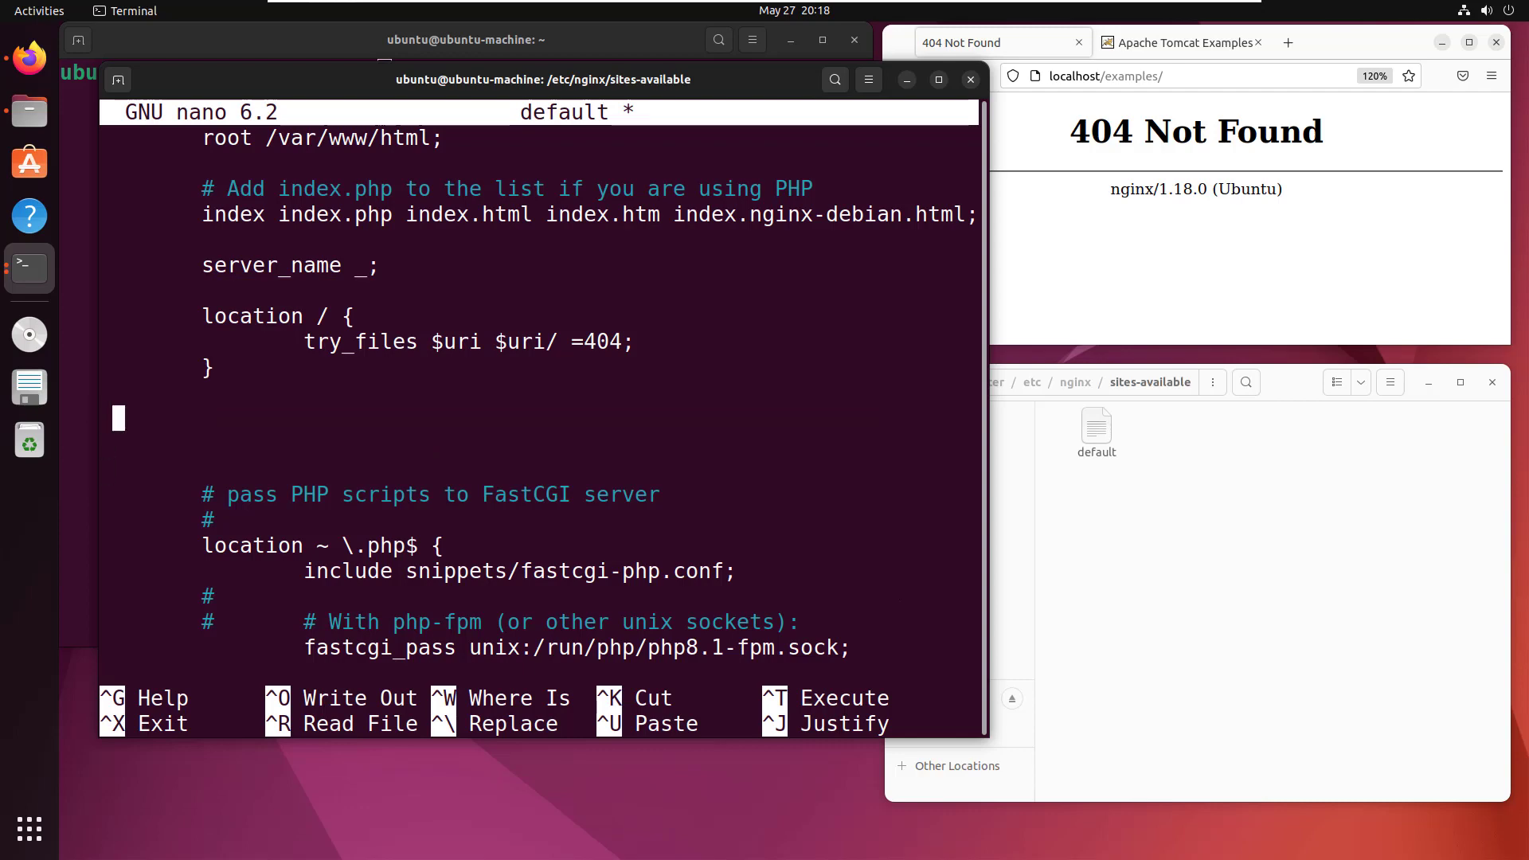
pyautogui.write('lo')
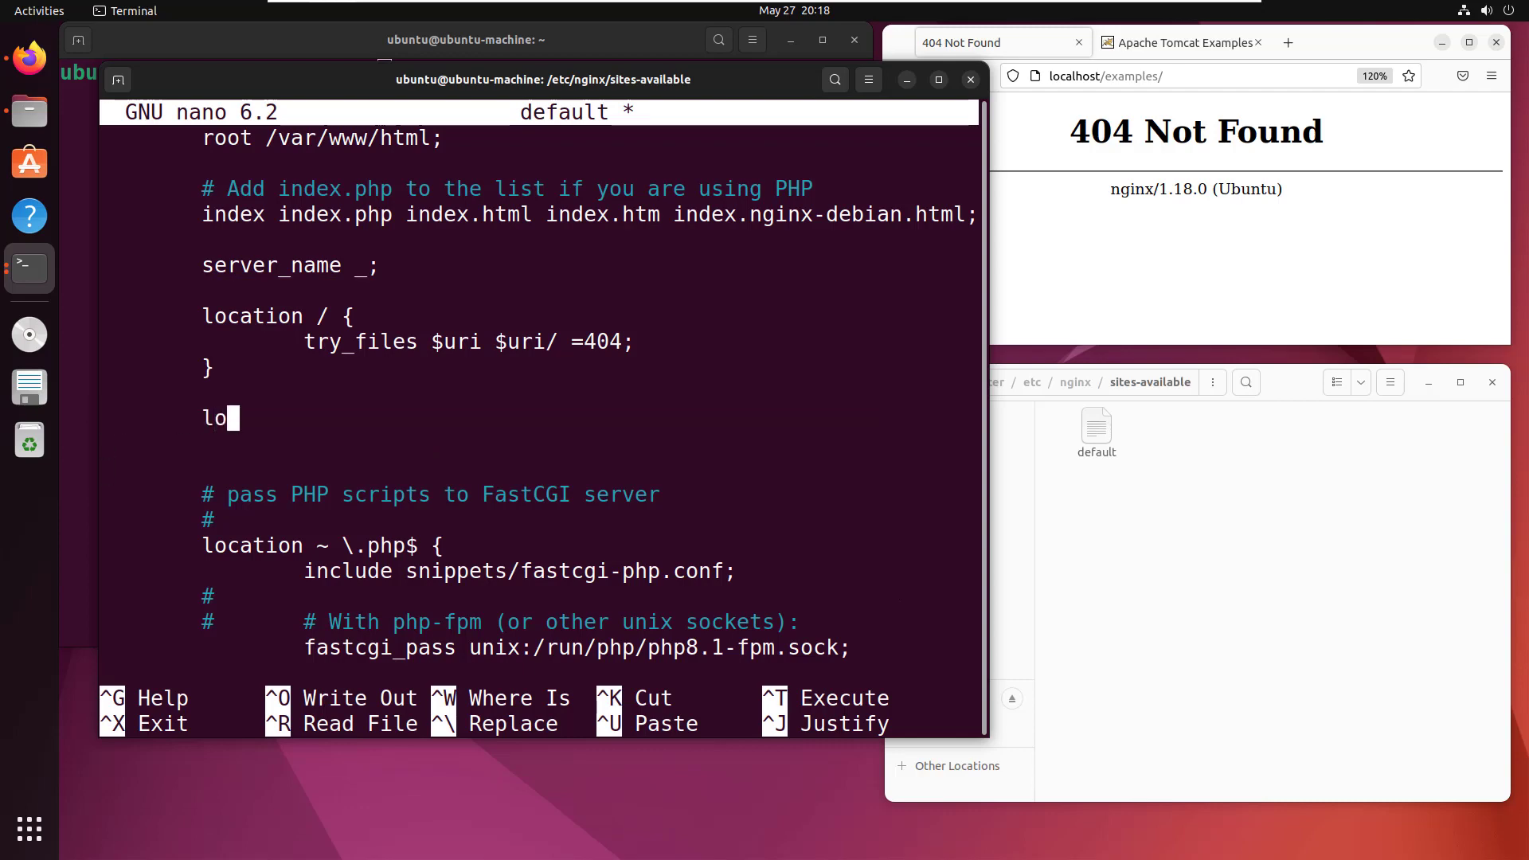
pyautogui.write('cation /')
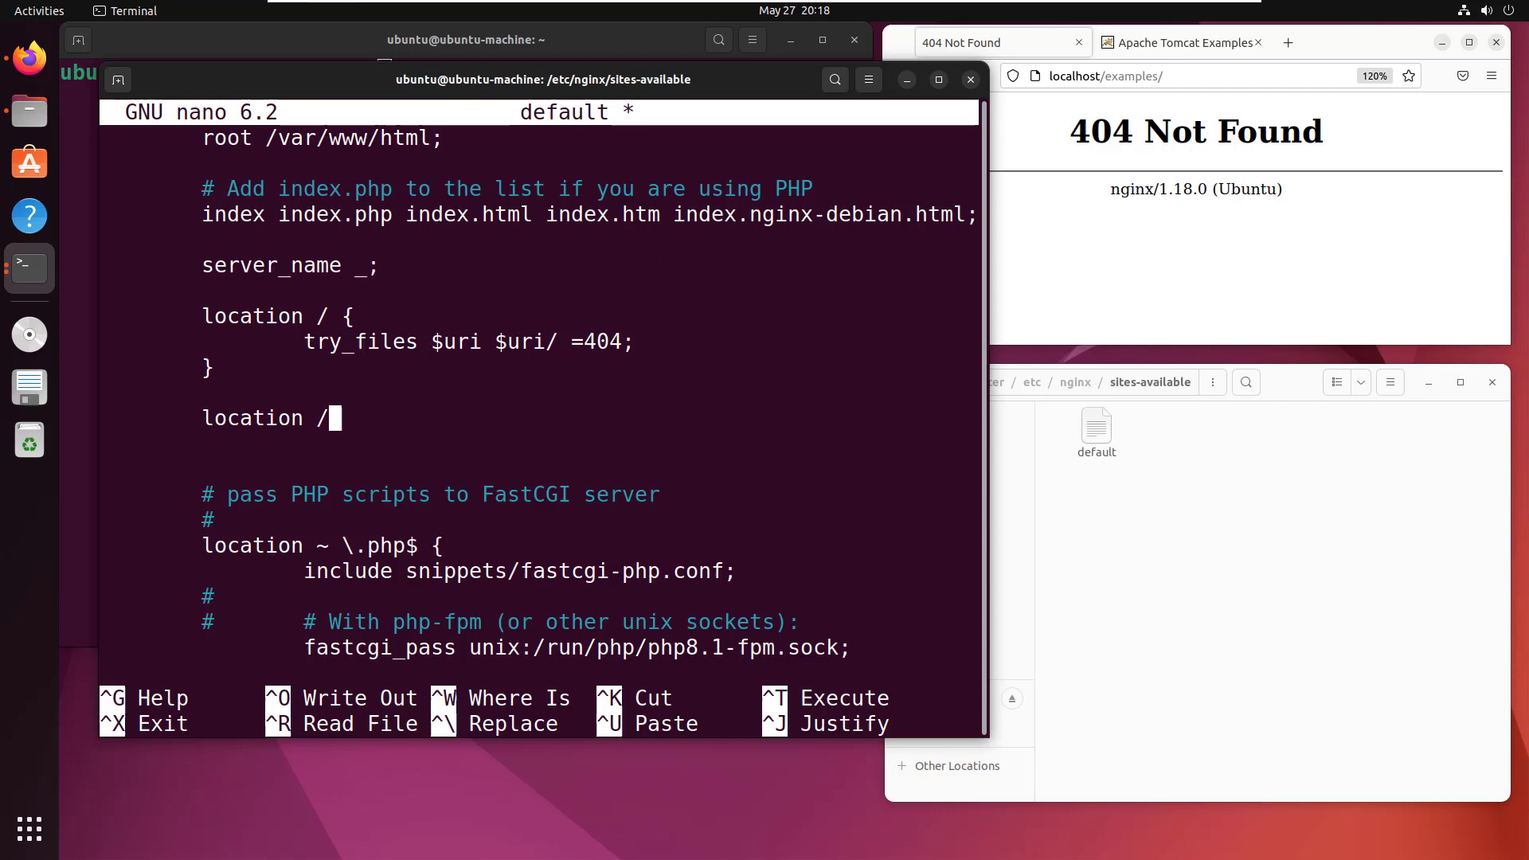
pyautogui.write('examples {')
pyautogui.write('}')
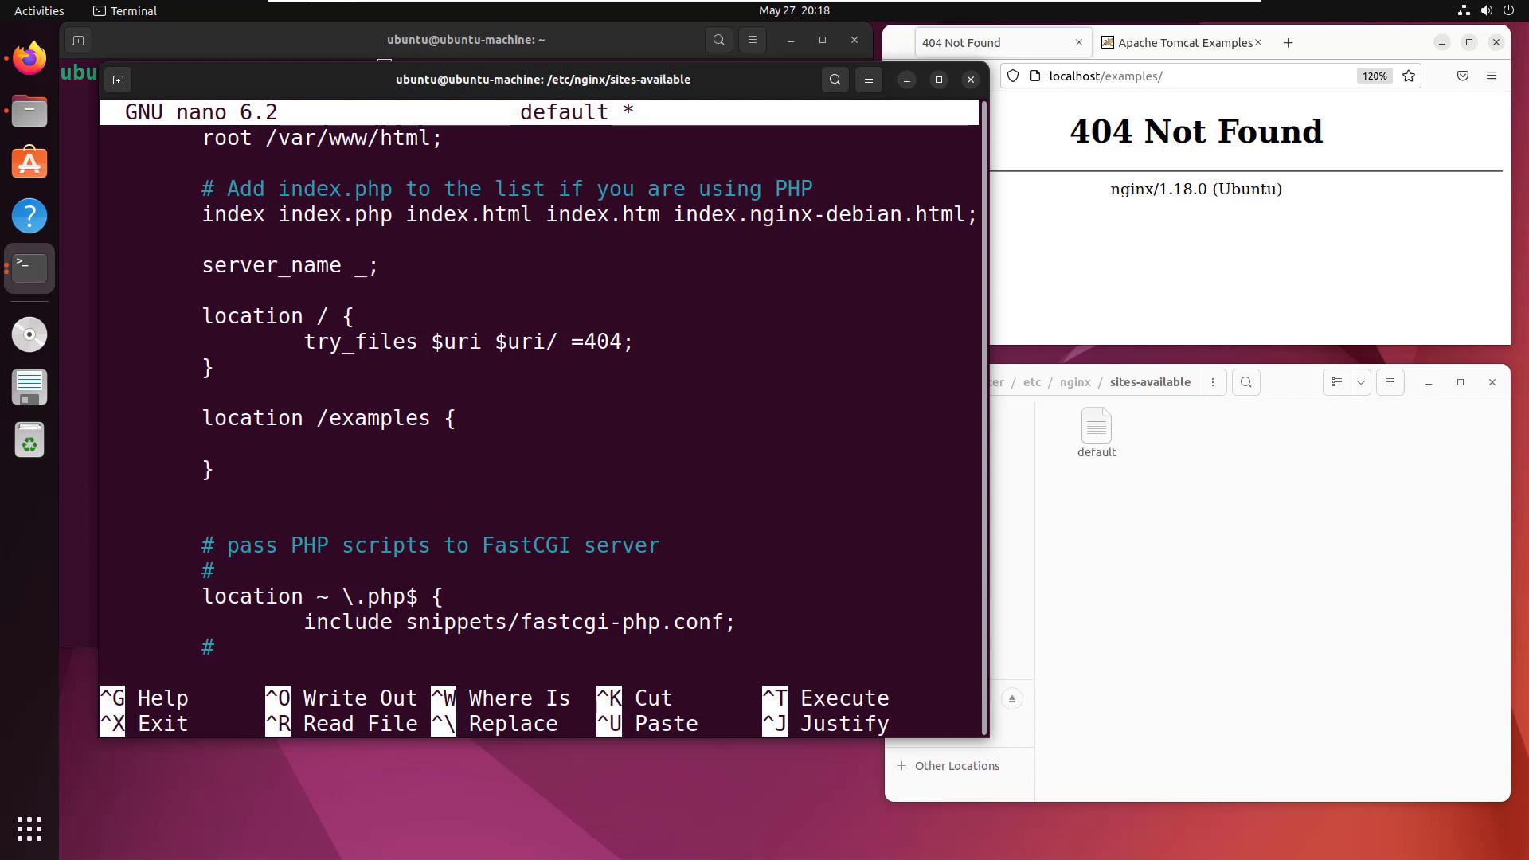
pyautogui.click(231, 443)
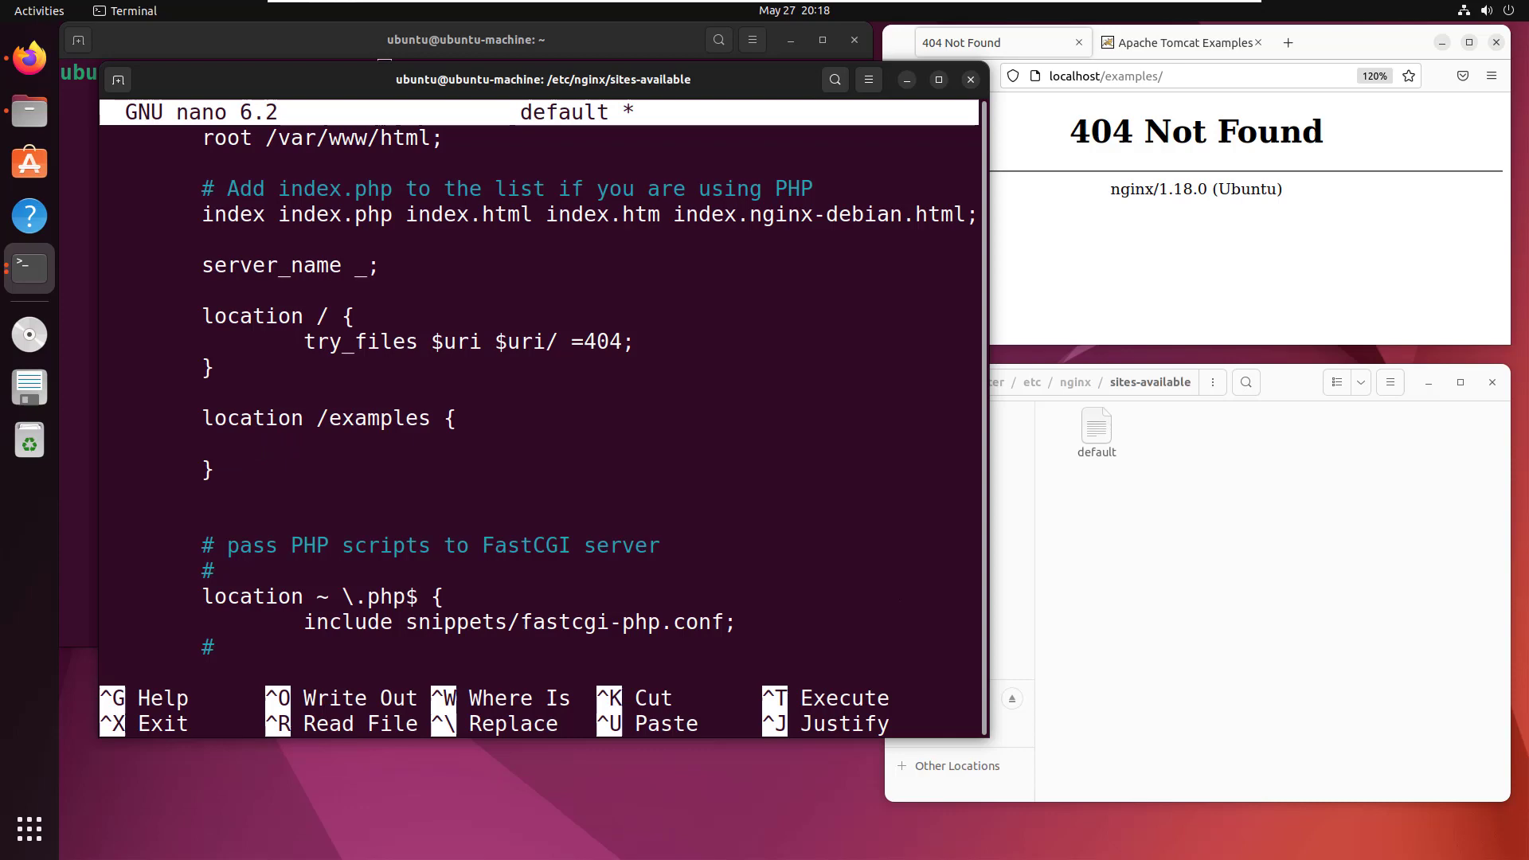
pyautogui.click(308, 444)
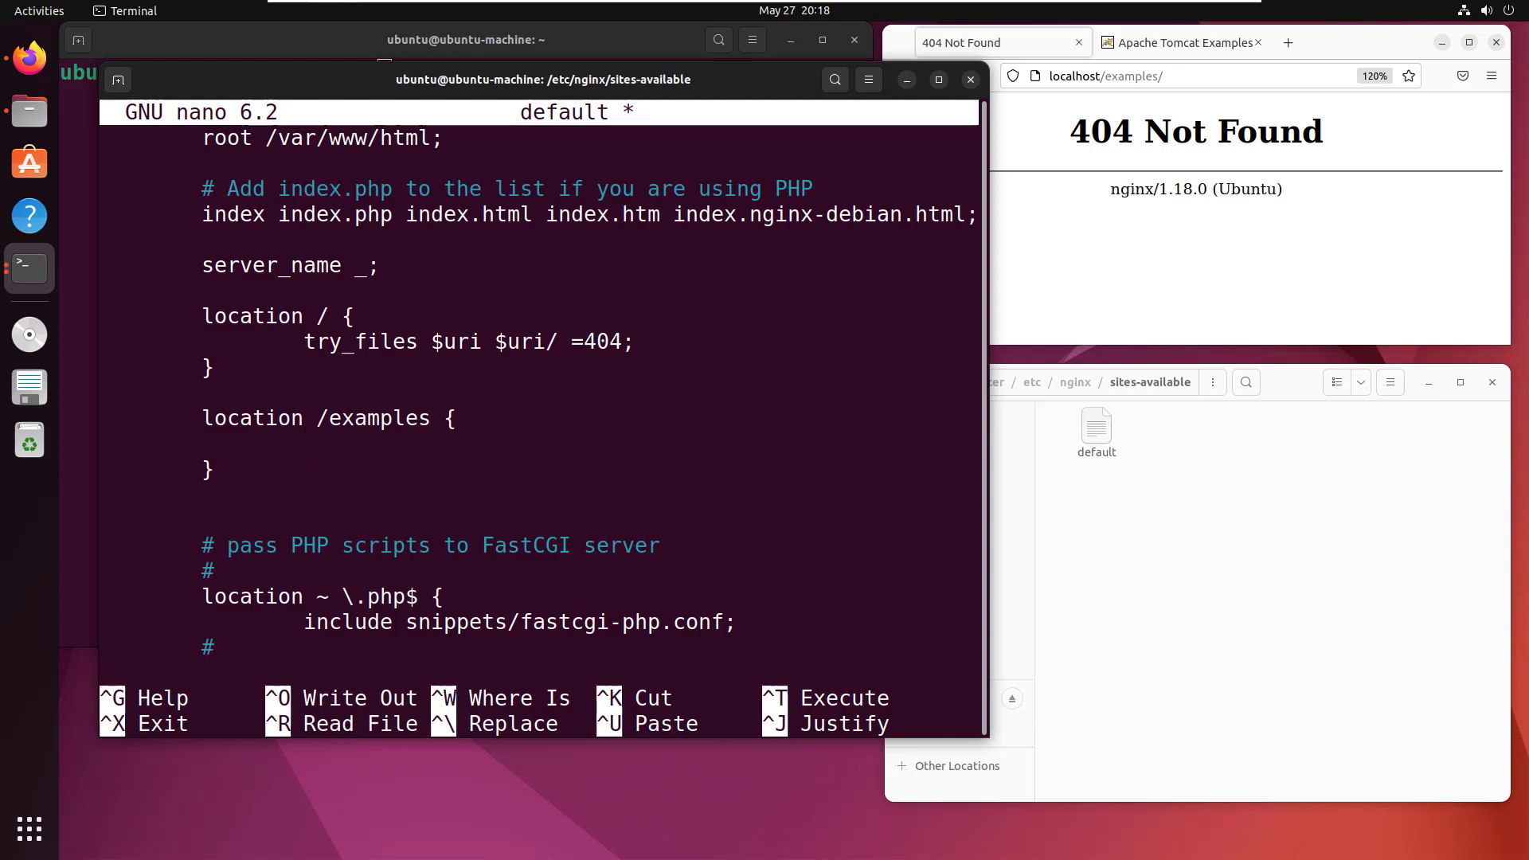
pyautogui.write('prox')
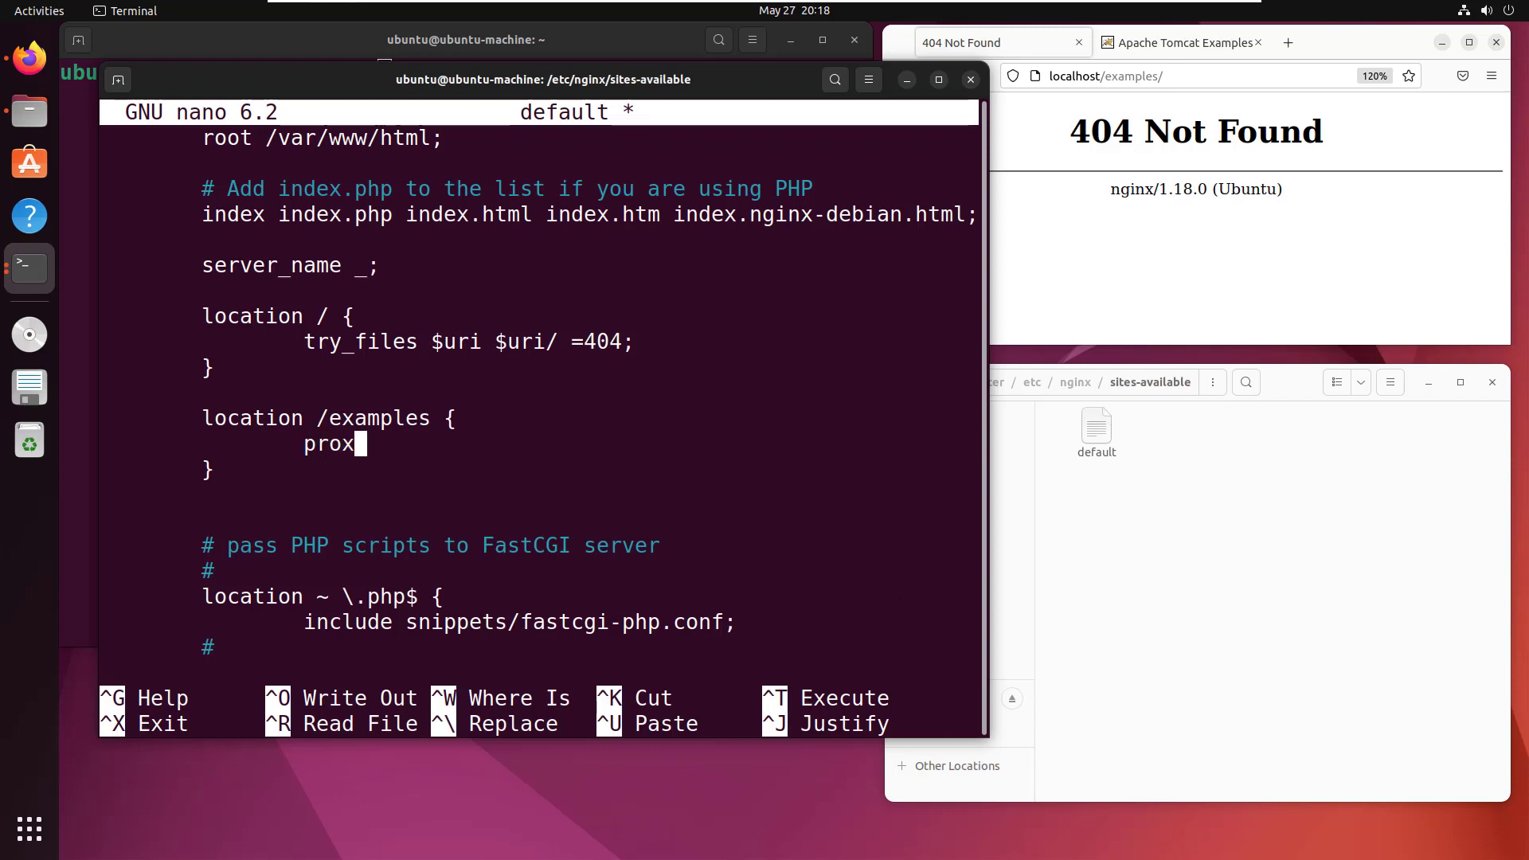
pyautogui.write('y_pass')
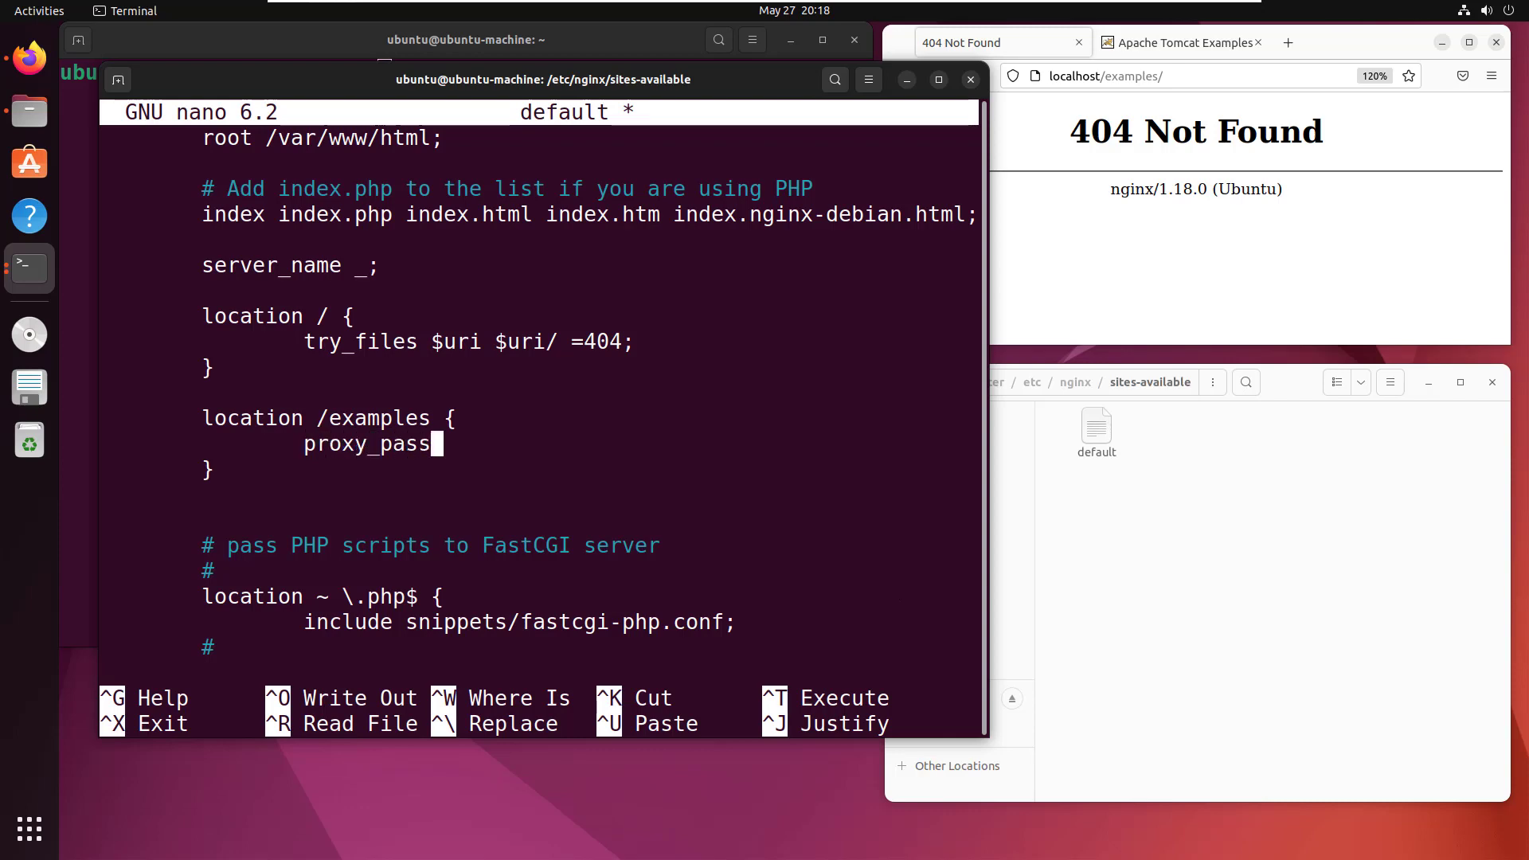
pyautogui.write('http://')
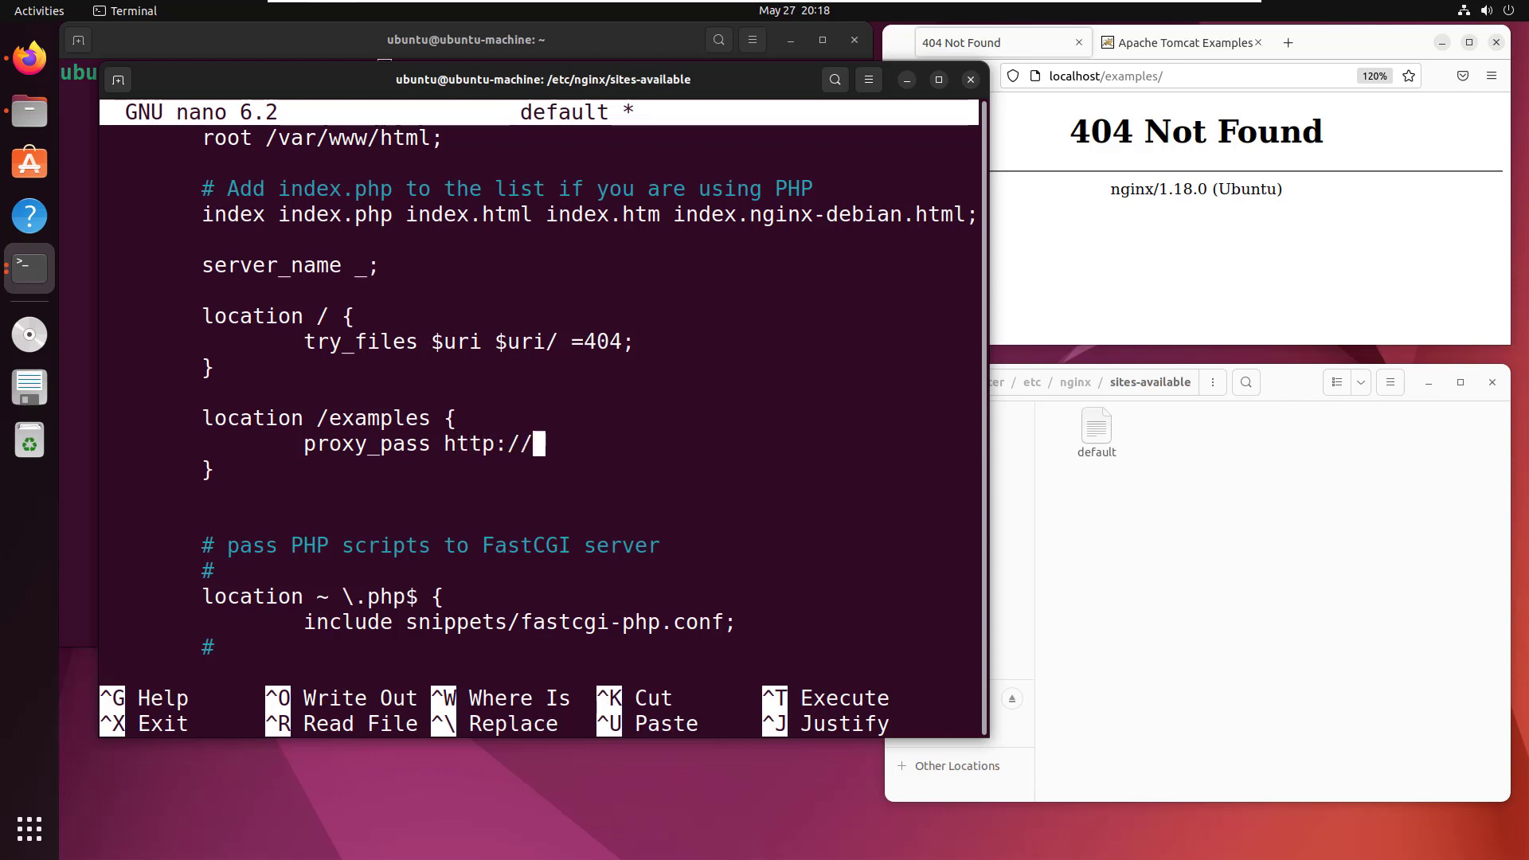
pyautogui.write('local')
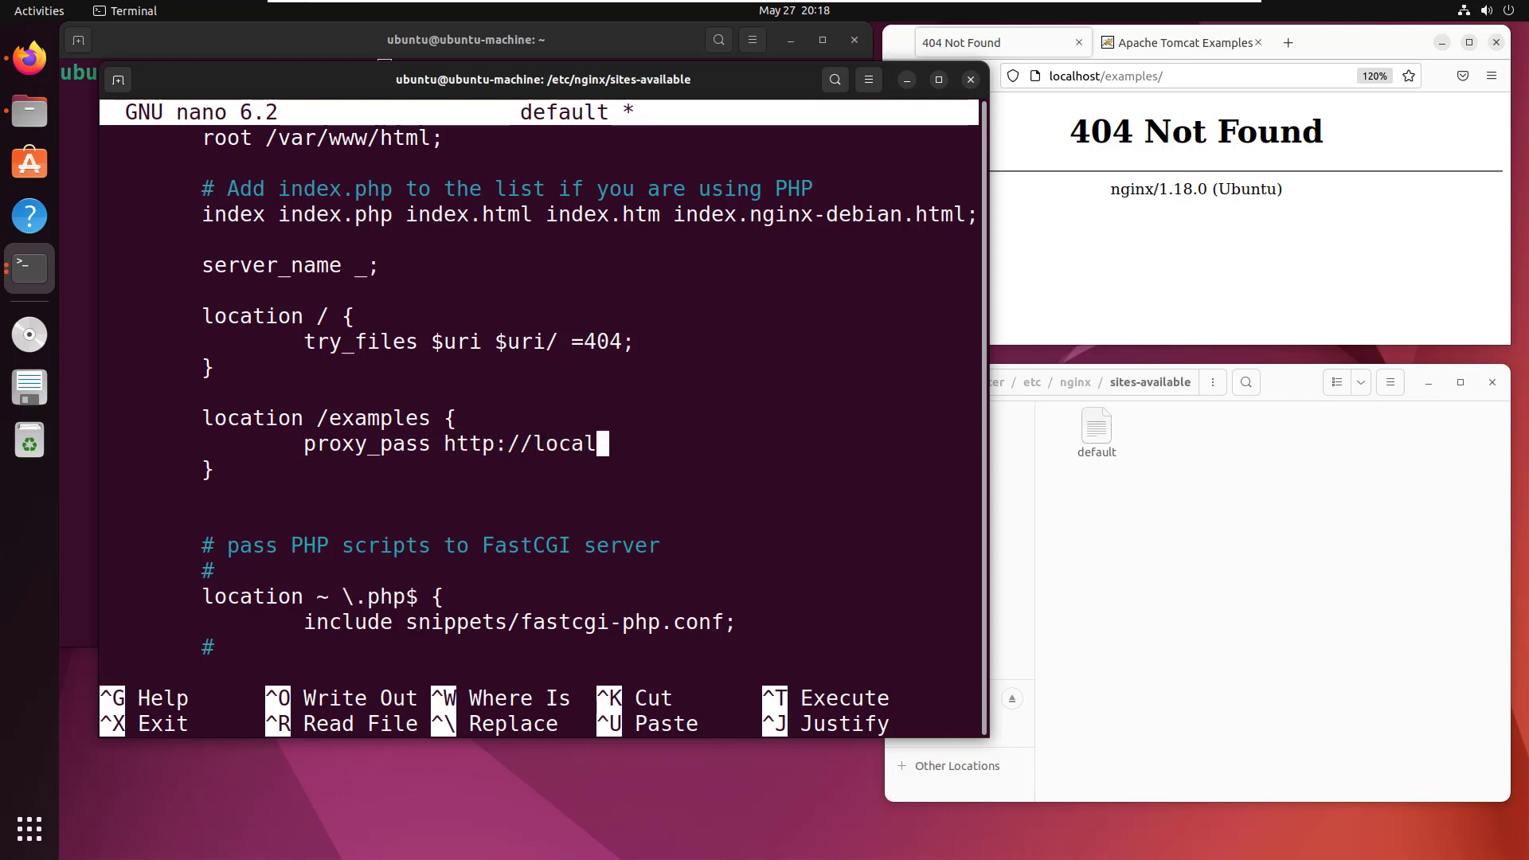
pyautogui.write('host:80')
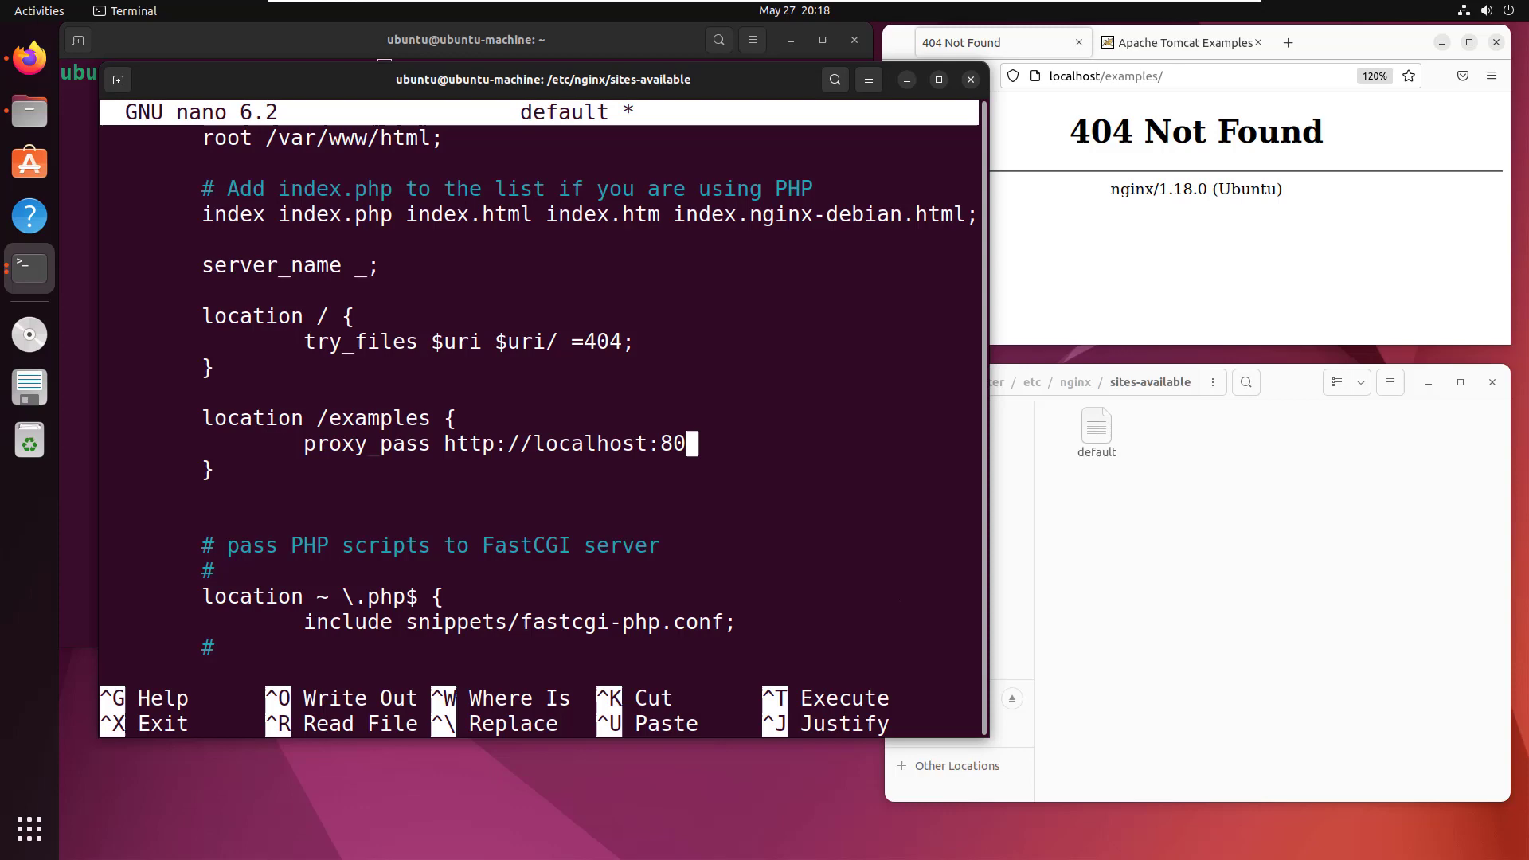
pyautogui.write('80/examples')
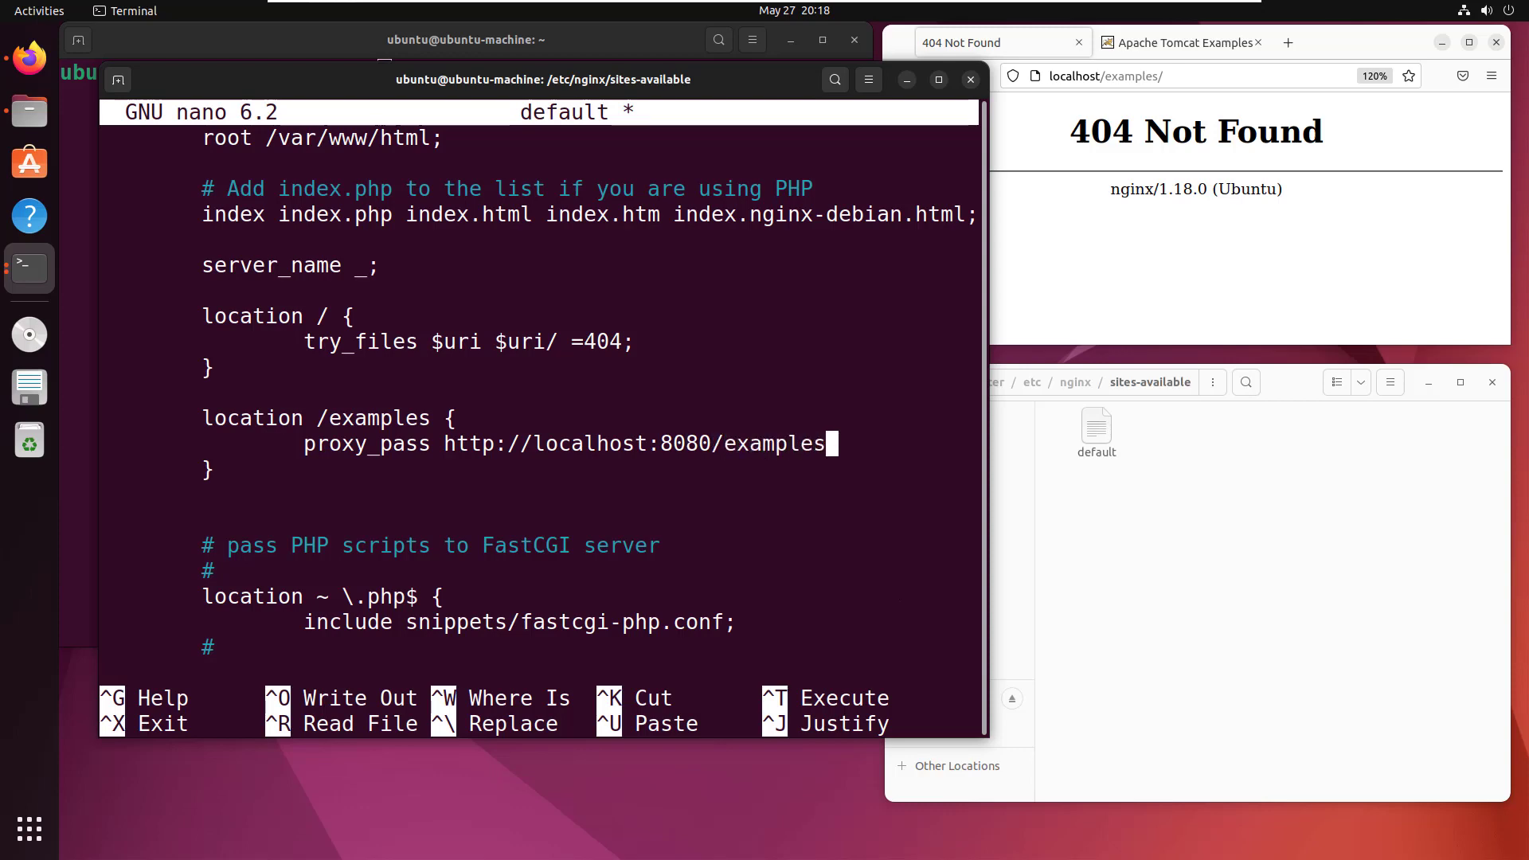
pyautogui.write(';')
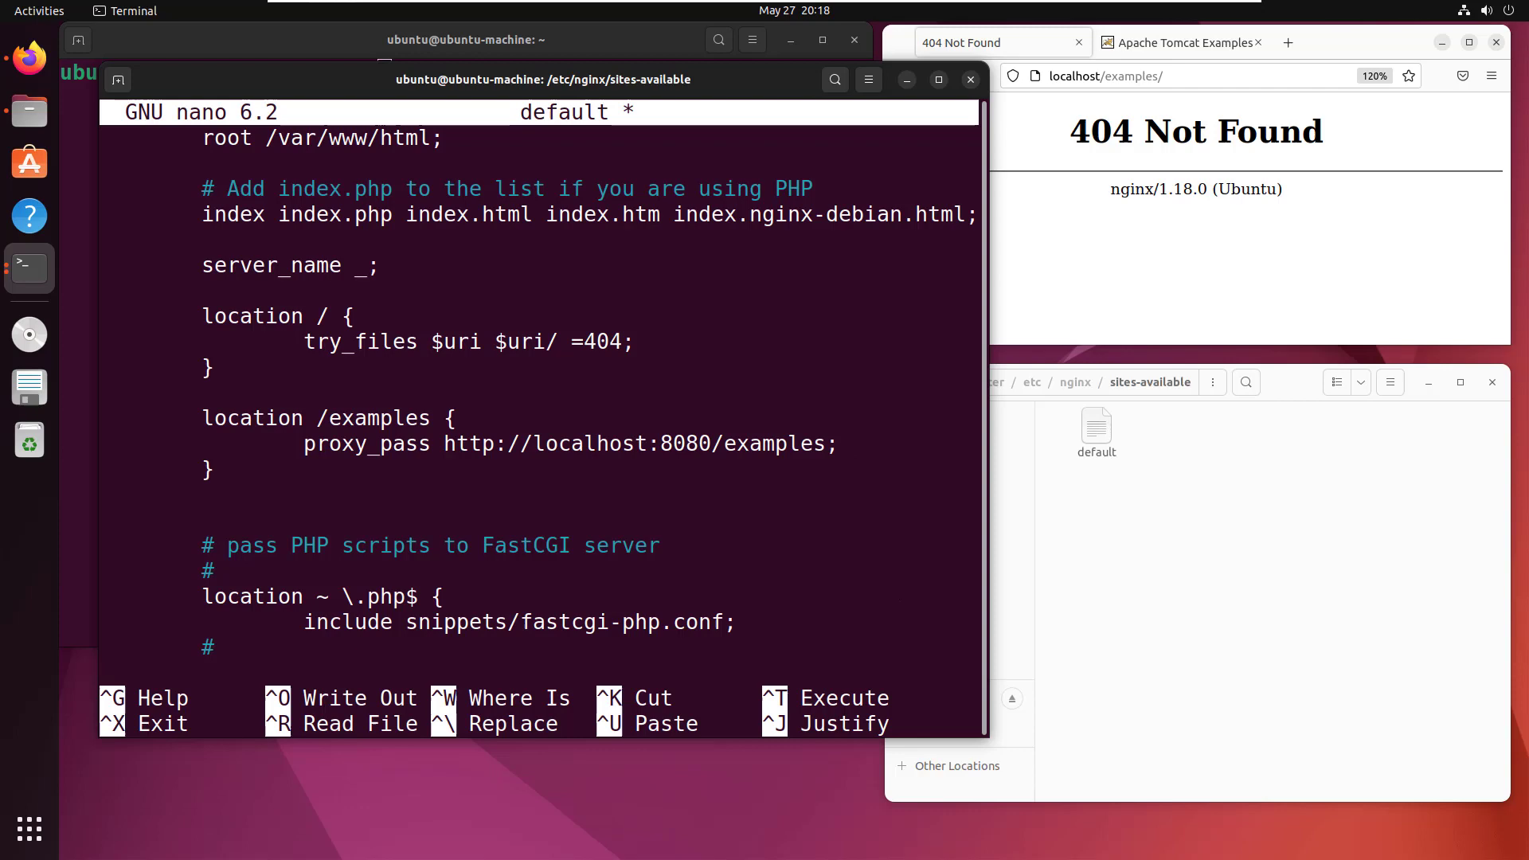
pyautogui.press('ctrl+o')
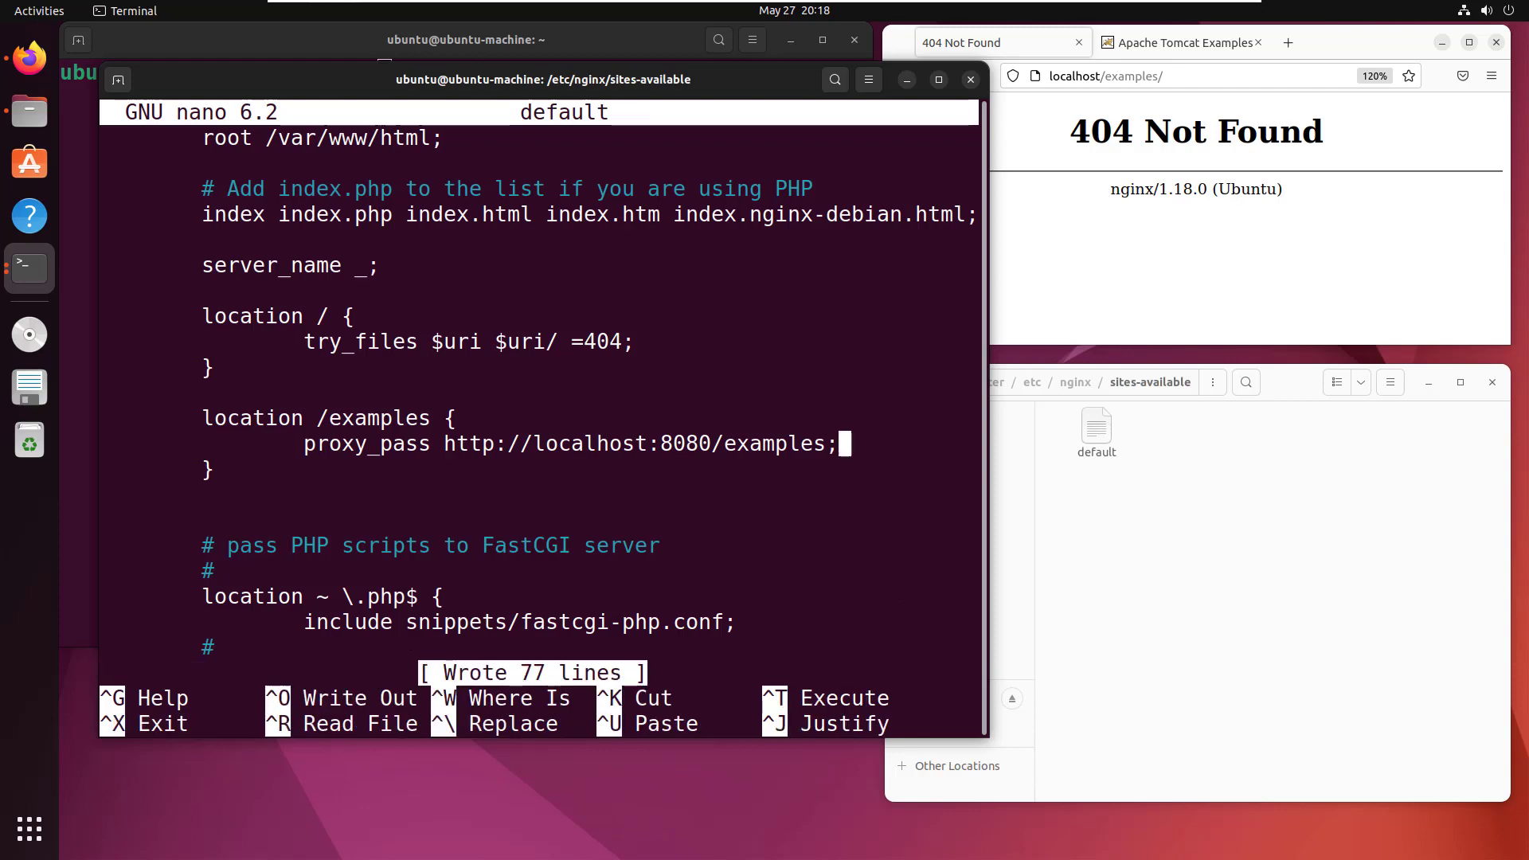
pyautogui.press('ctrl+x')
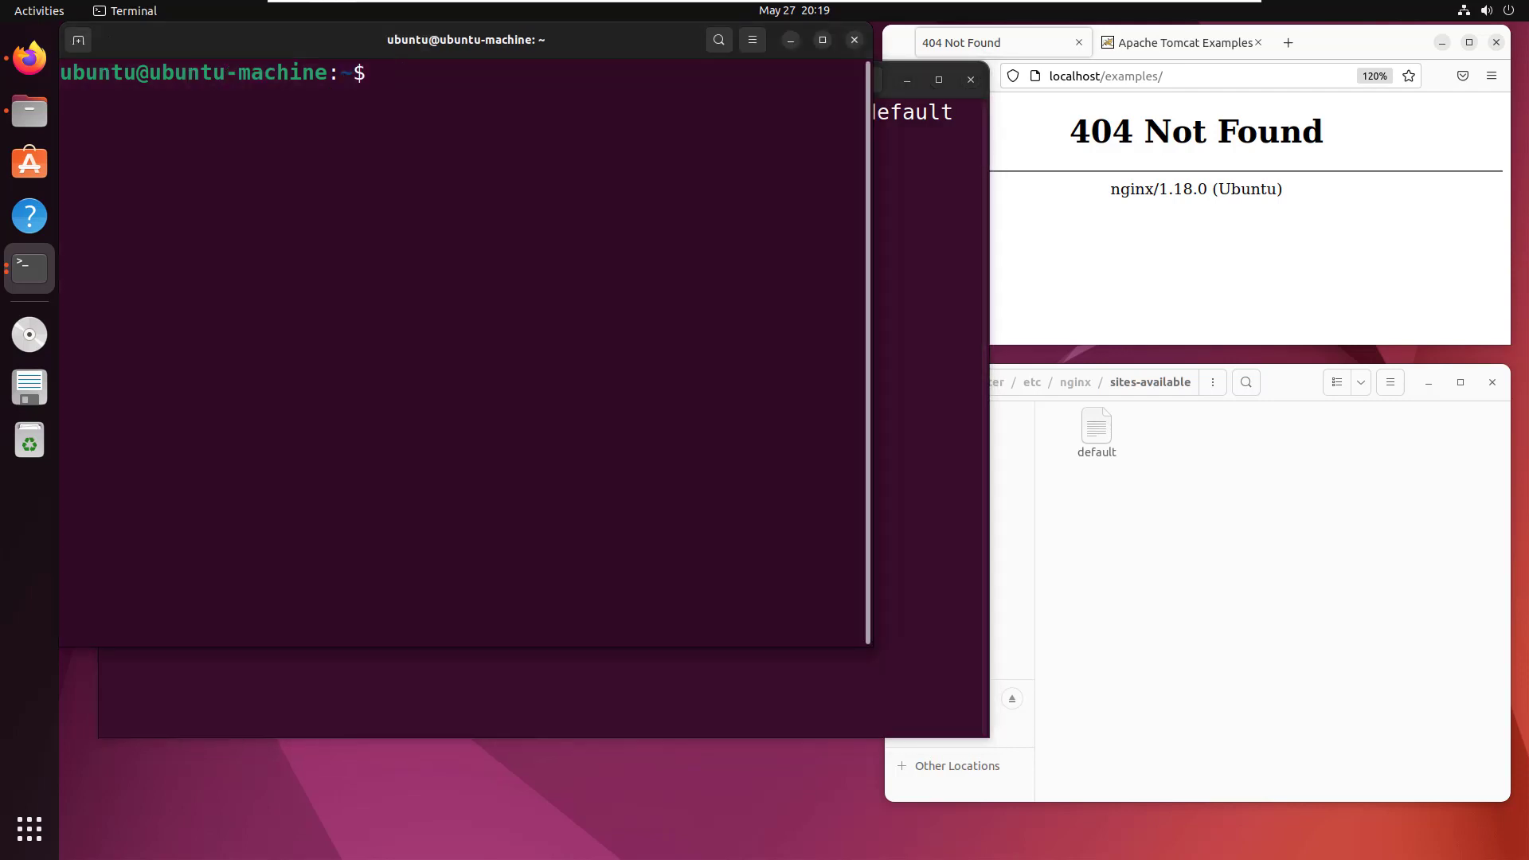
# - Run 'sudo systemctl restart nginx' and enter the sudo password
pyautogui.write('sudo syst')
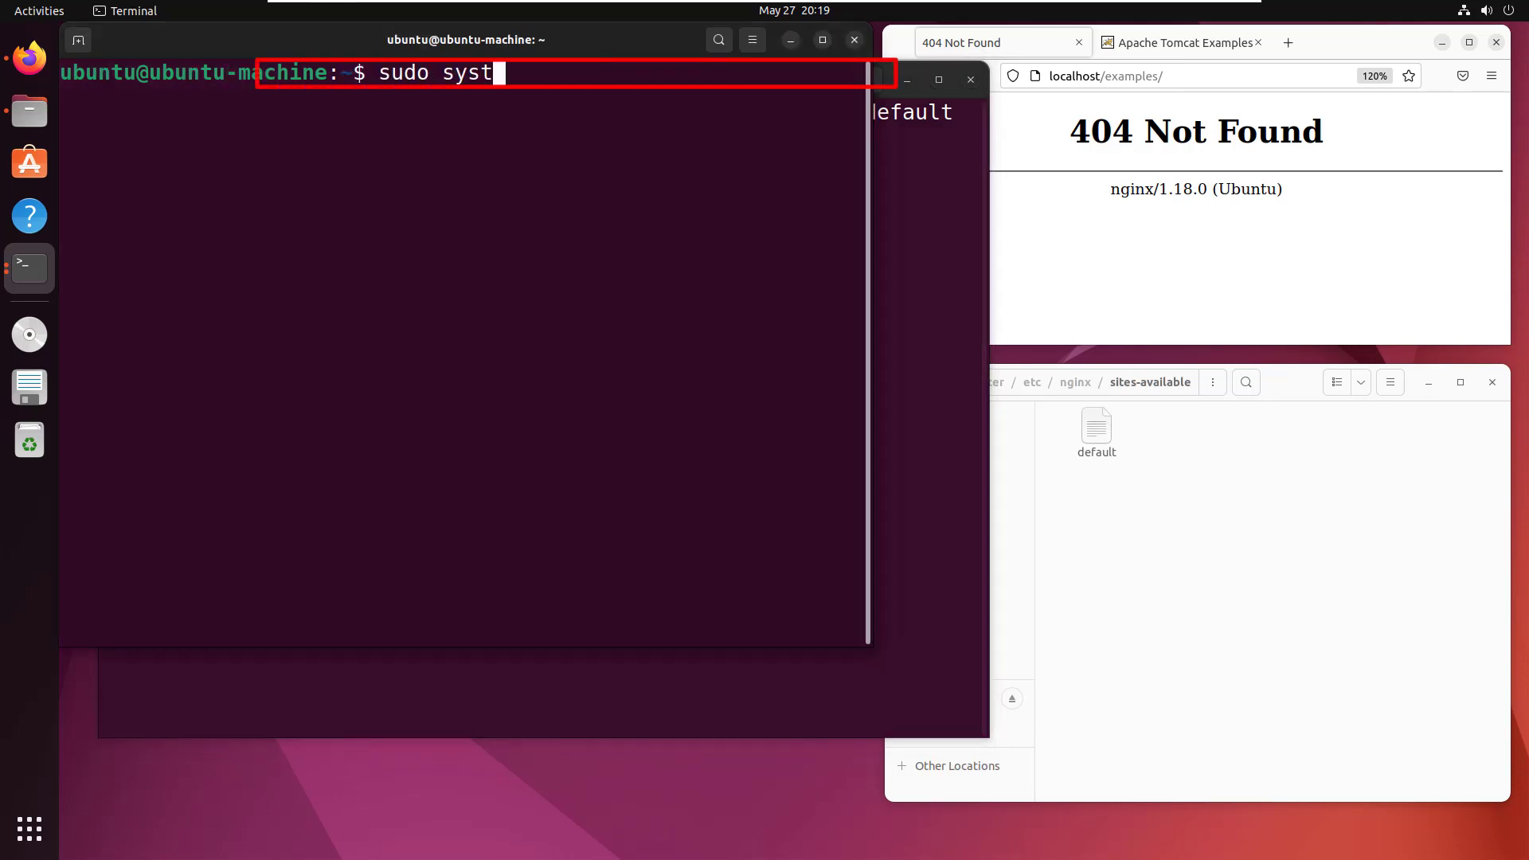
pyautogui.write('emctl')
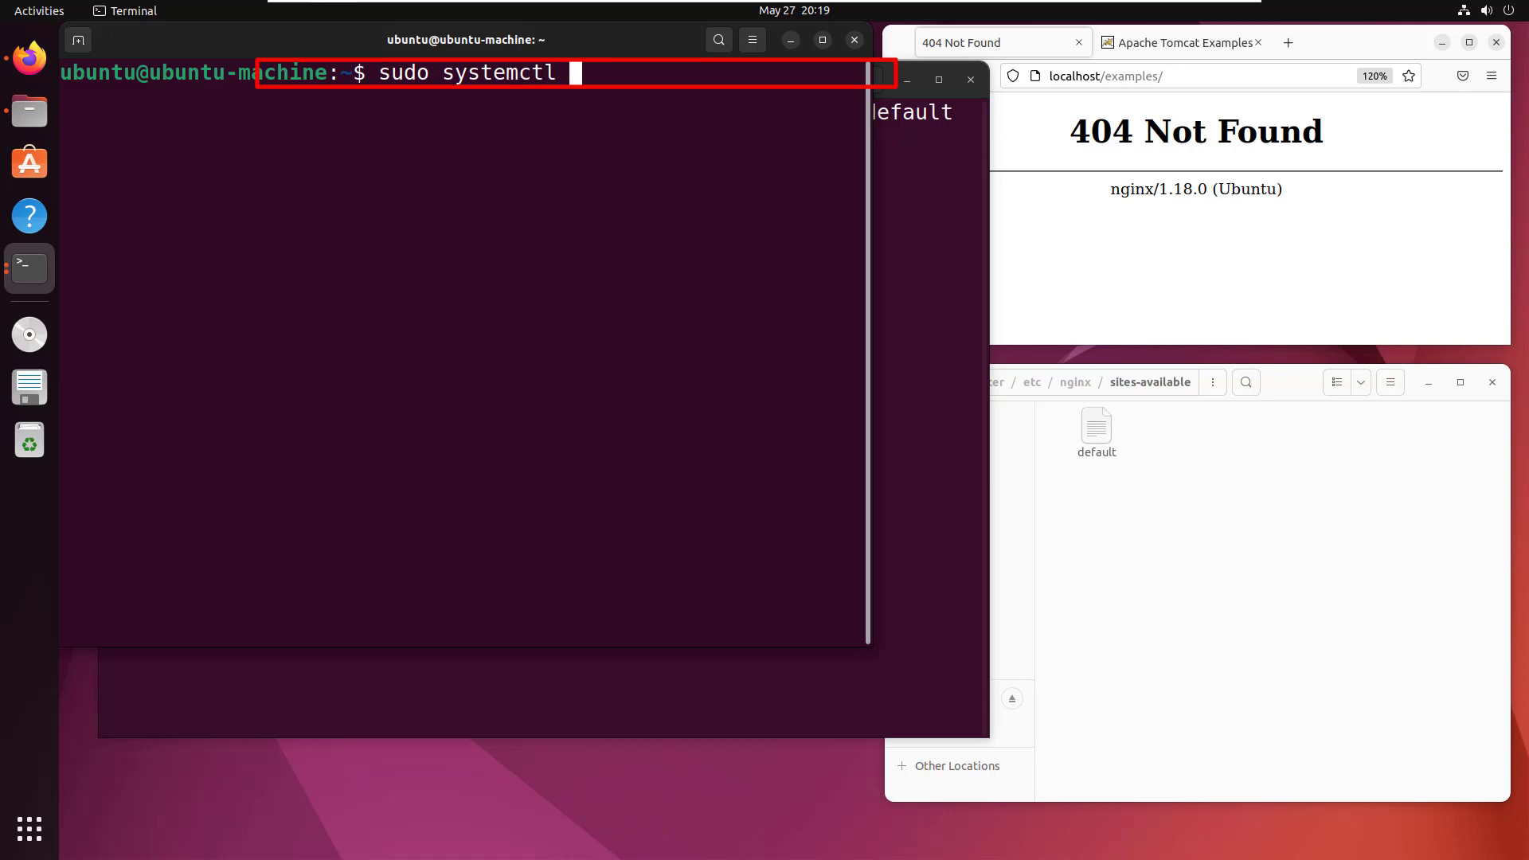
pyautogui.write('restart nginx')
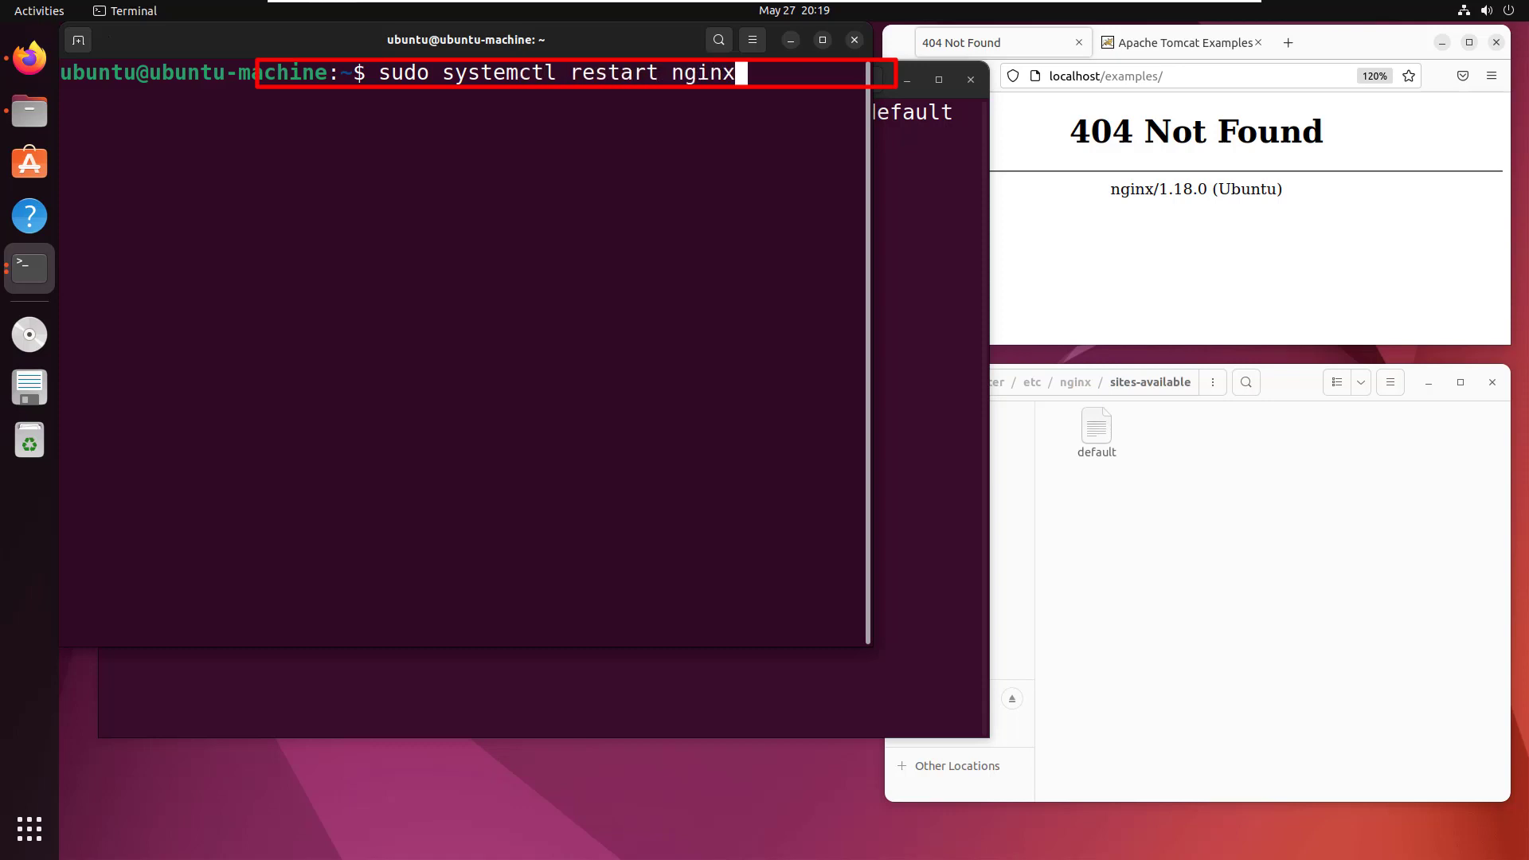
pyautogui.press('Return')
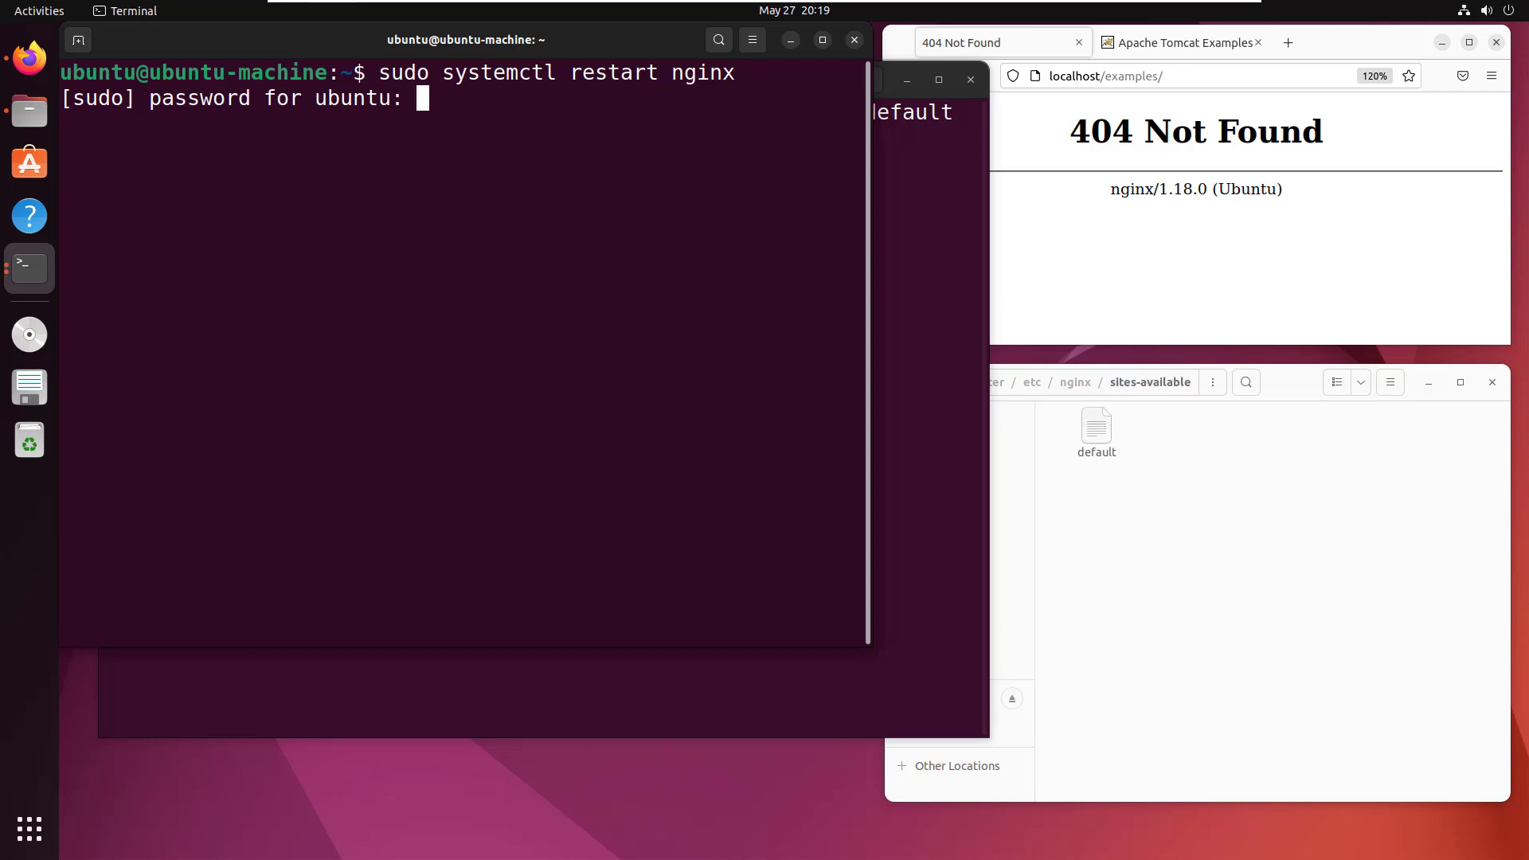
pyautogui.press('Return')
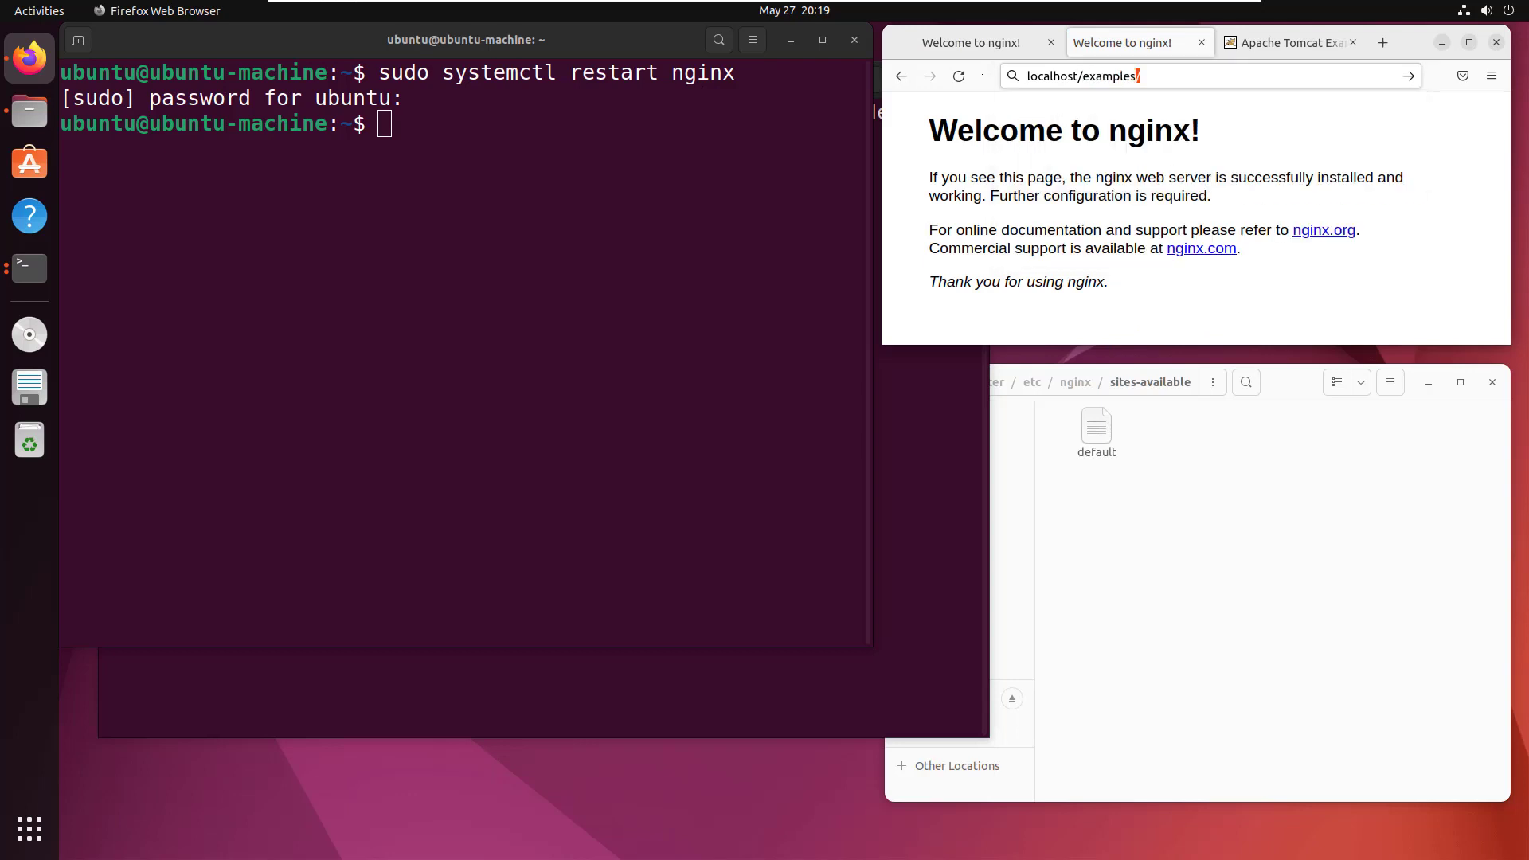
# - Load localhost/examples in Firefox and confirm the Tomcat Examples page appears via nginx
pyautogui.press('Return')
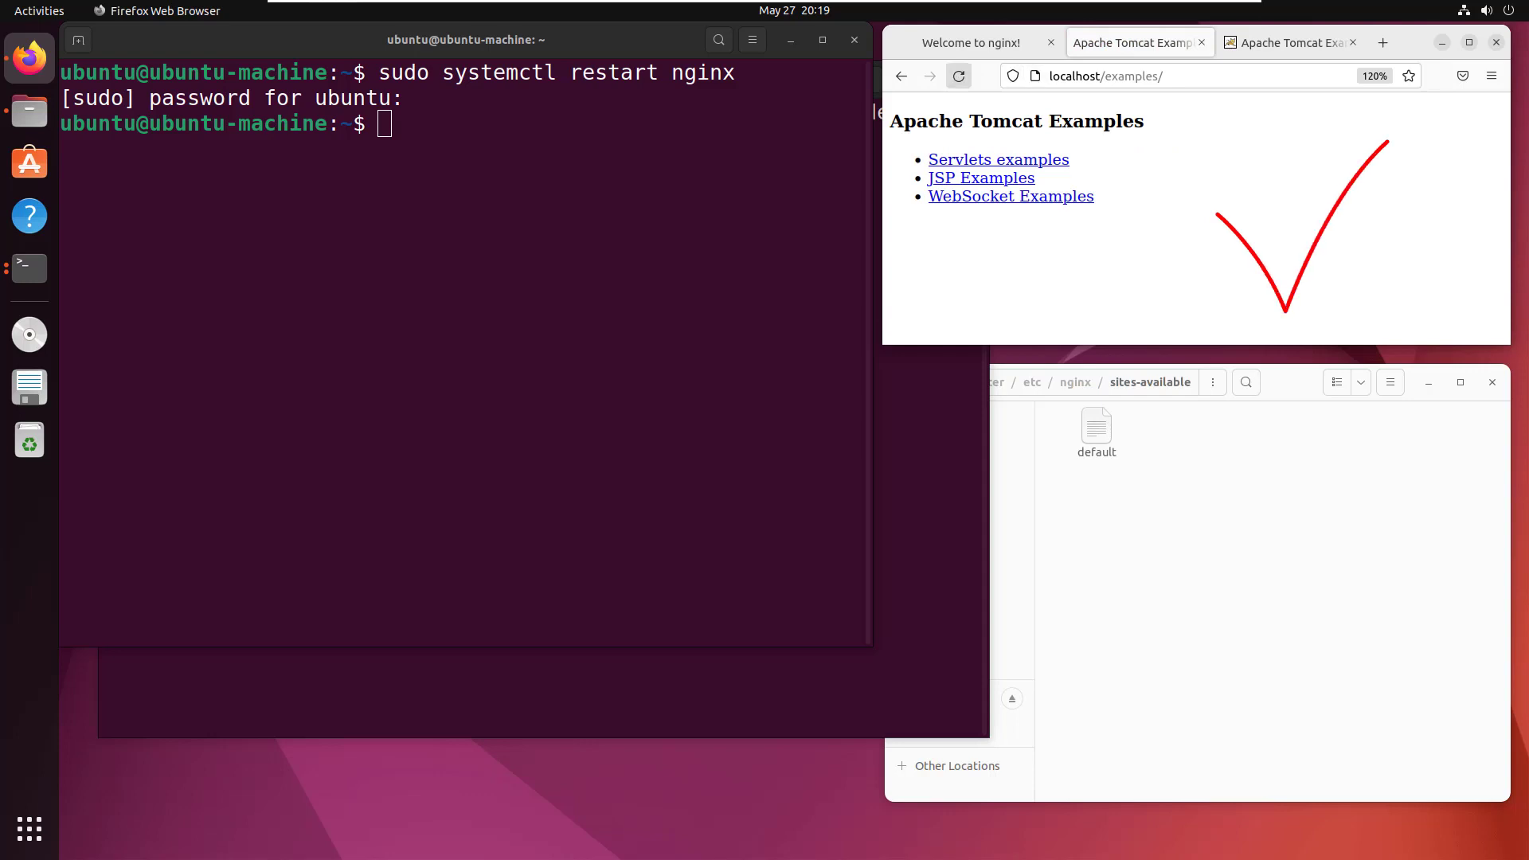
pyautogui.click(1122, 76)
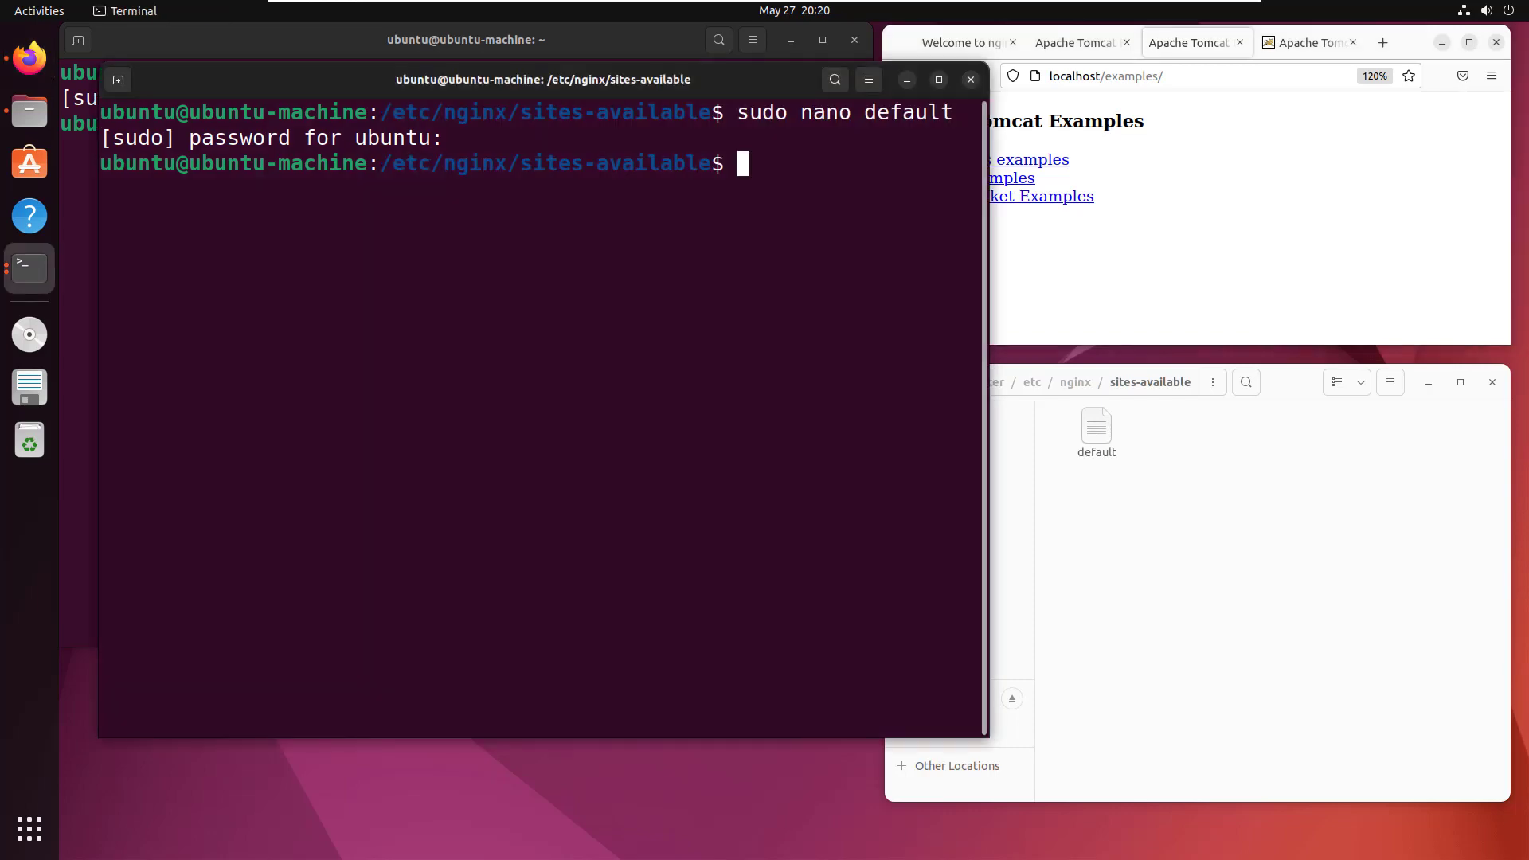
# - Reopen default with sudo nano, add blank lines under proxy_pass, and bring up the paste menu
pyautogui.press('Return')
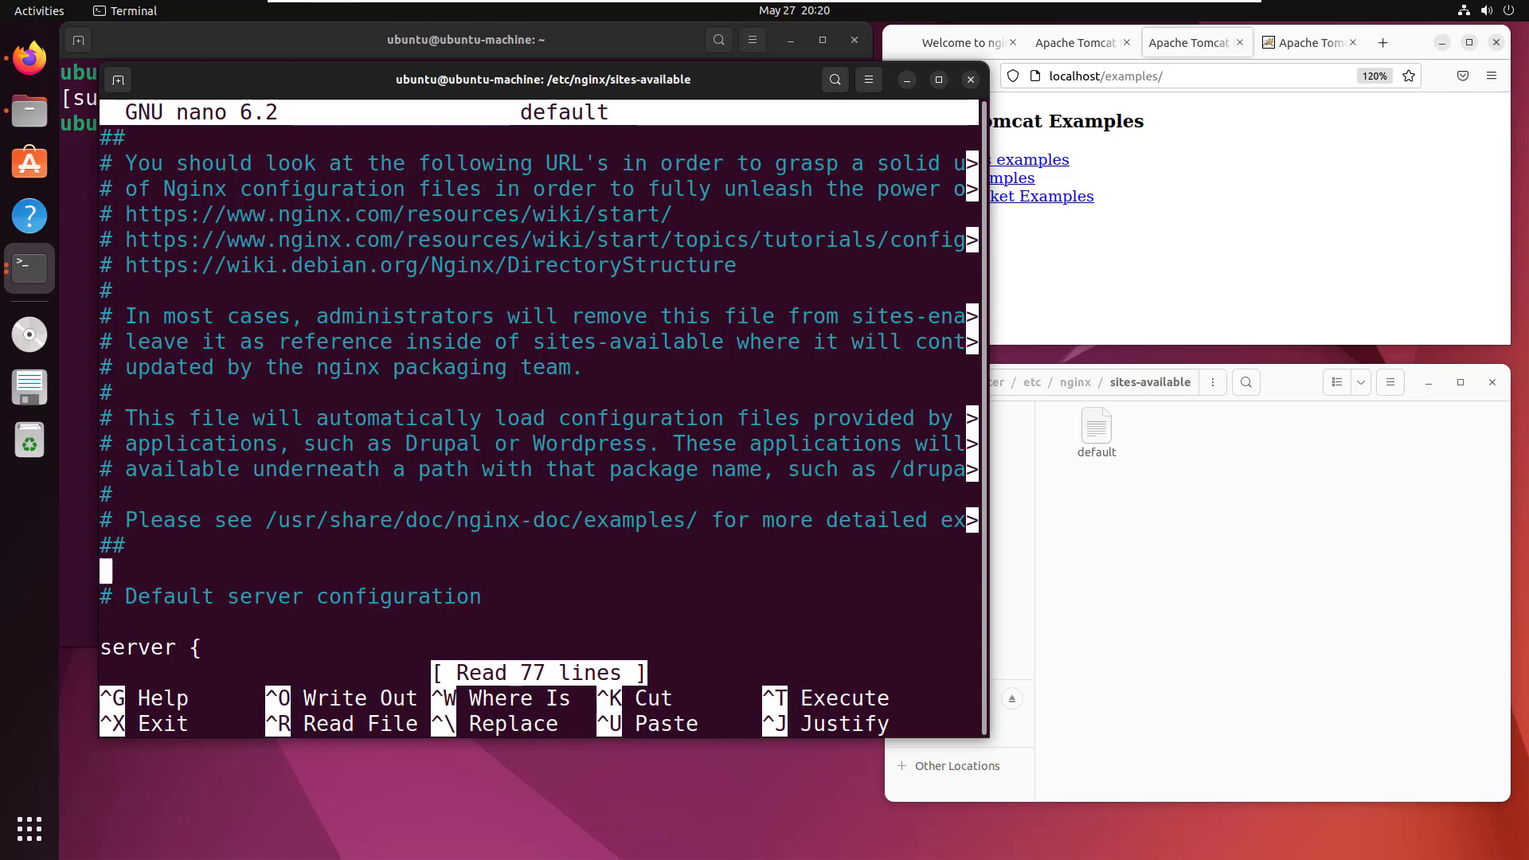
pyautogui.scroll(-3)
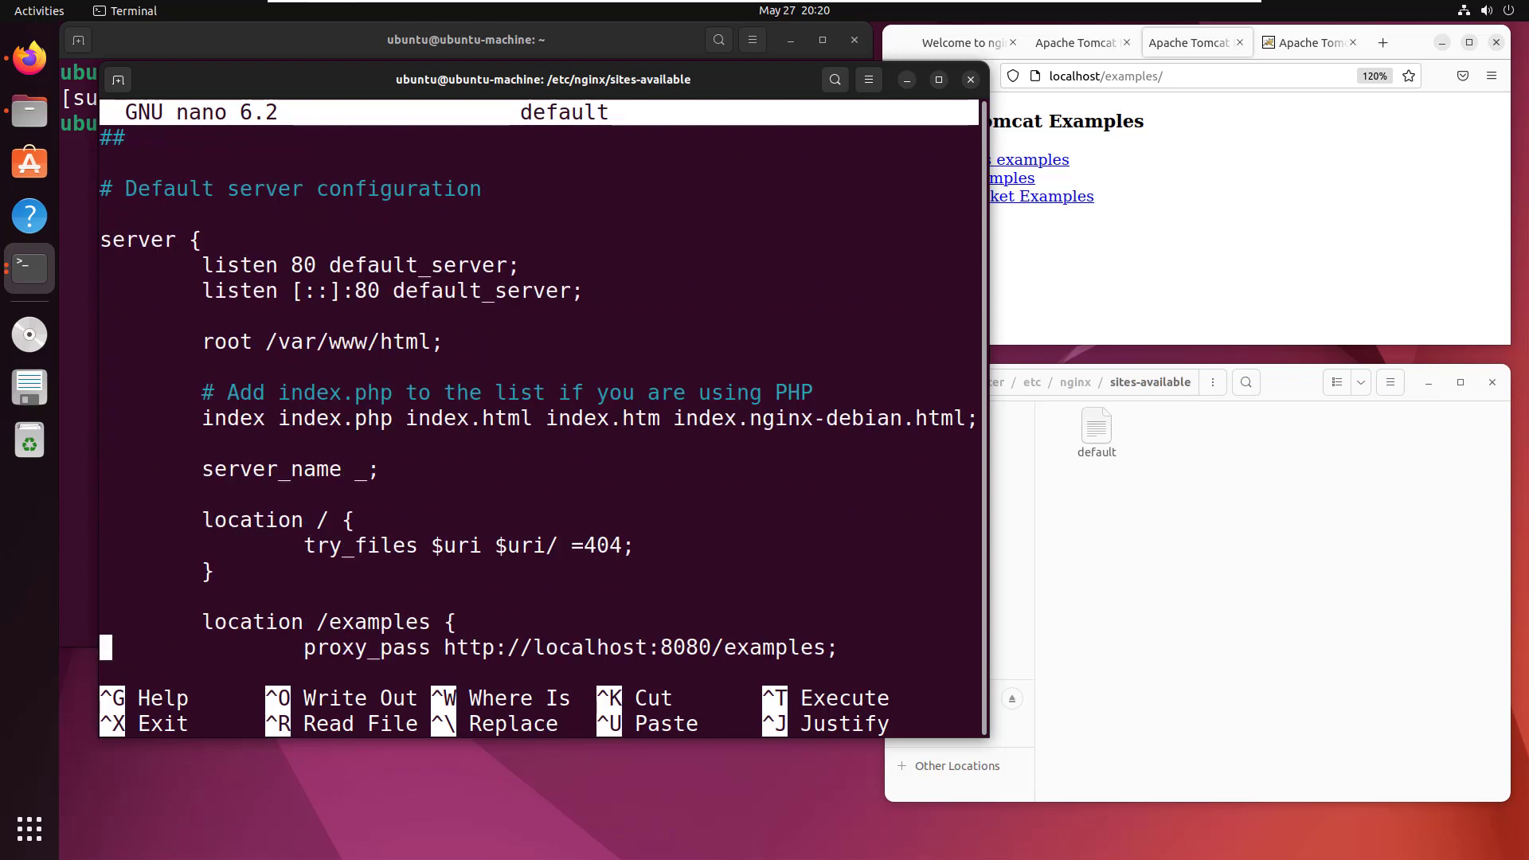
pyautogui.scroll(-3)
pyautogui.write('}')
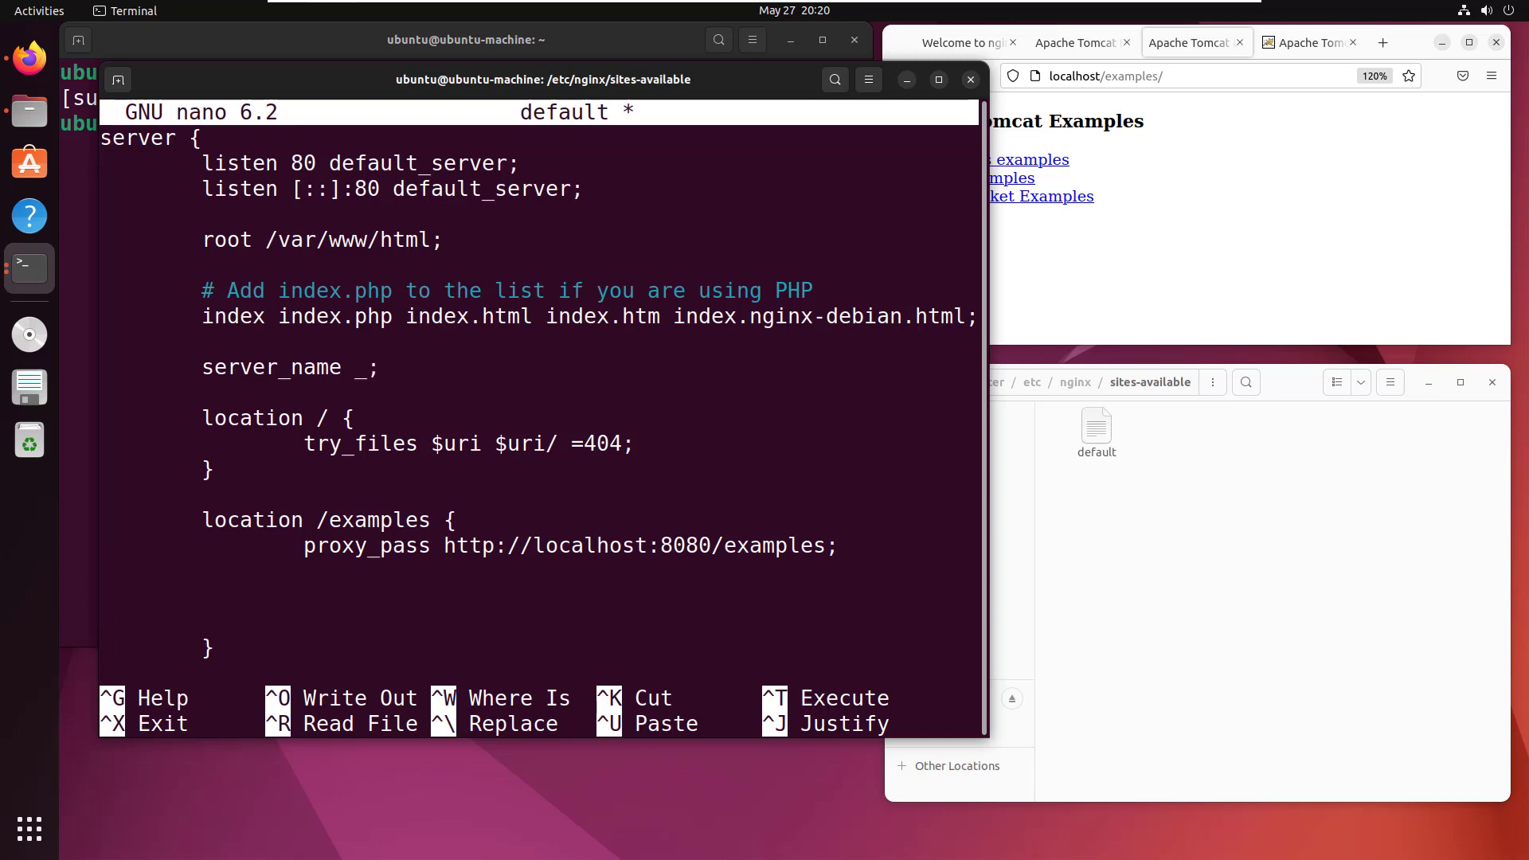
pyautogui.rightClick(108, 570)
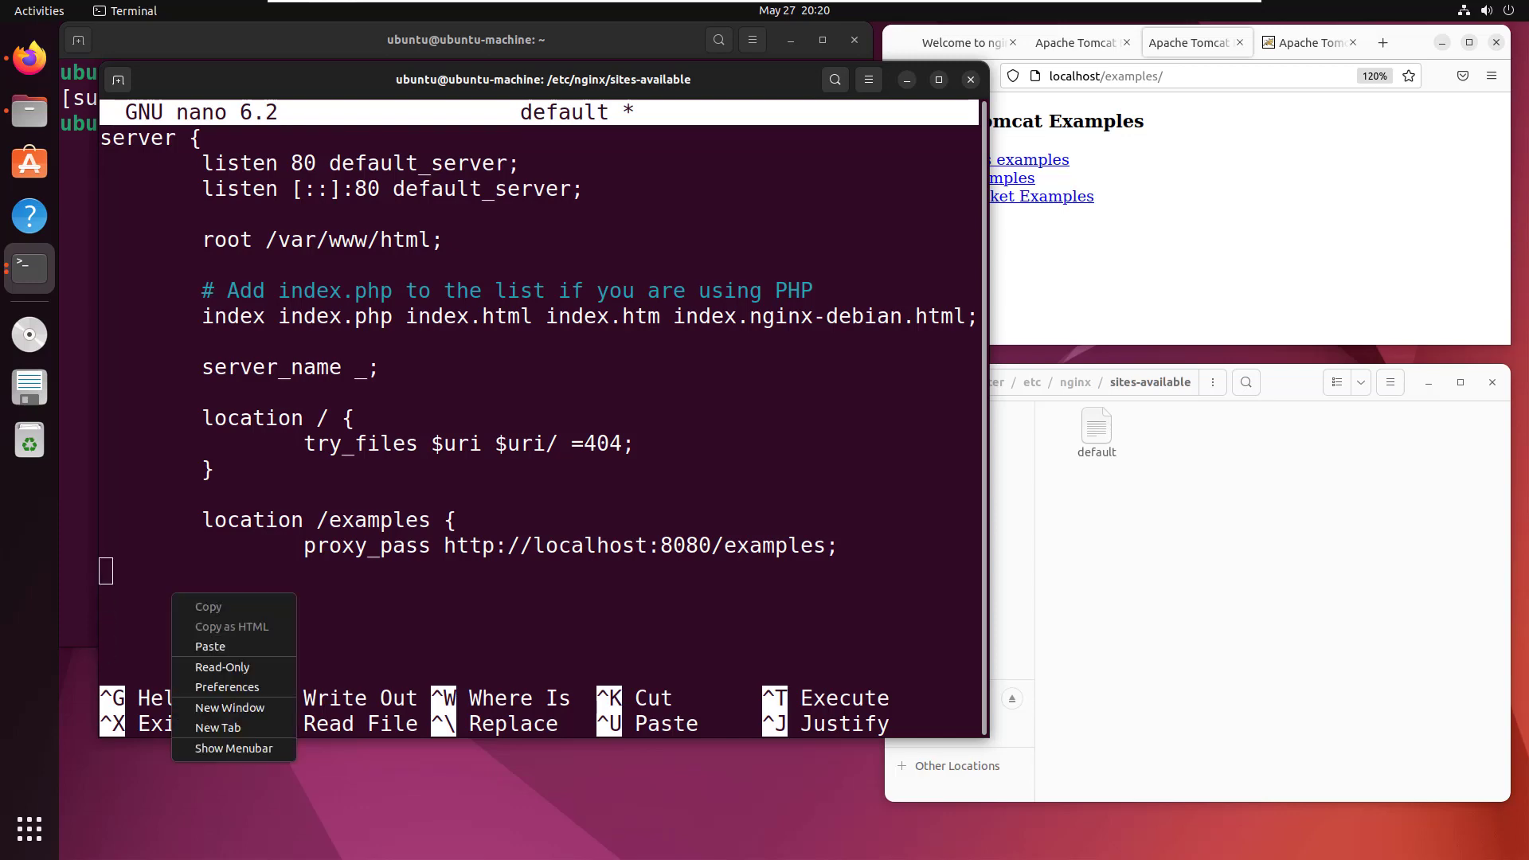
# - Paste proxy_buffering off plus X-Real-IP, X-Forwarded-Host and X-Forwarded-Port headers, aligned with proxy_pass
pyautogui.click(208, 647)
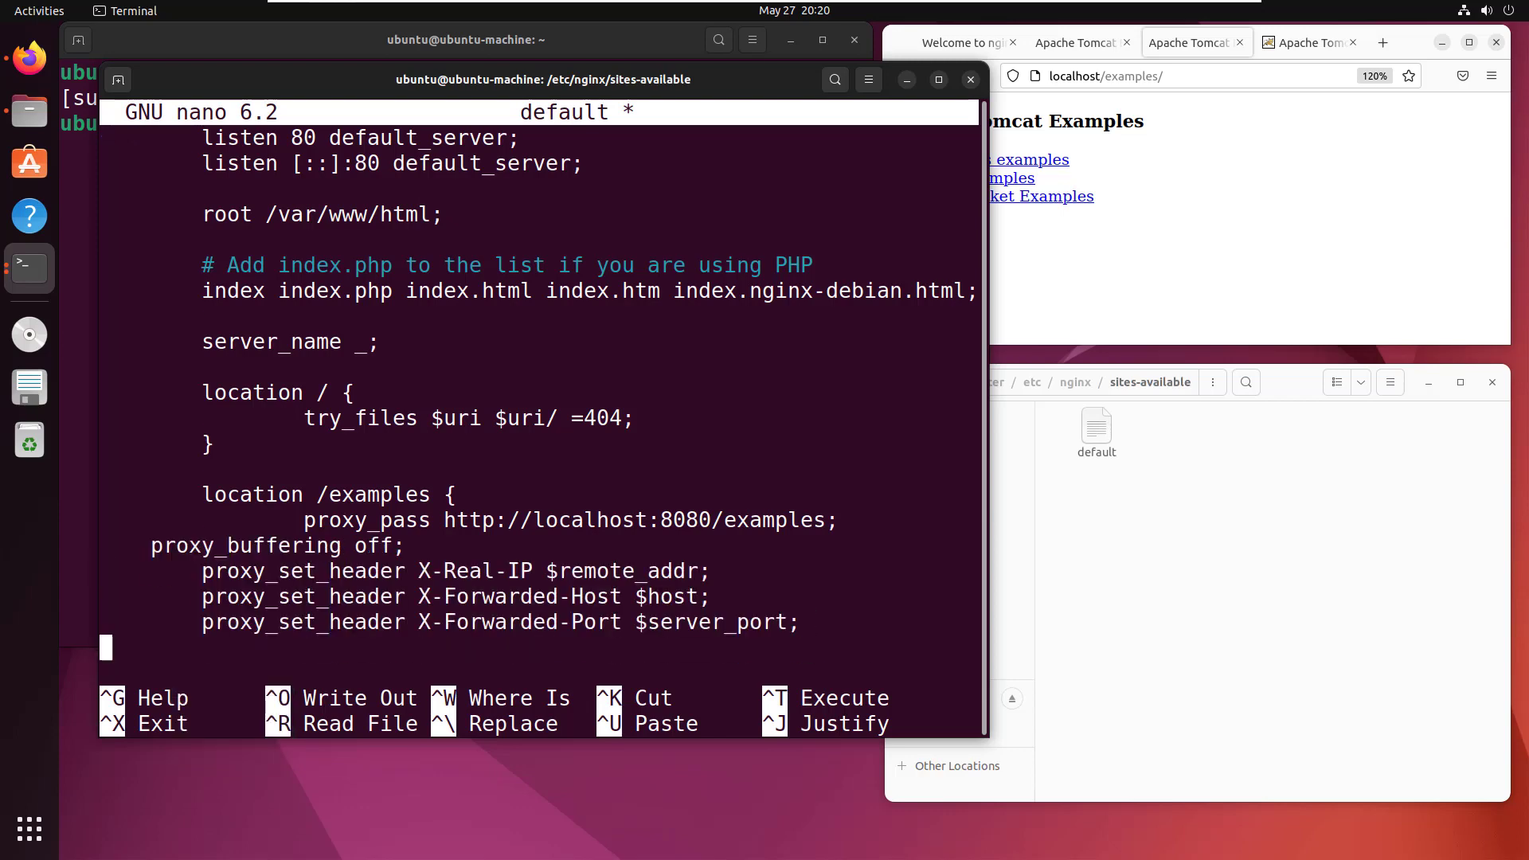
pyautogui.press('Up')
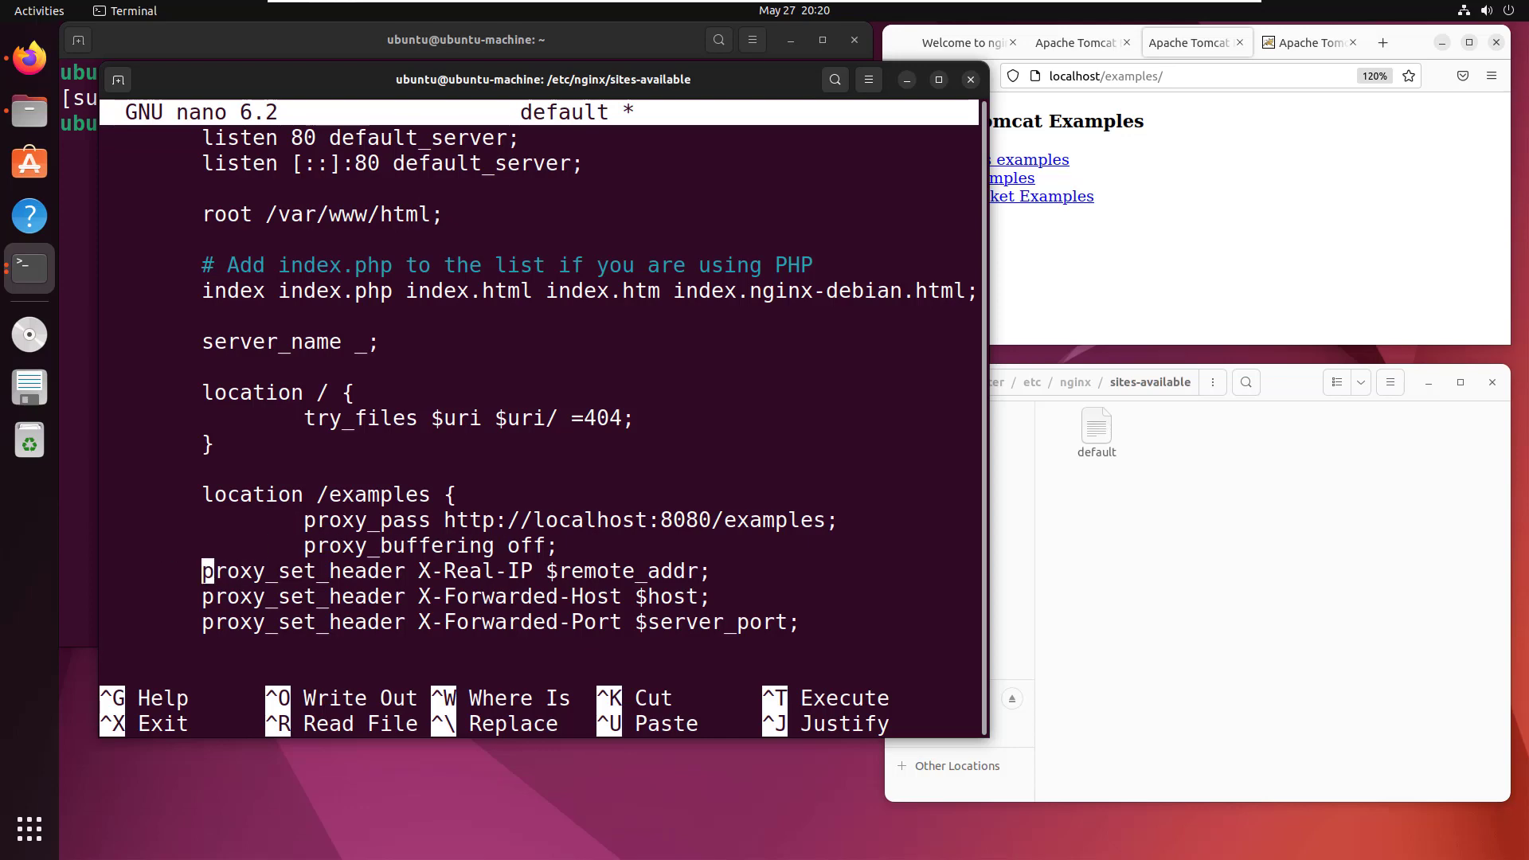
pyautogui.press('Tab')
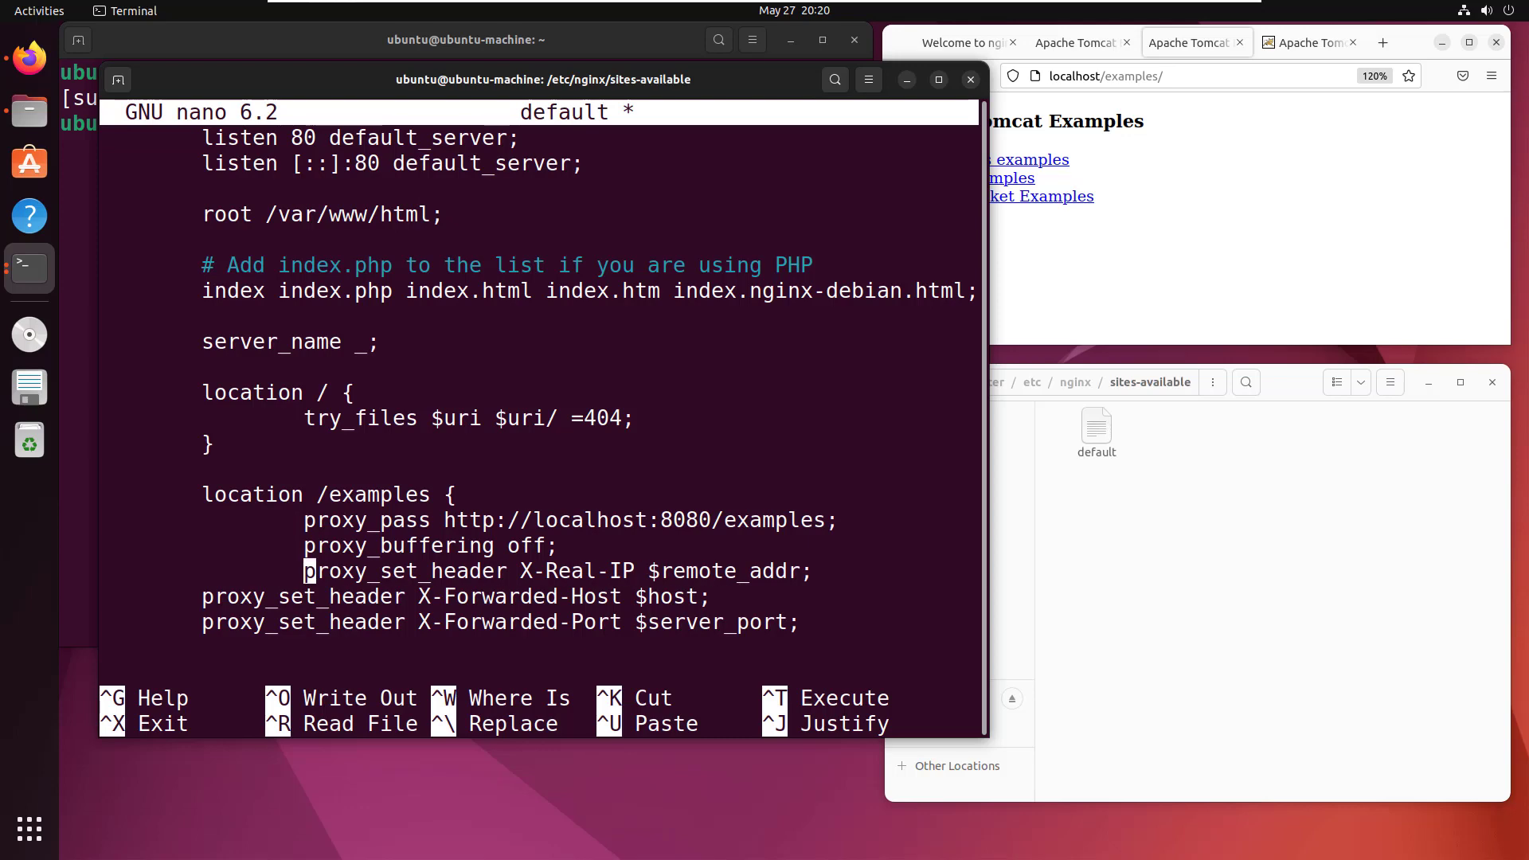
pyautogui.press('Down')
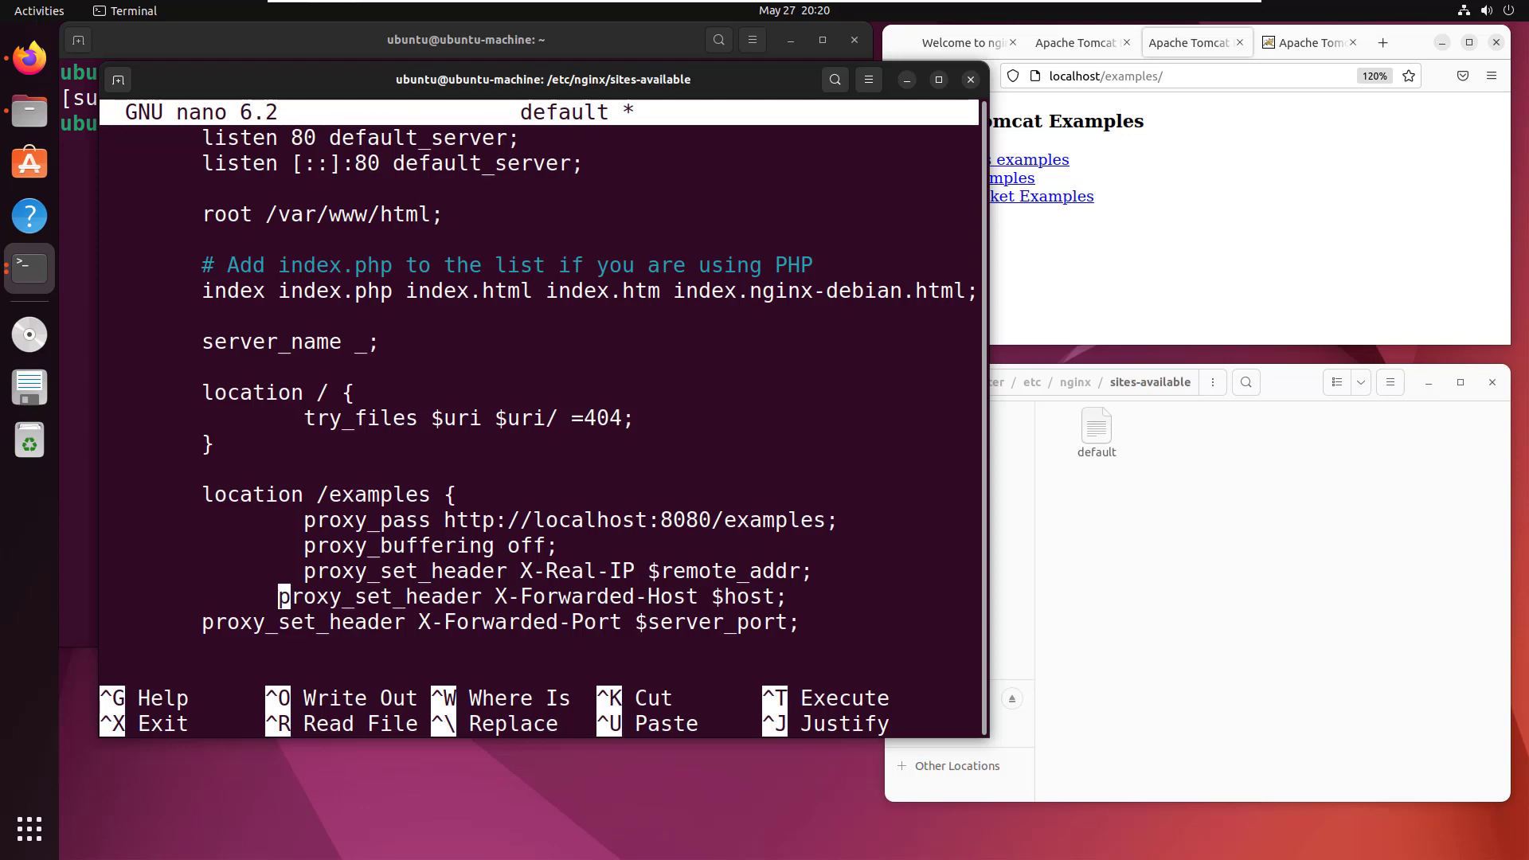
pyautogui.press('Down')
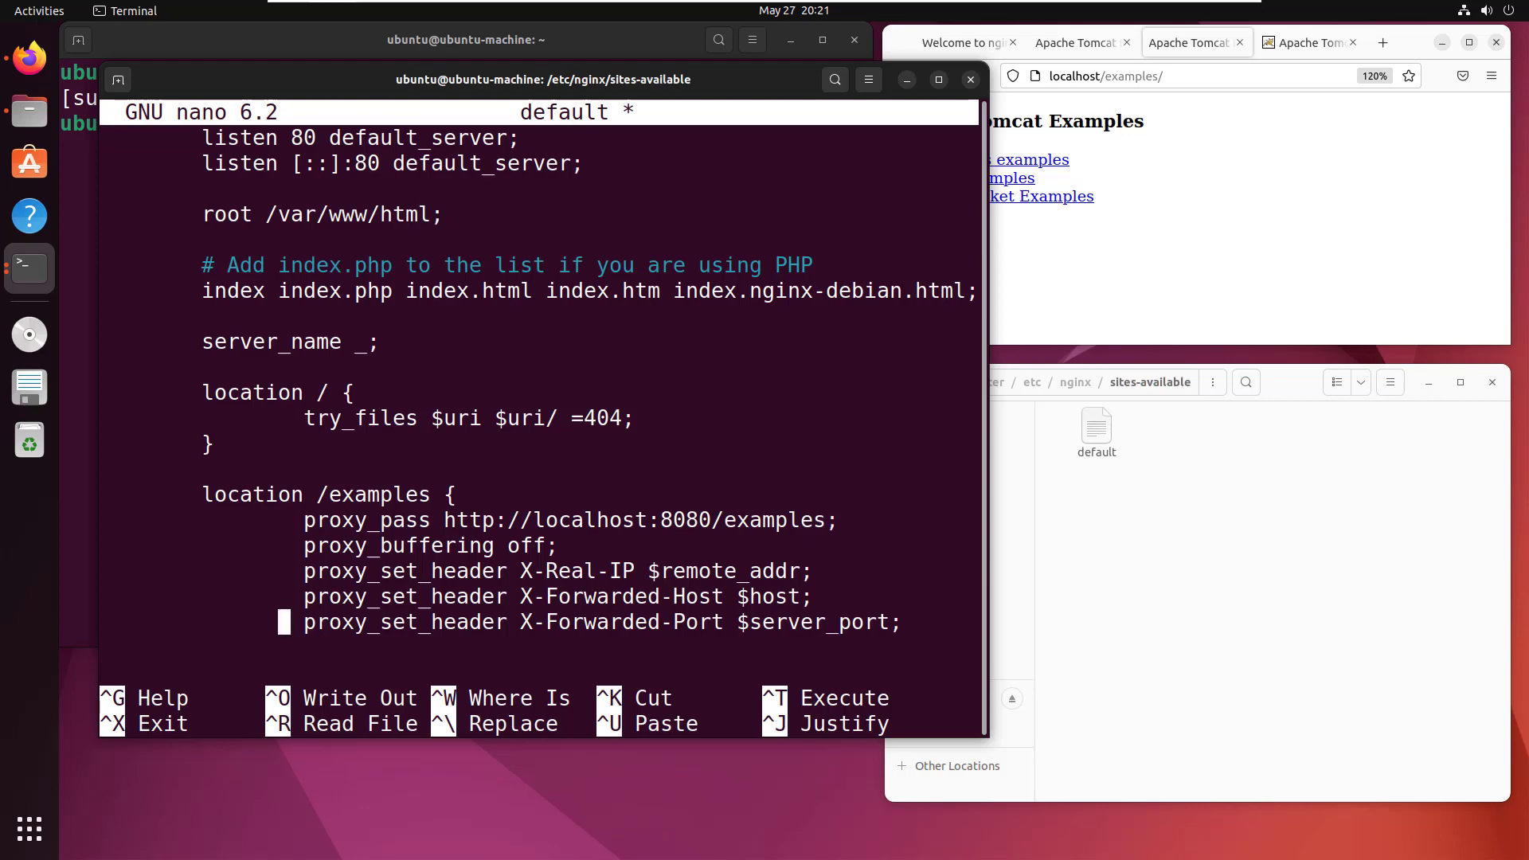
pyautogui.moveTo(303, 622)
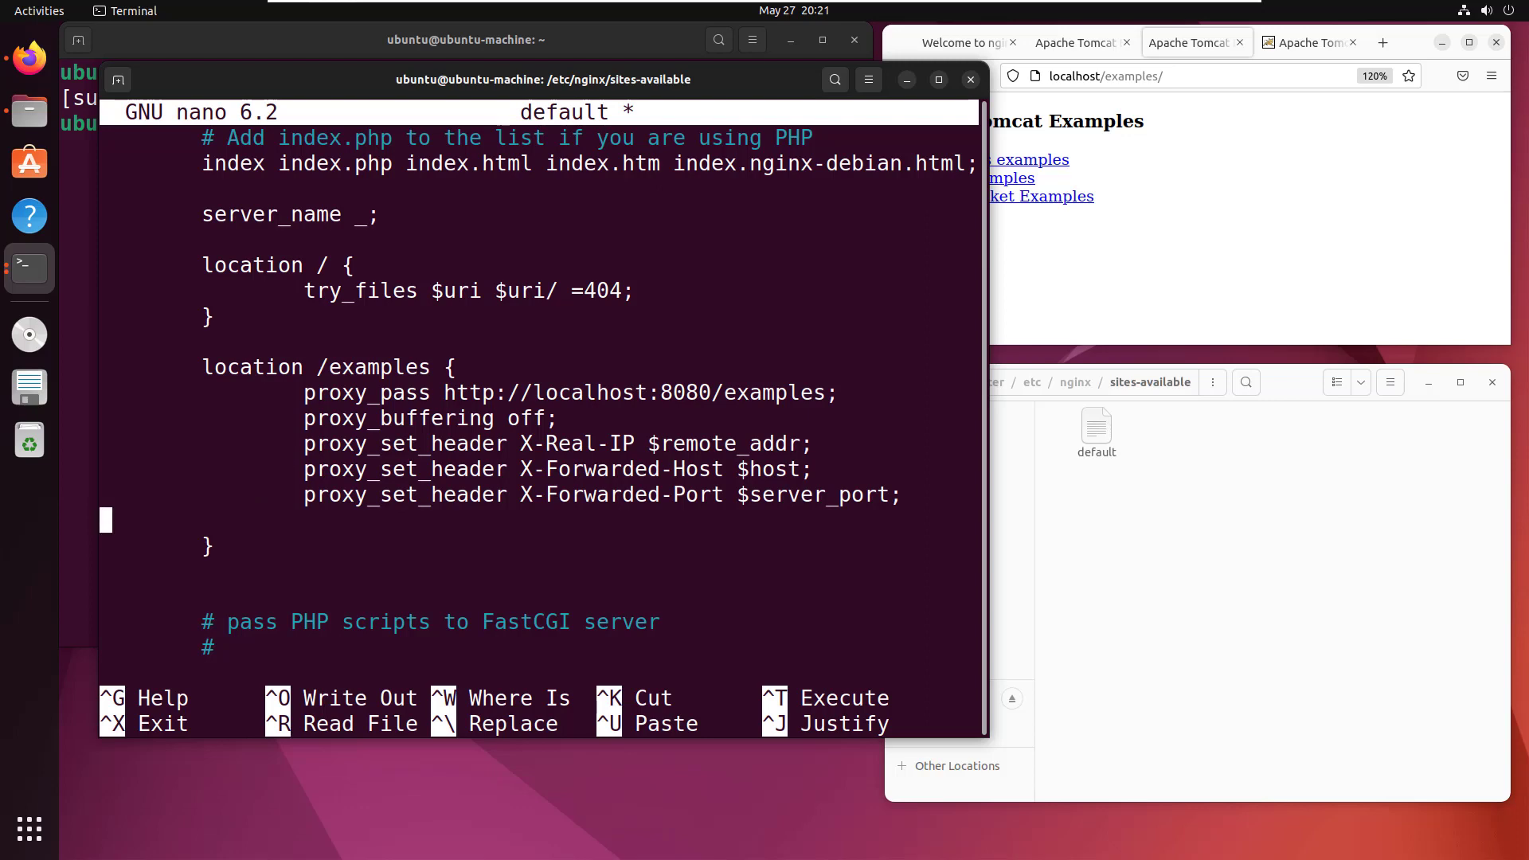
# - Save the default site file (82 lines written) and exit nano
pyautogui.press('ctrl+o')
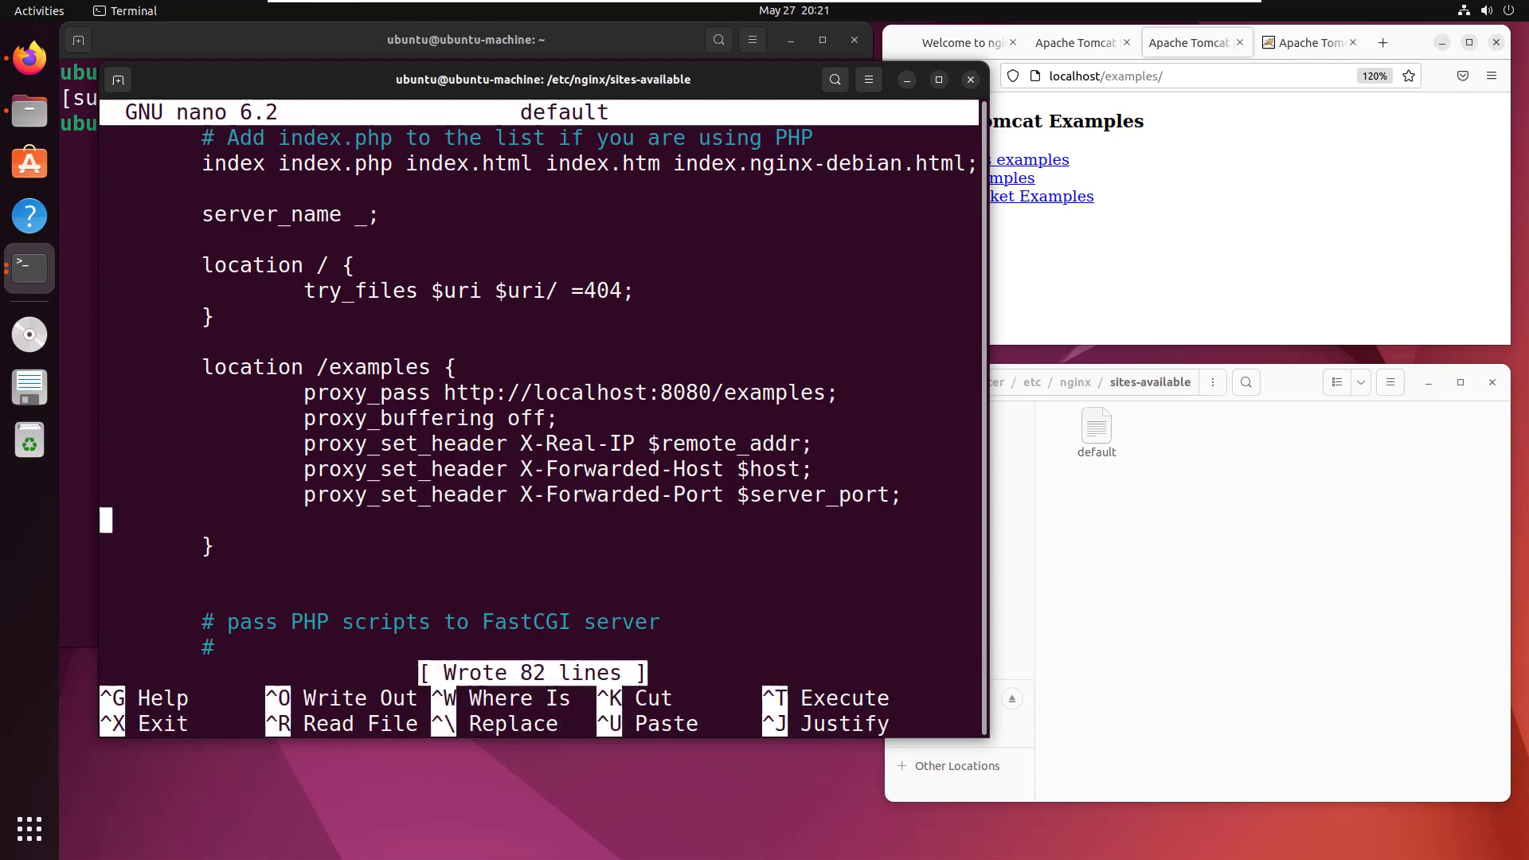
pyautogui.press('ctrl+x')
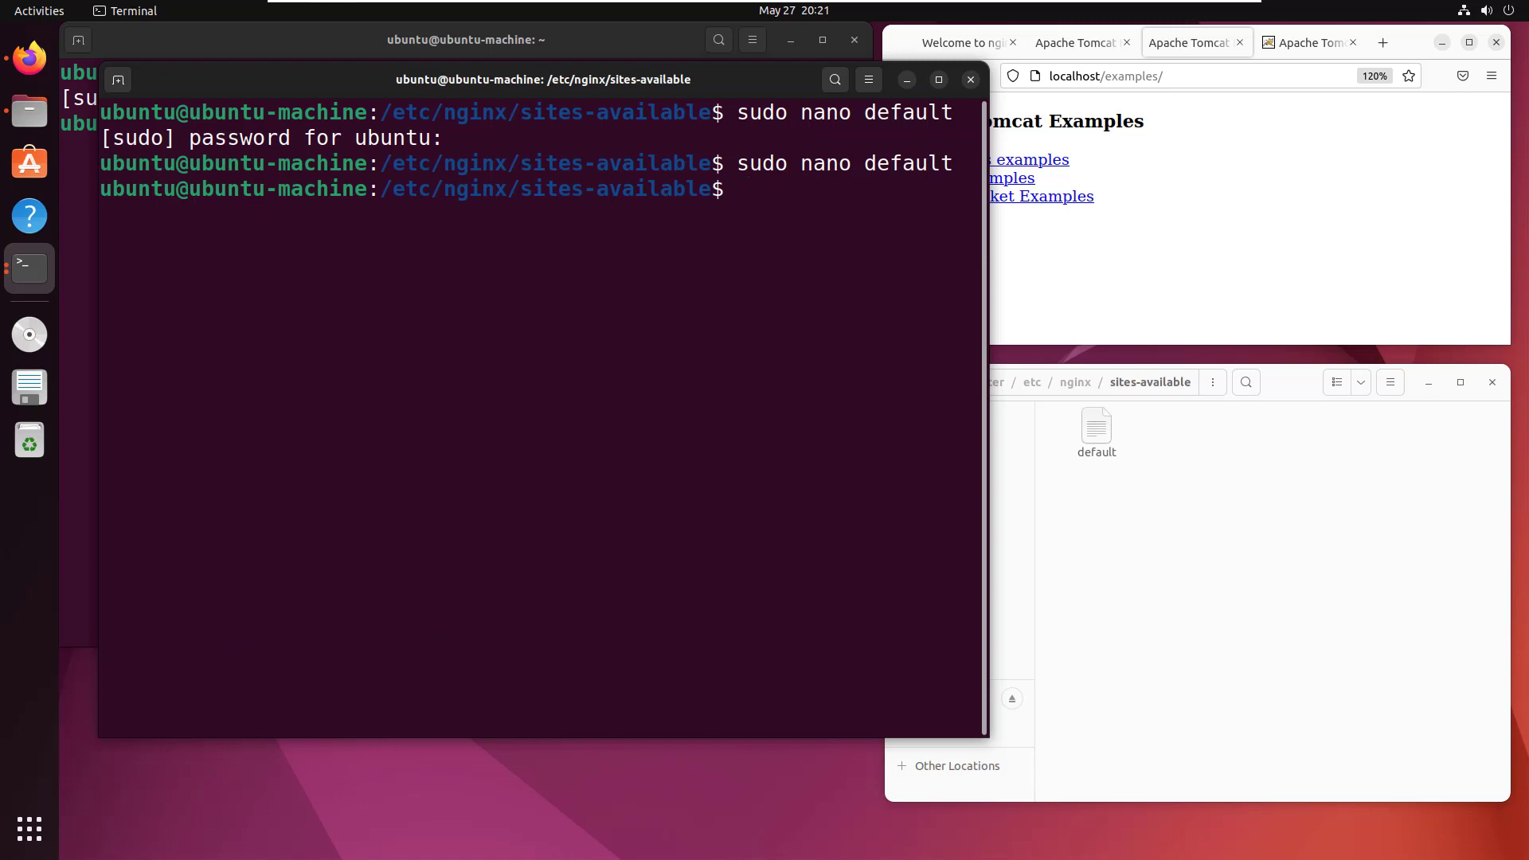